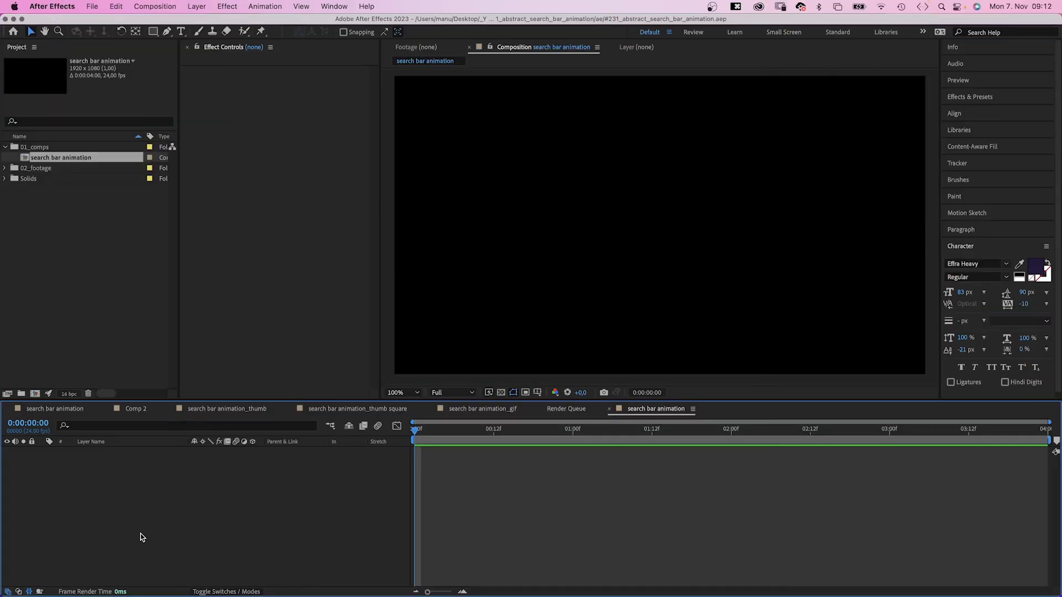
Create a new solid layer named 'background'.
key(cmd+y)
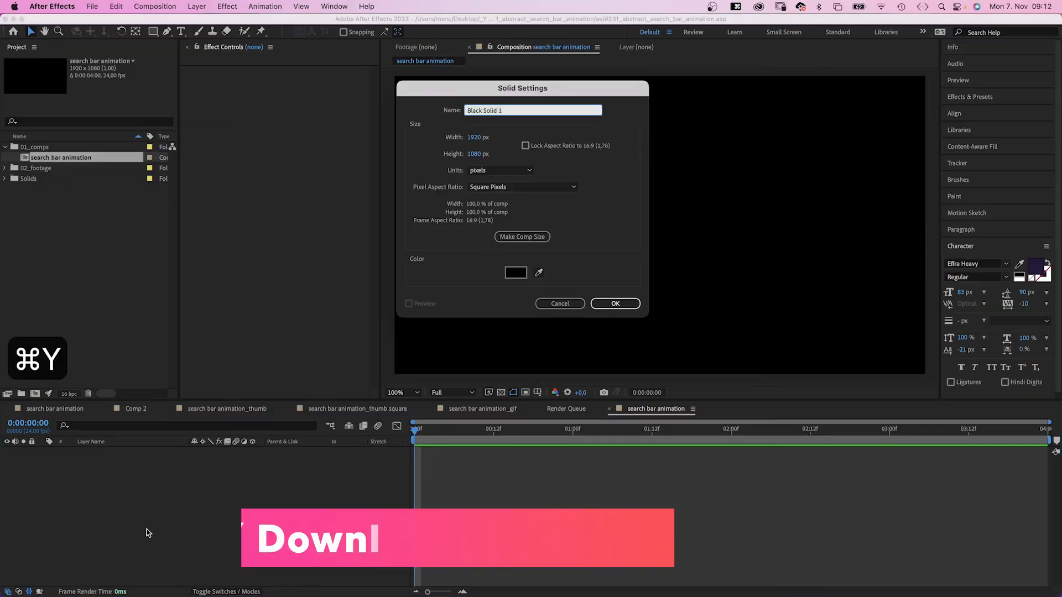
text(bac)
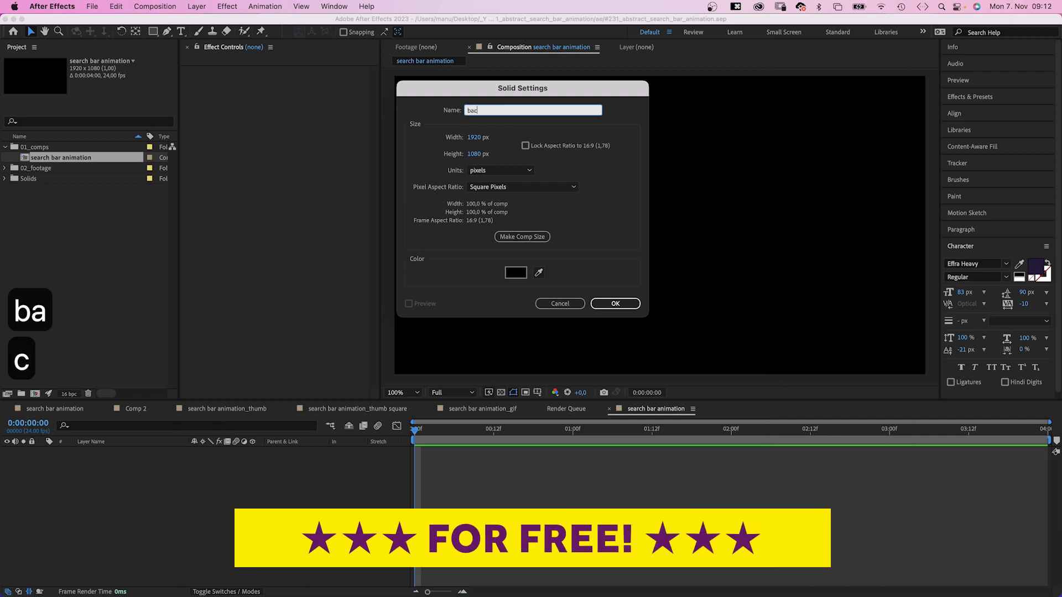
text(kground)
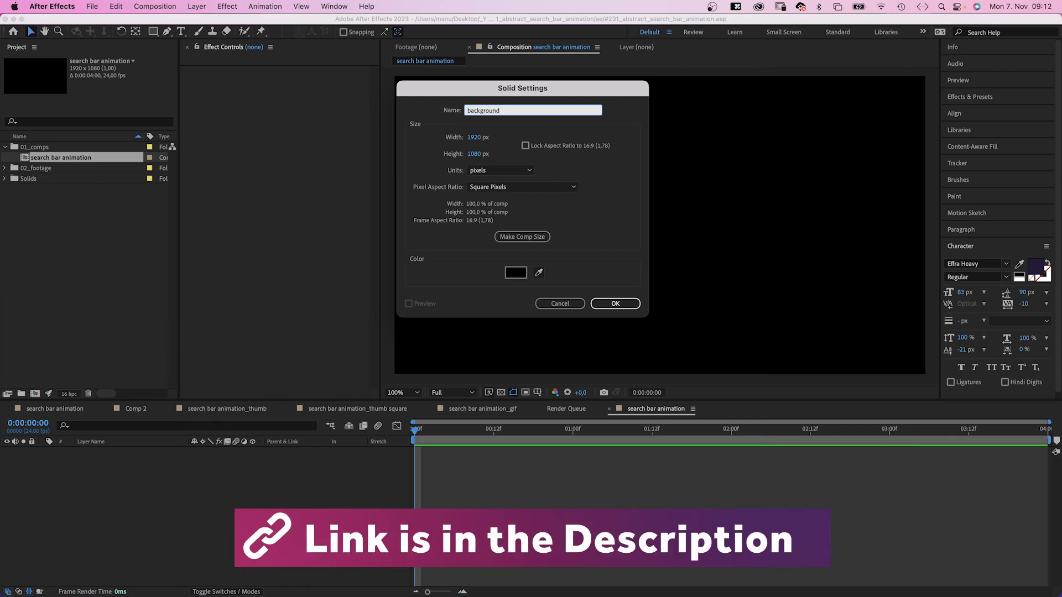
click(614, 302)
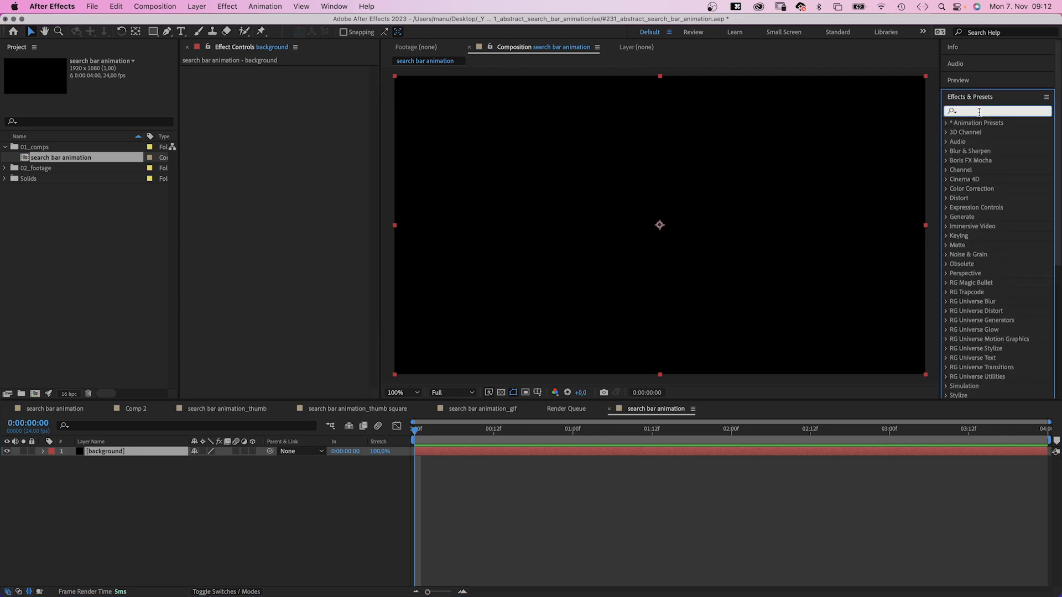
Apply Gradient Ramp ending top-right, with a dark purple-black start and purple end color.
text(gradient ramp)
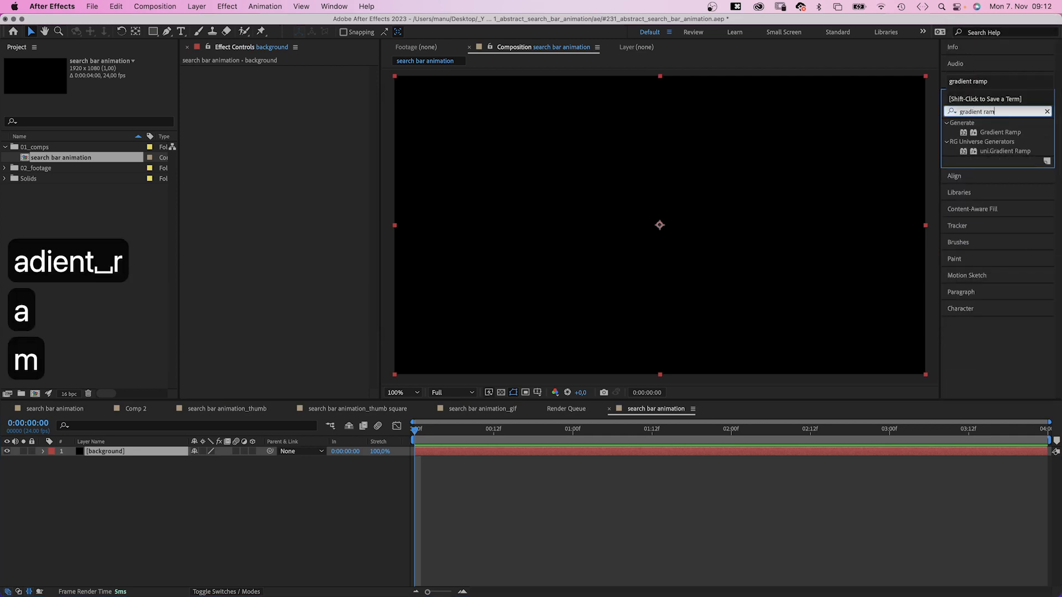
double_click(1002, 132)
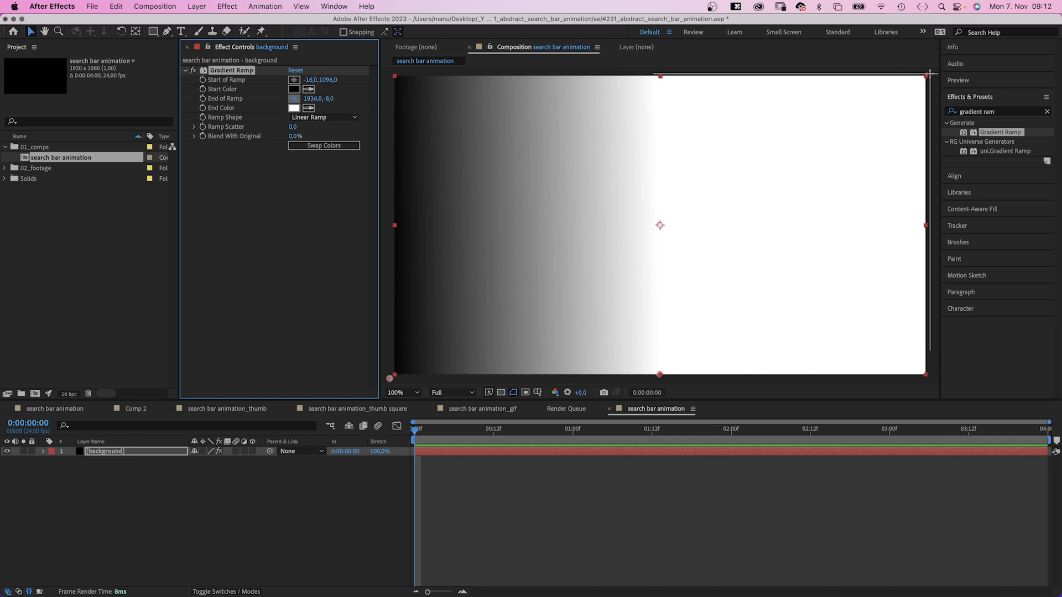
drag(319, 98, 314, 98)
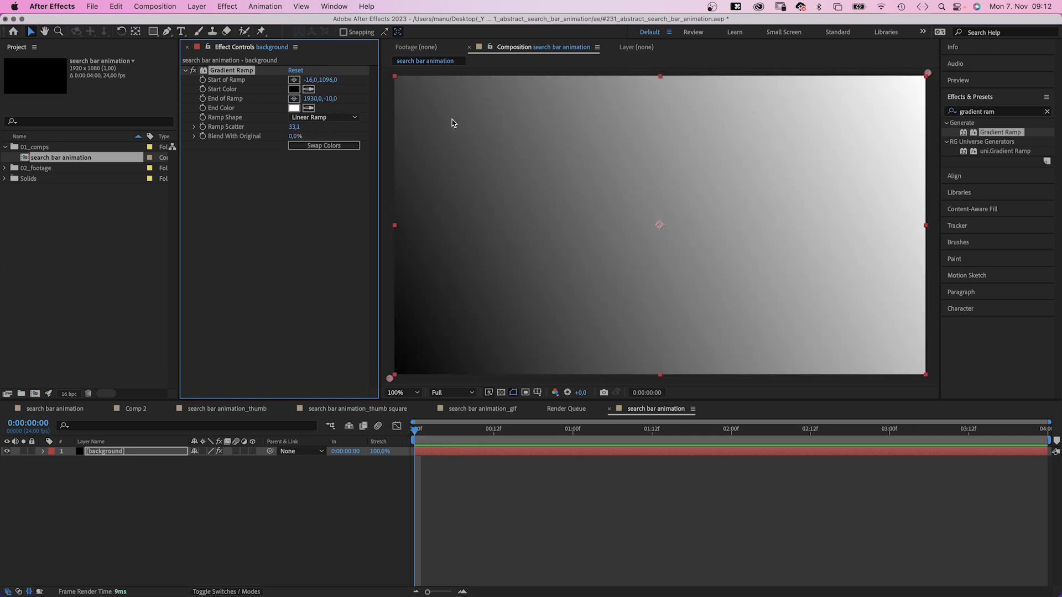
click(293, 89)
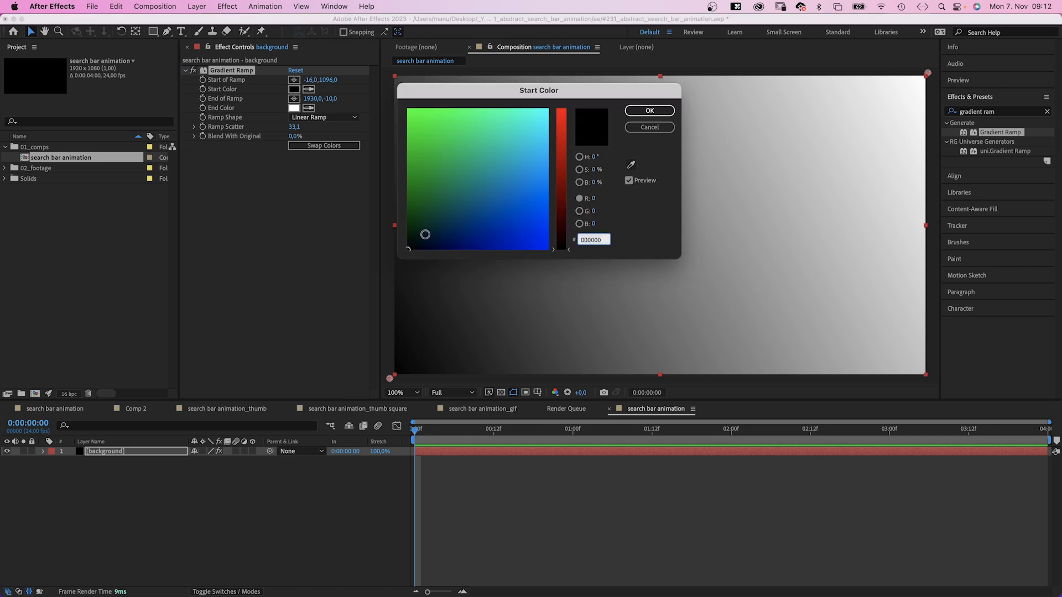
click(563, 233)
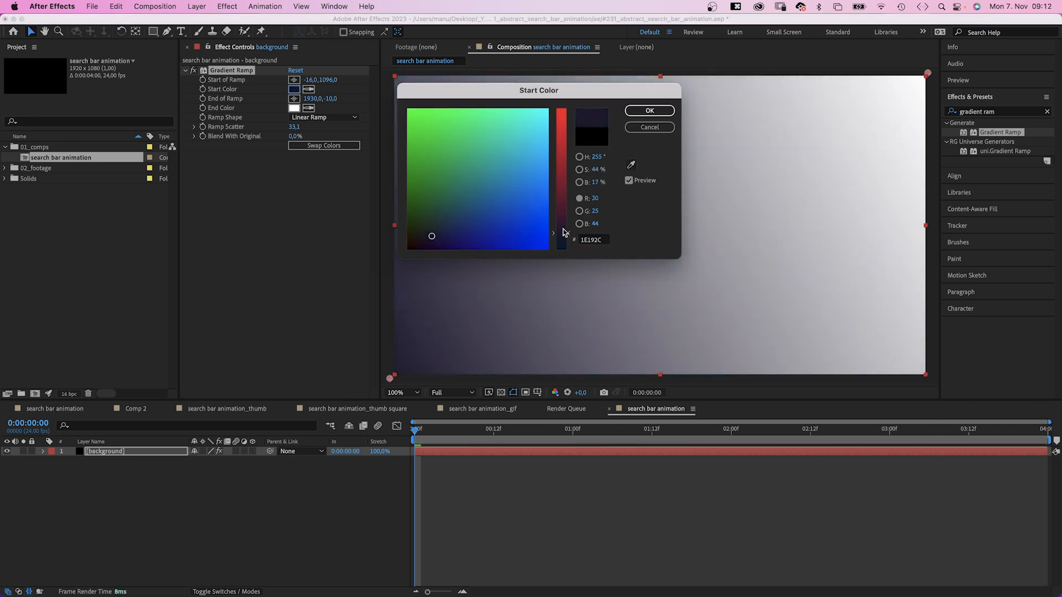
click(293, 108)
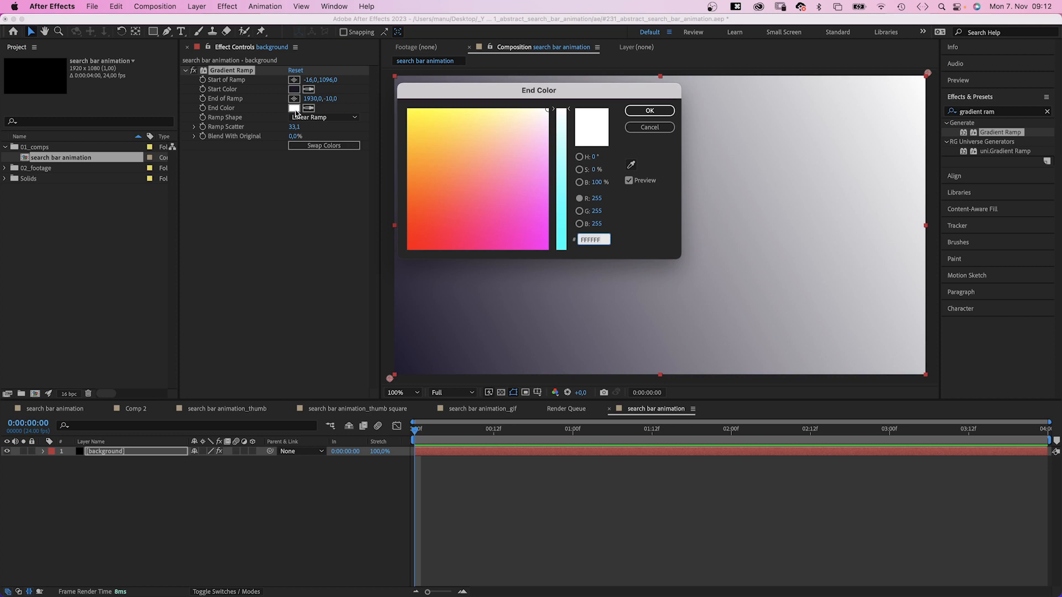
click(489, 220)
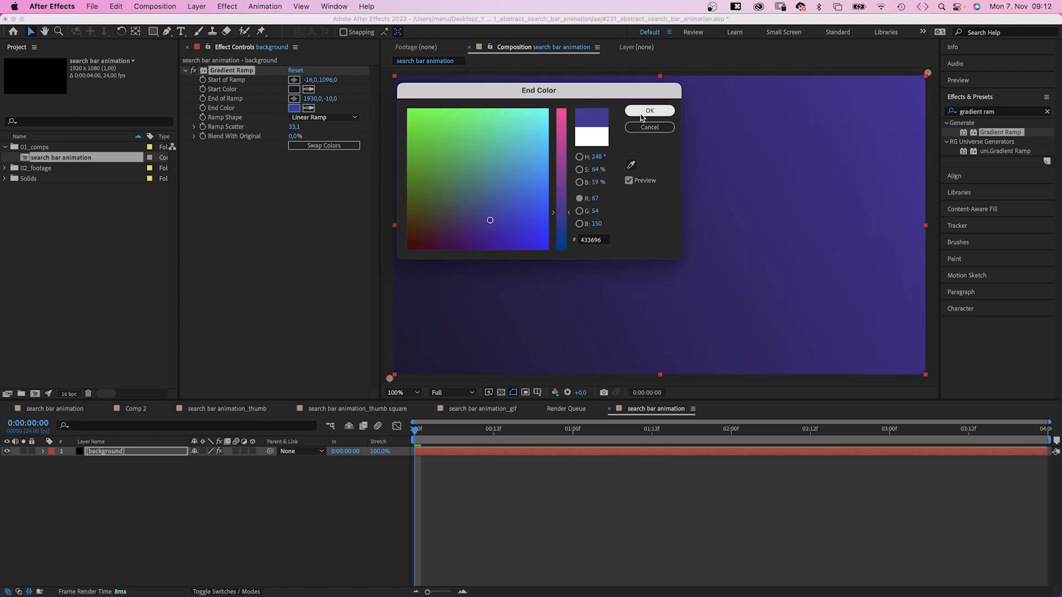
Confirm the purple ramp end color and reveal the rectangle's size and roundness settings.
click(649, 111)
text(search bar frame)
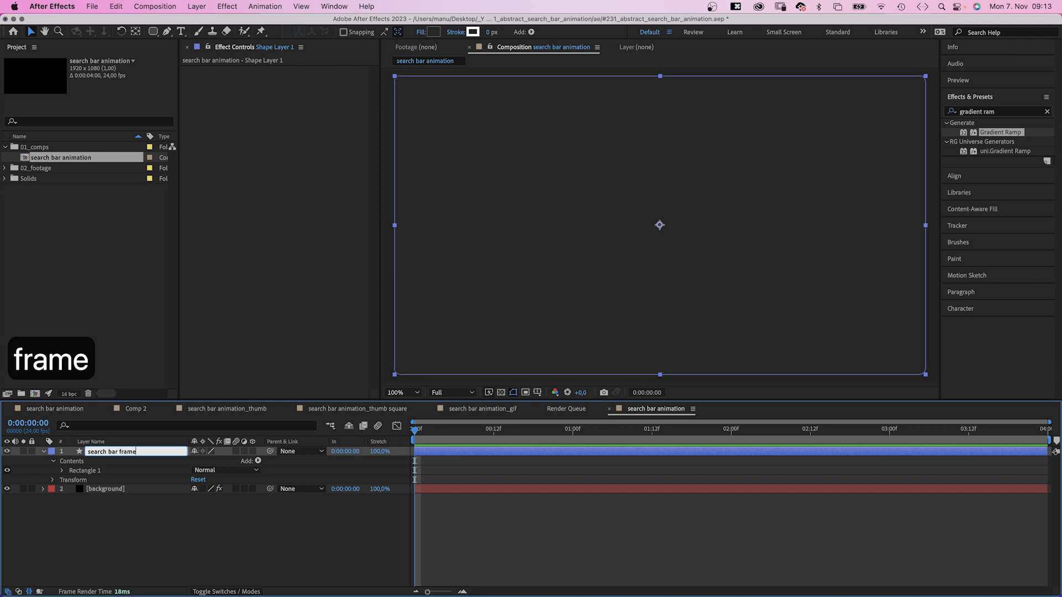
click(63, 470)
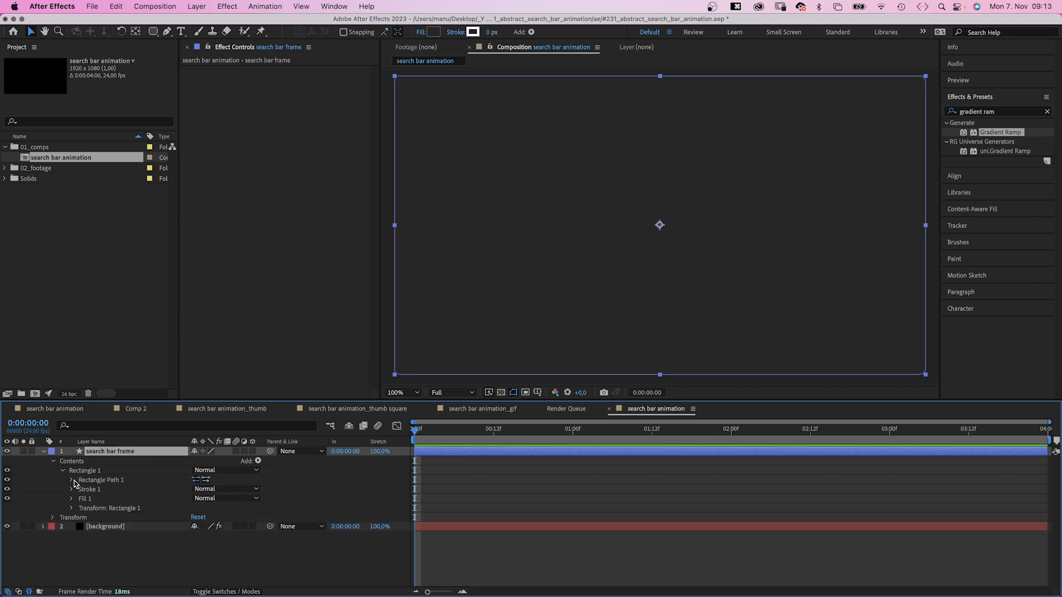
click(71, 480)
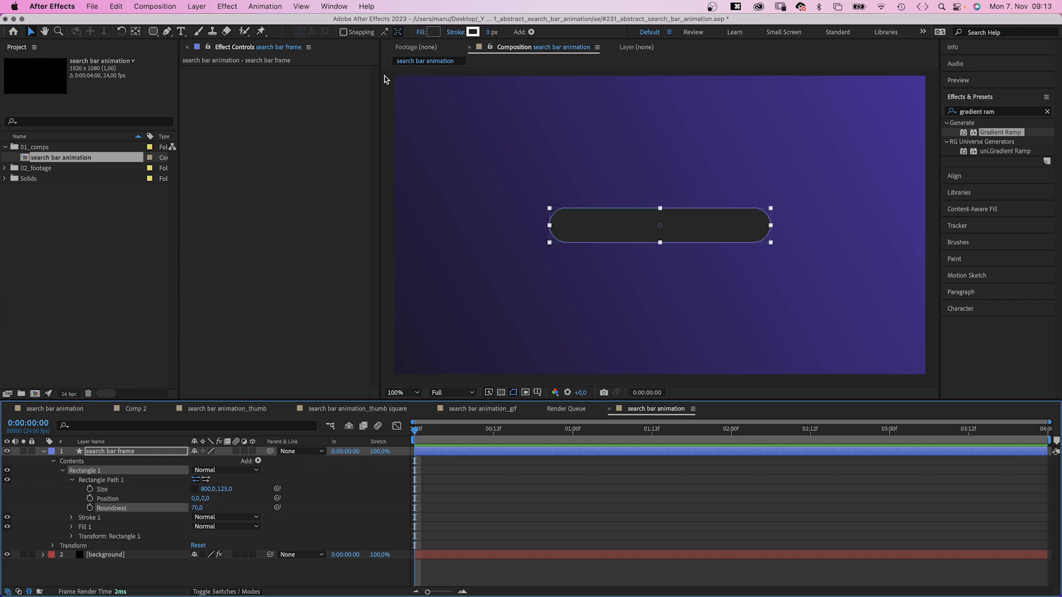
Set the pill's fill to None and duplicate the search bar frame layer.
click(420, 33)
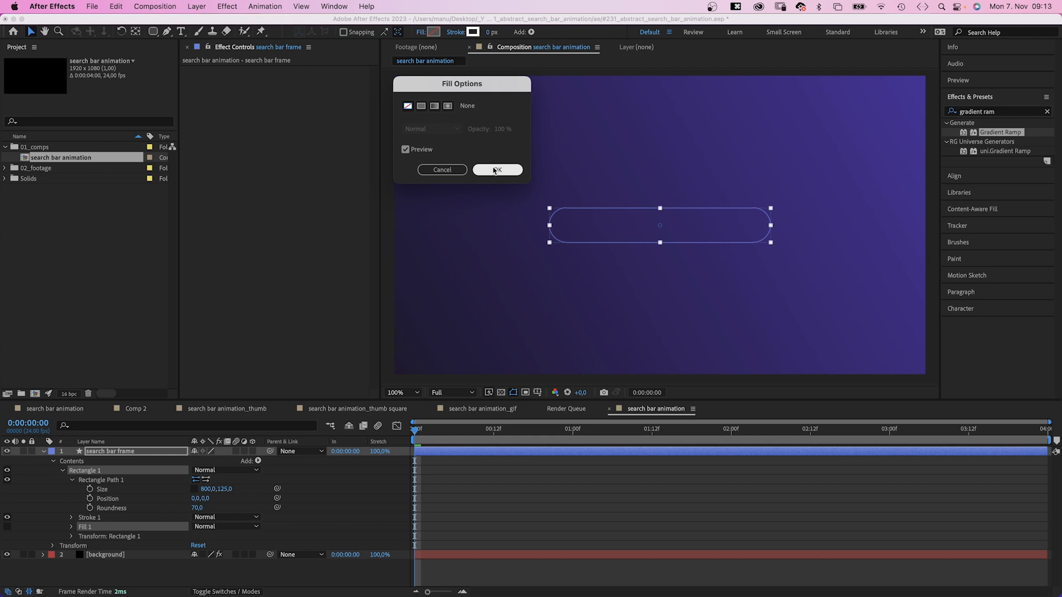
click(497, 169)
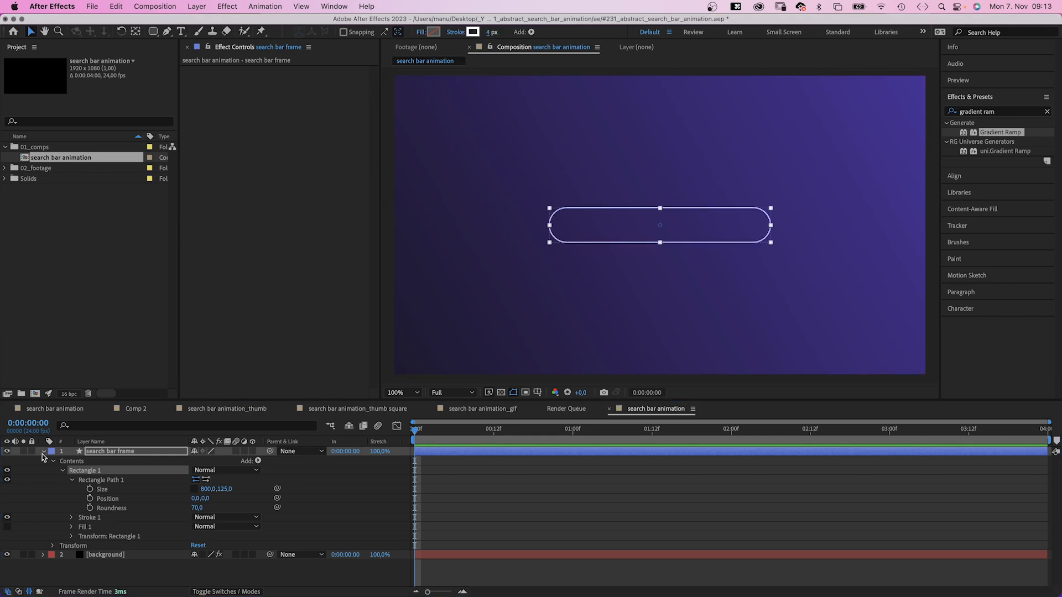
key(cmd+d)
text( background)
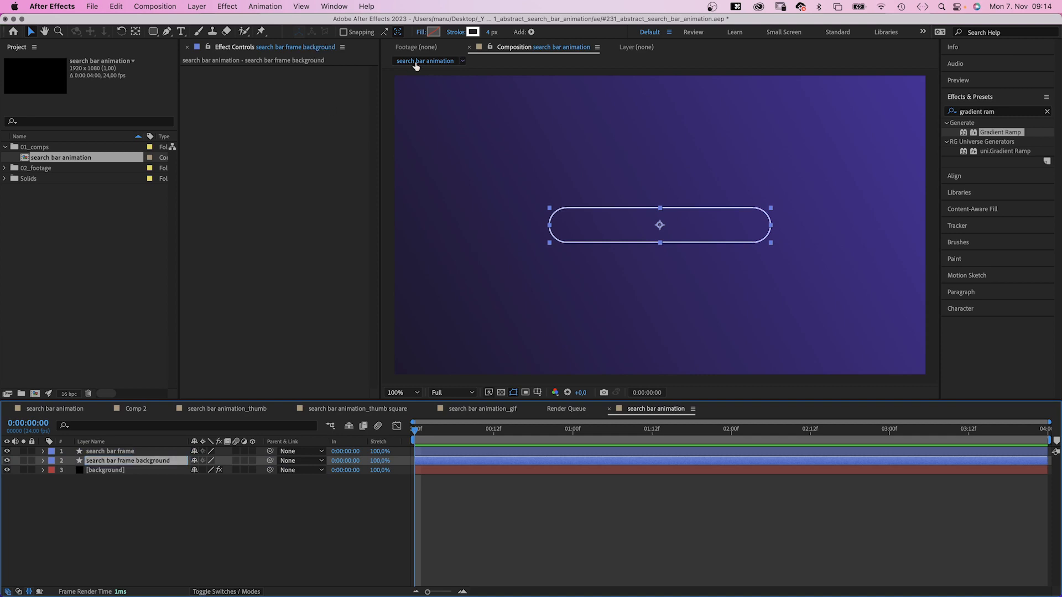
Fill the duplicated background pill with pale pinkish-white FEF1FF.
click(420, 32)
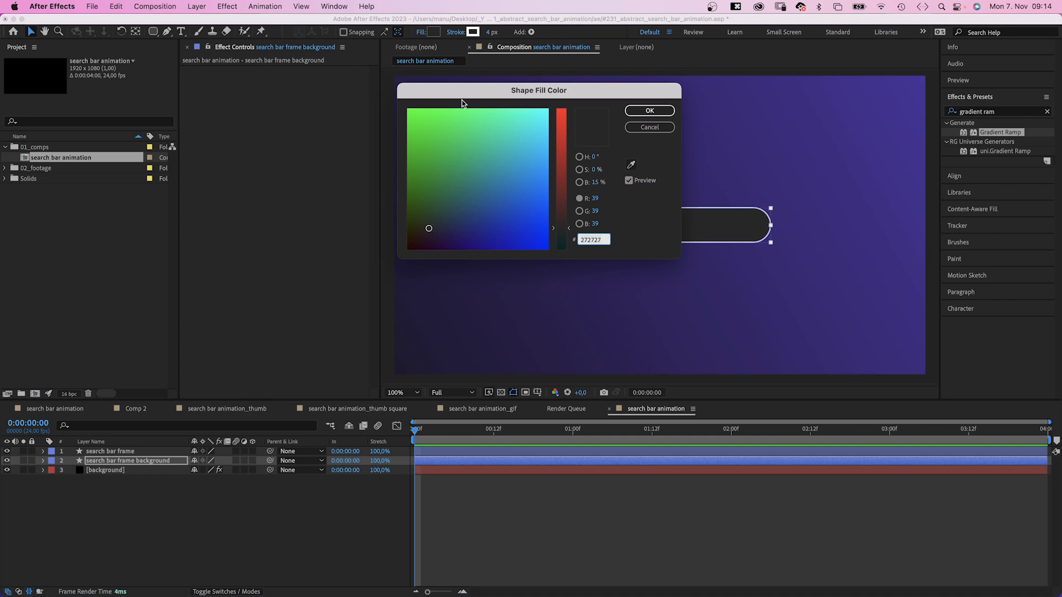
click(546, 116)
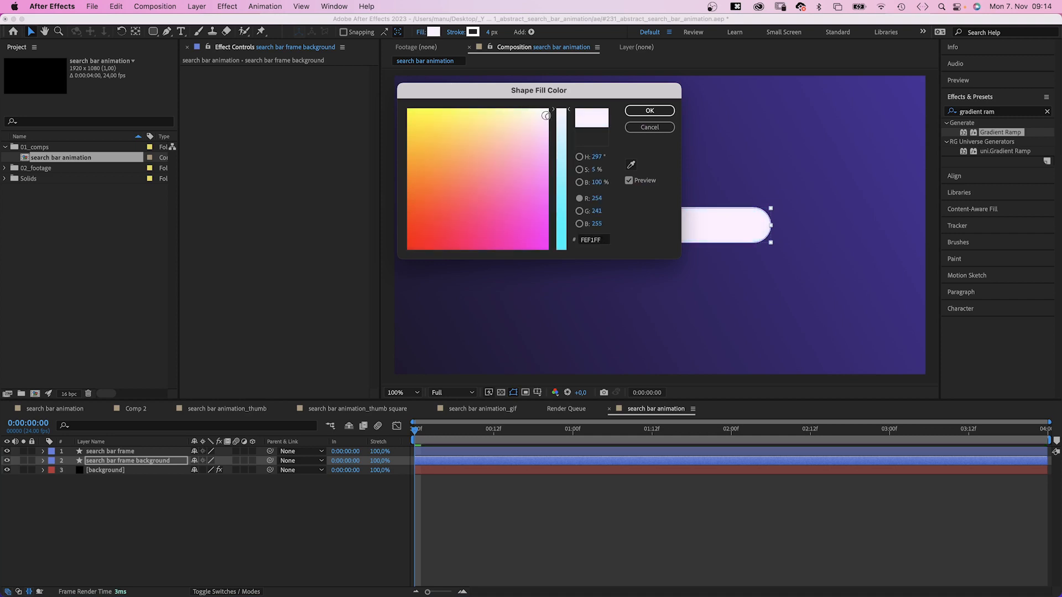
click(525, 136)
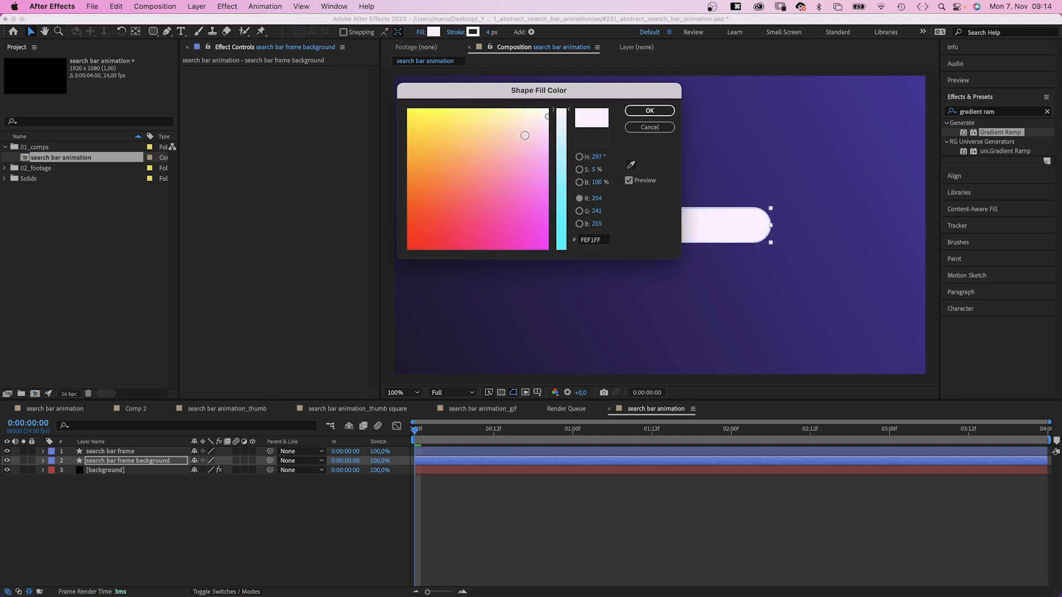
click(648, 111)
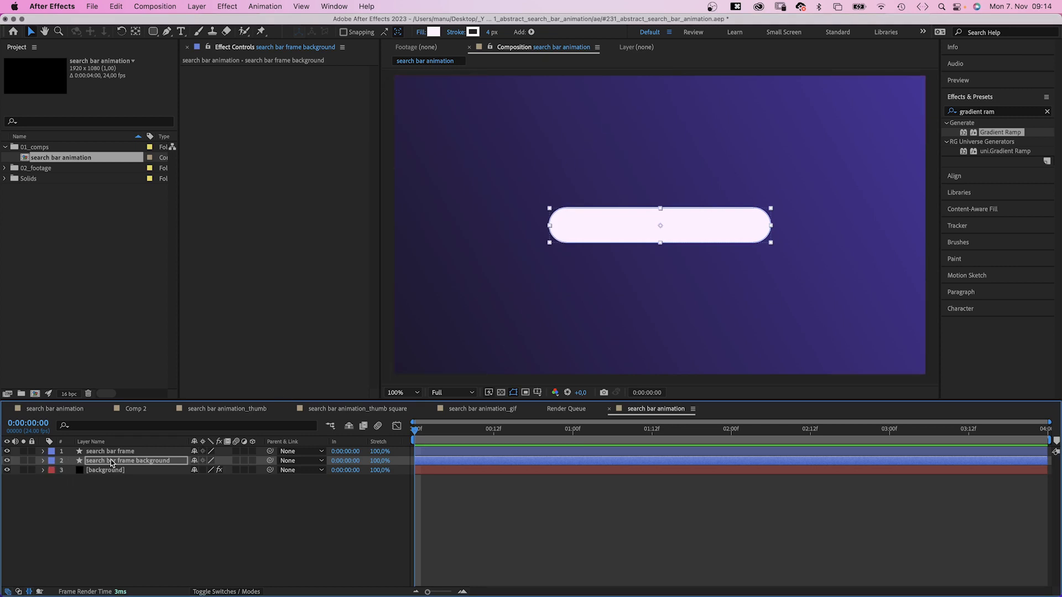
Add an Inner Shadow layer style with a near-black color at a 55° angle.
right_click(129, 461)
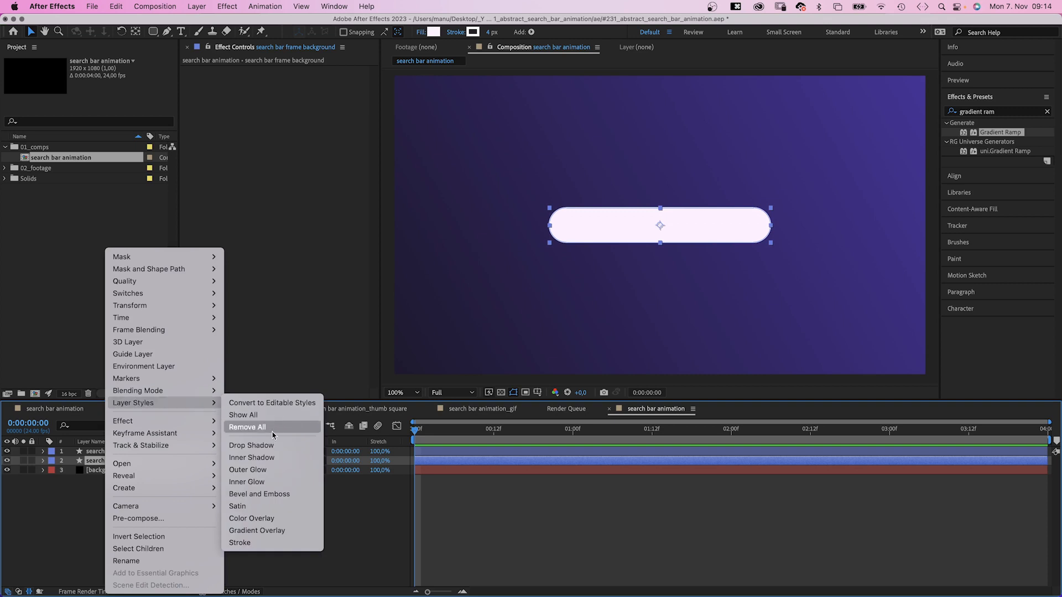
click(250, 457)
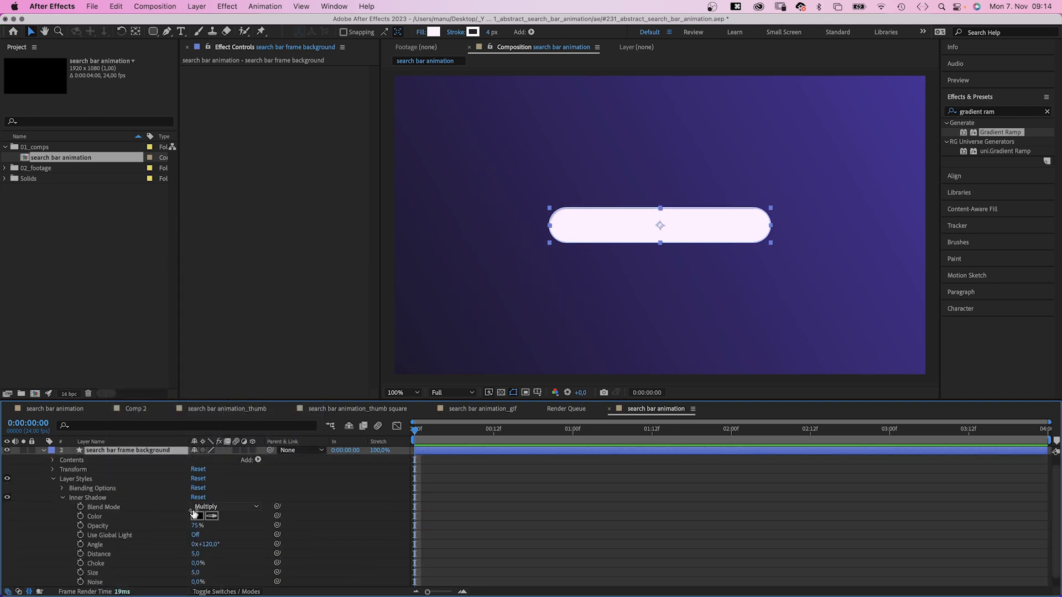
click(197, 516)
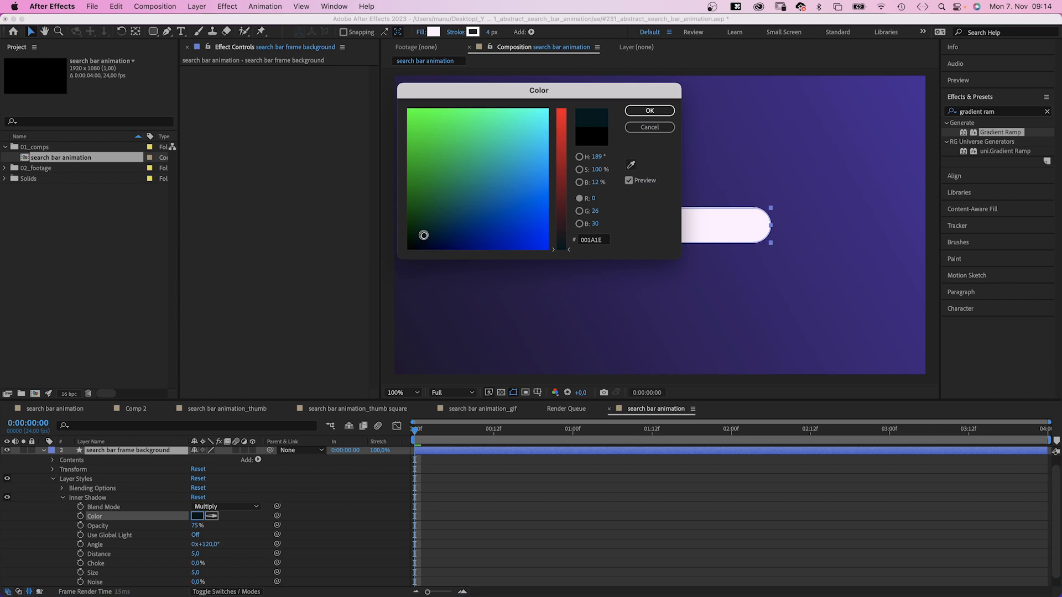
click(425, 236)
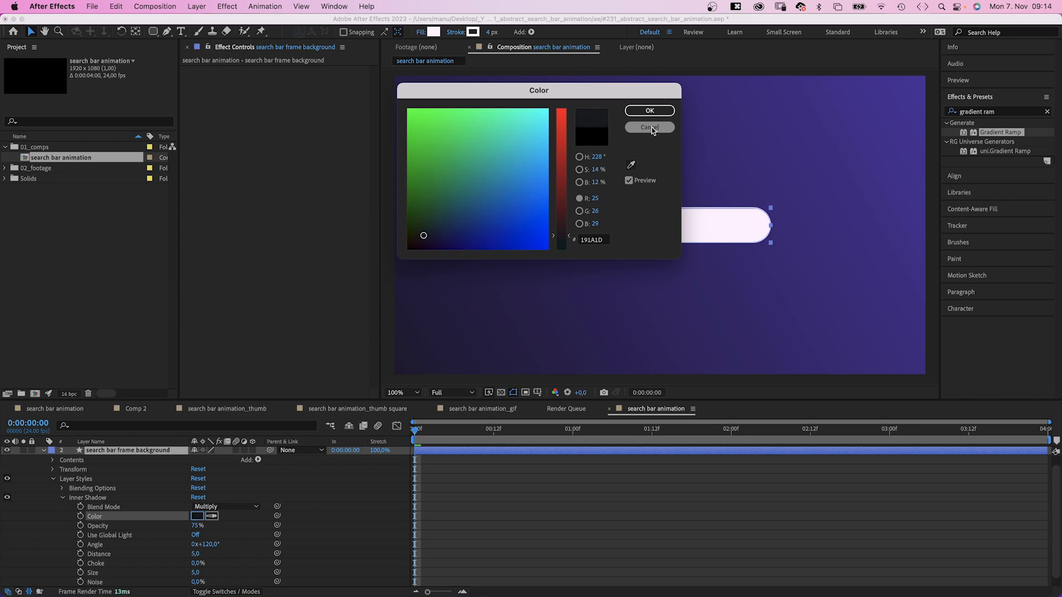
click(649, 127)
text(55)
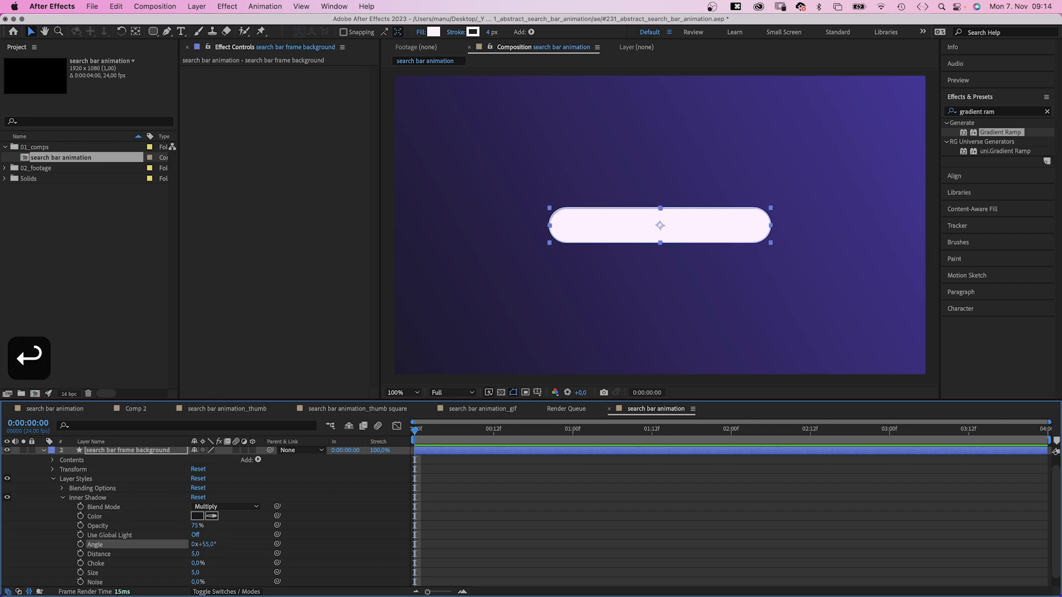
mouse_move(879, 93)
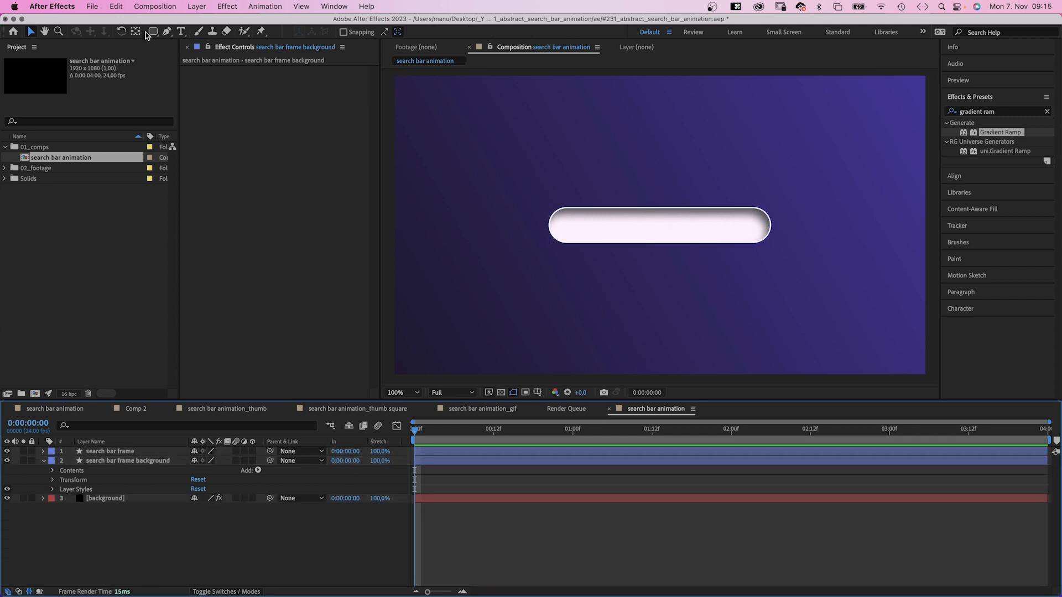
Draw a 100×100 ellipse with a pale fill for the search button.
click(153, 33)
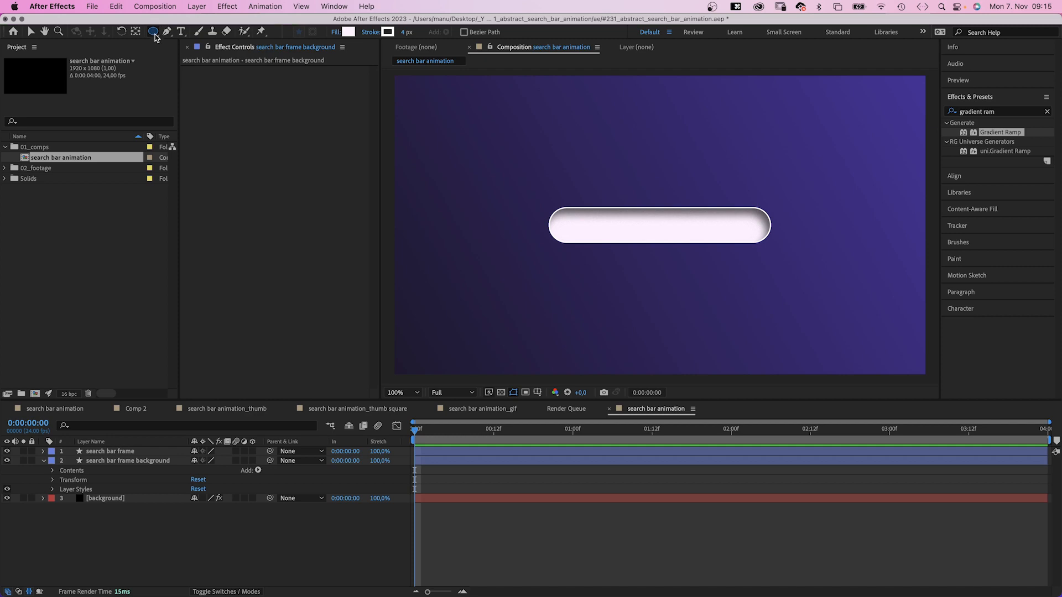
click(154, 32)
text(search button)
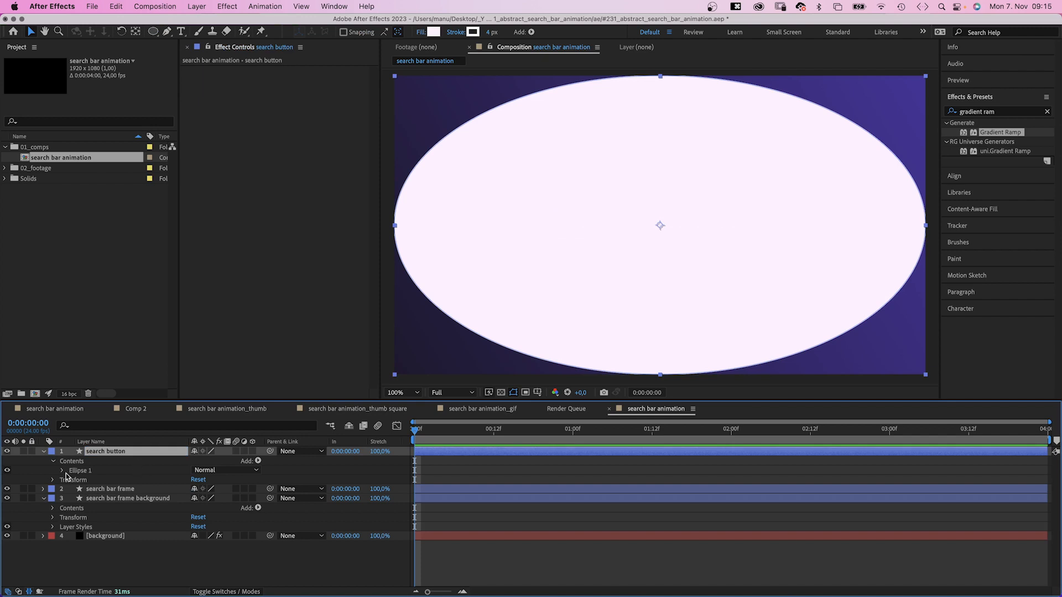
click(54, 471)
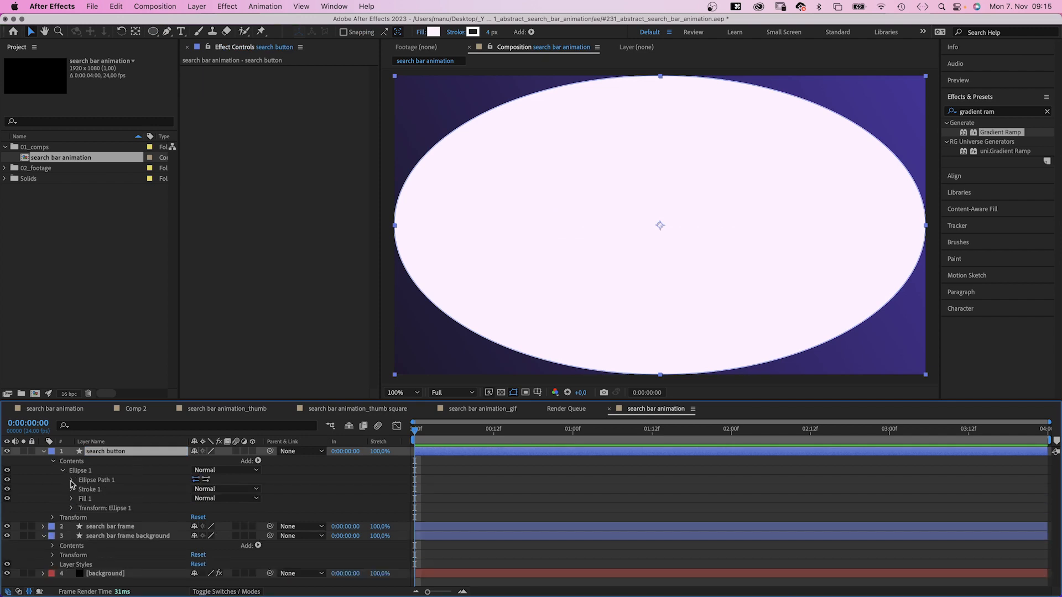
click(67, 480)
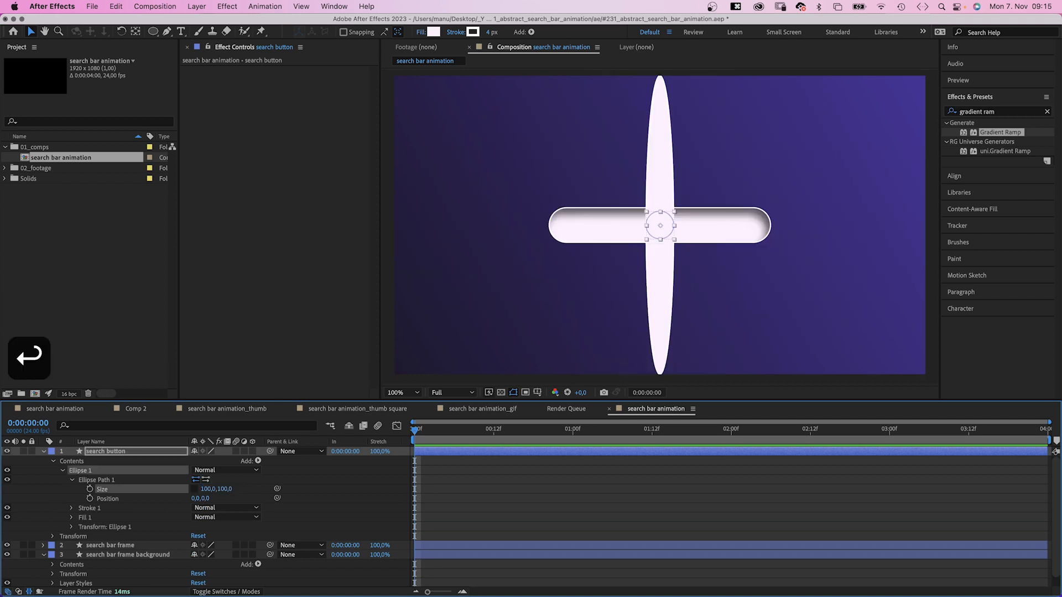
click(434, 32)
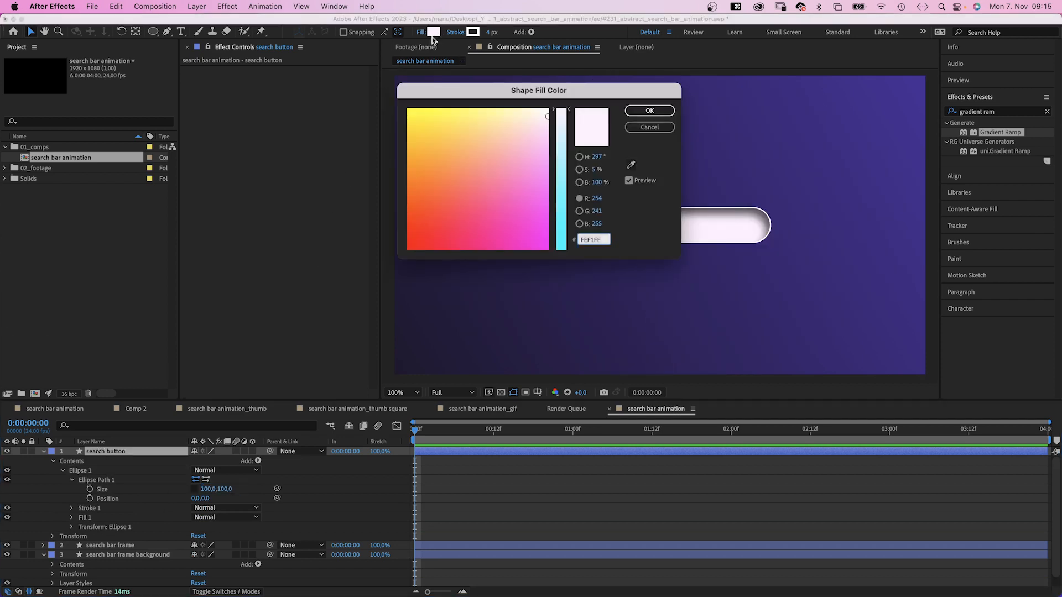
click(648, 111)
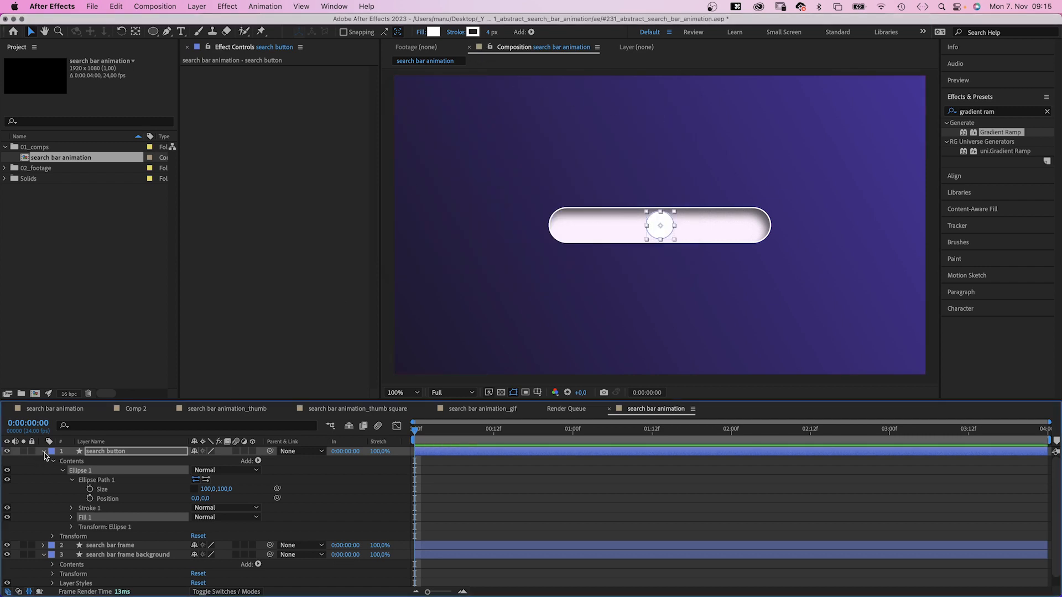
click(43, 452)
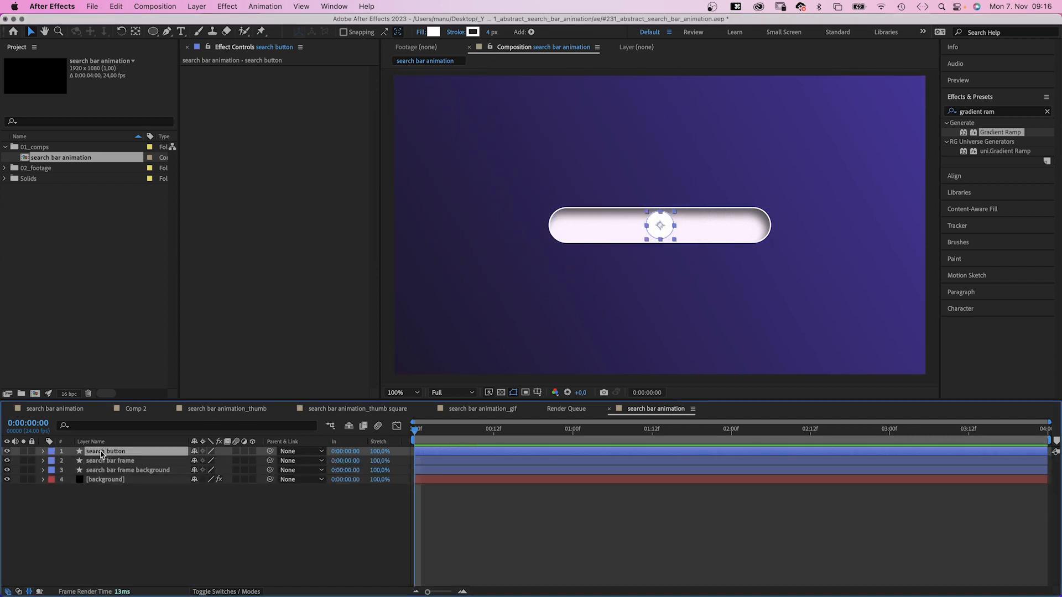
Add a Drop Shadow style without global light: dark colour, 40°, distance 25, size 30.
right_click(105, 452)
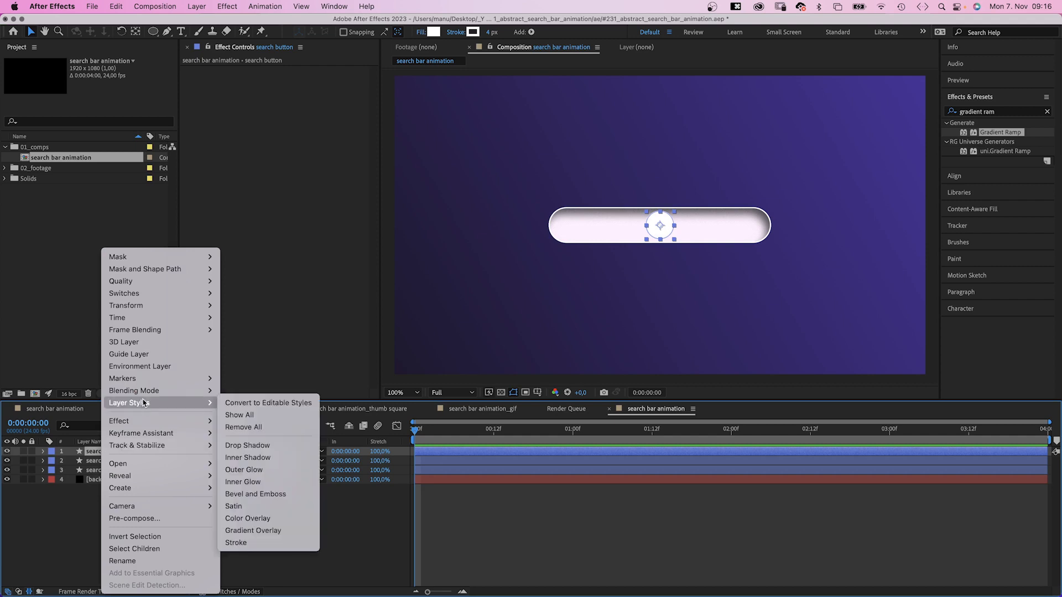
mouse_move(247, 445)
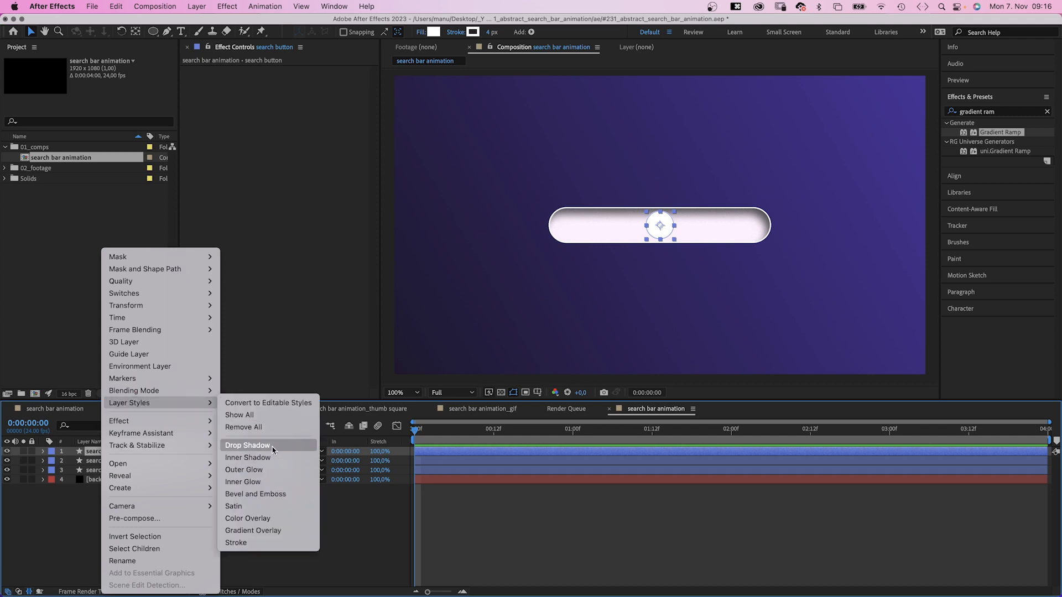
click(247, 446)
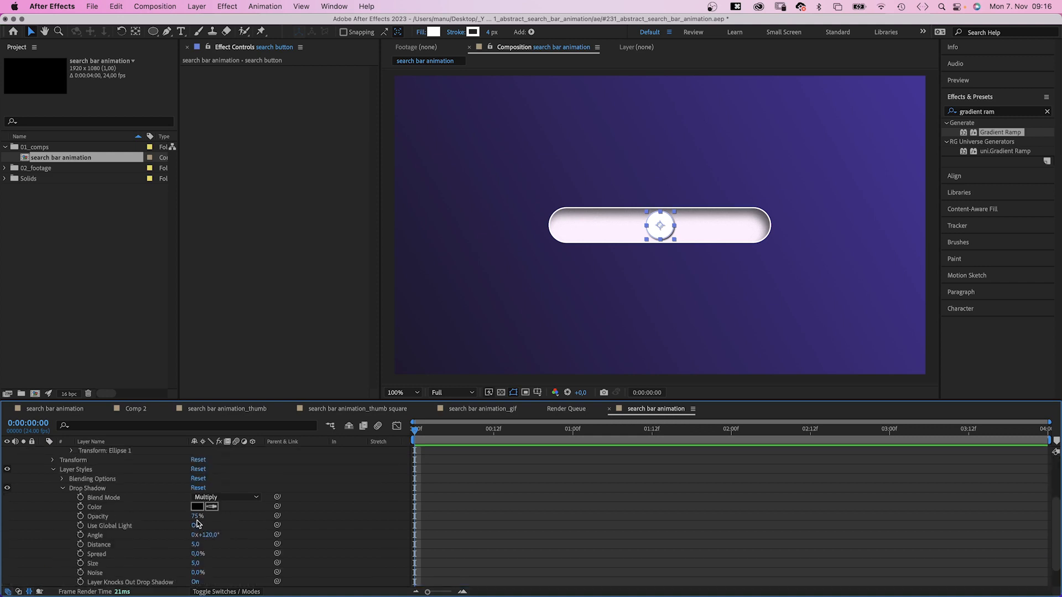
click(196, 507)
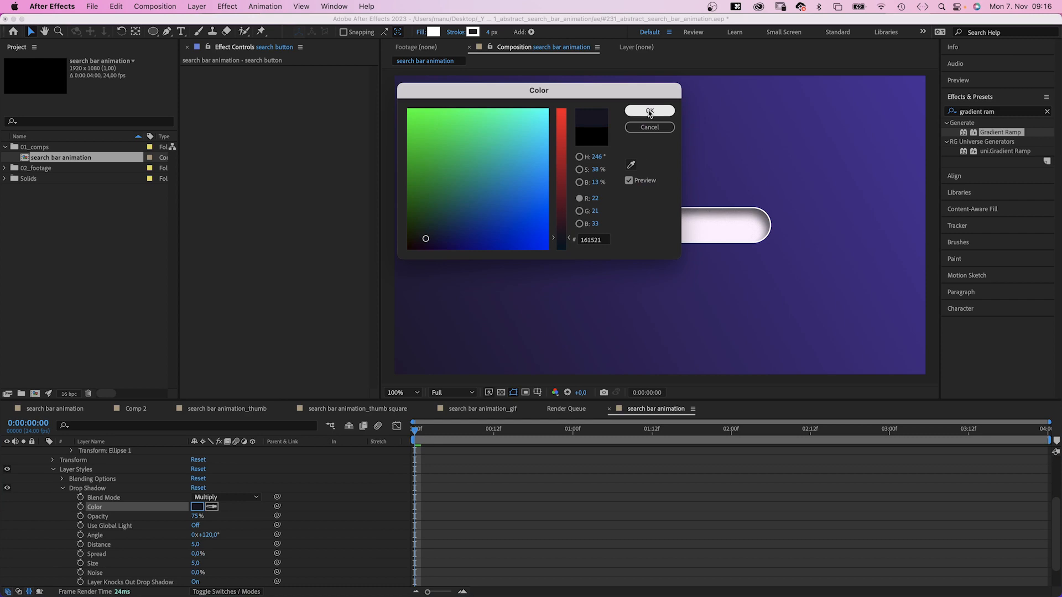
click(648, 111)
text(30)
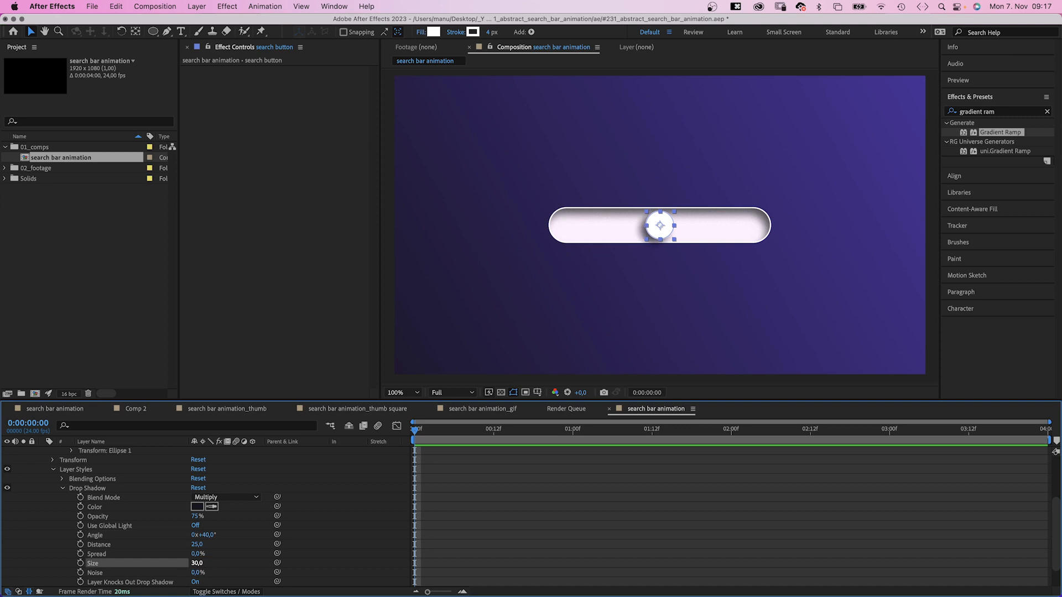
double_click(197, 572)
text(drop shadow)
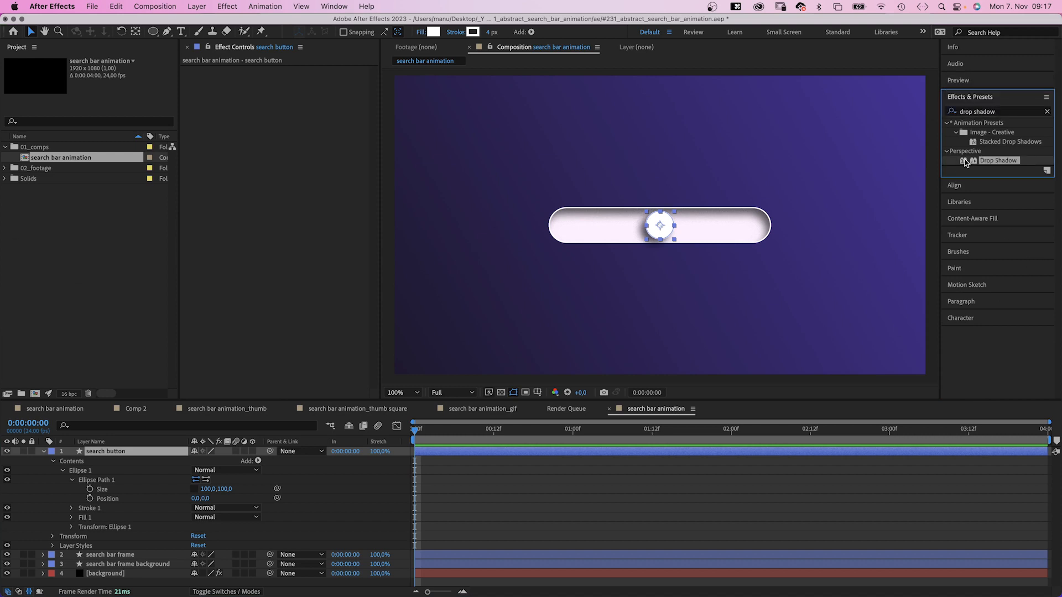
Apply the Drop Shadow effect at 239°, distance 10, colour 2A2130.
double_click(998, 160)
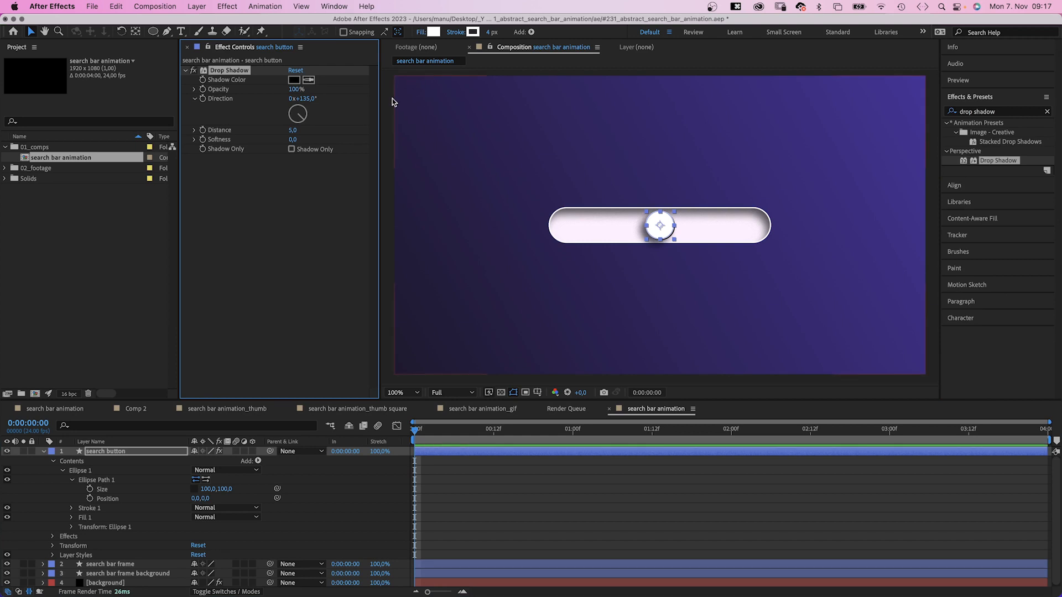
drag(296, 114, 293, 126)
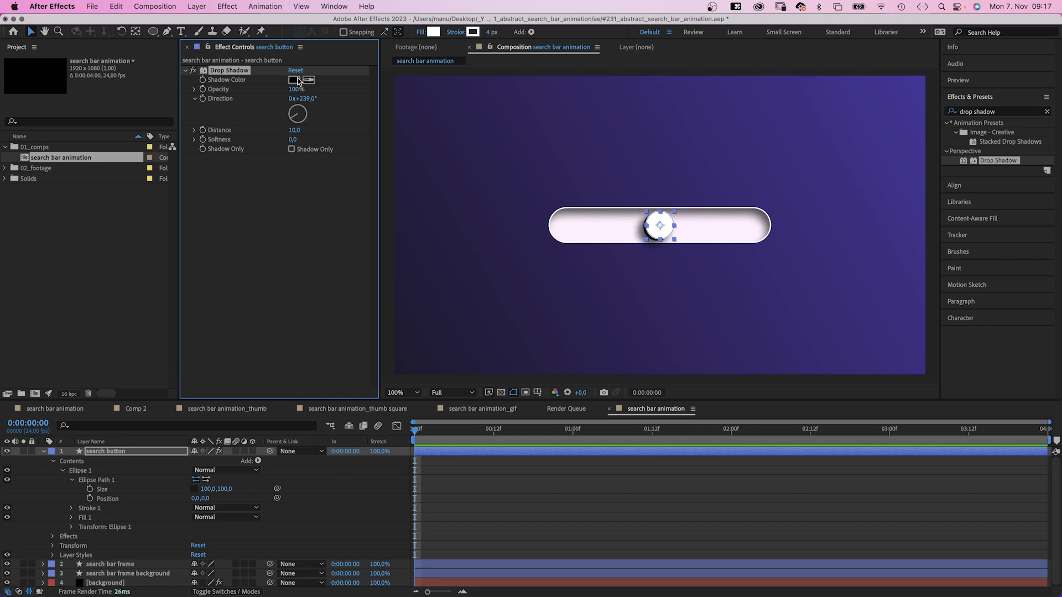
click(294, 79)
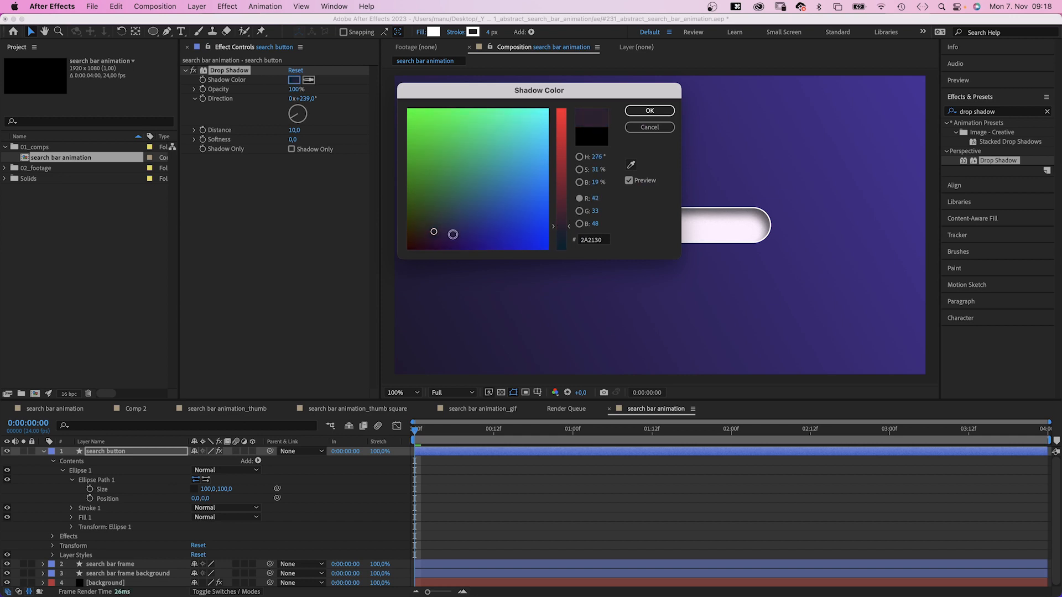
click(649, 111)
text(1295)
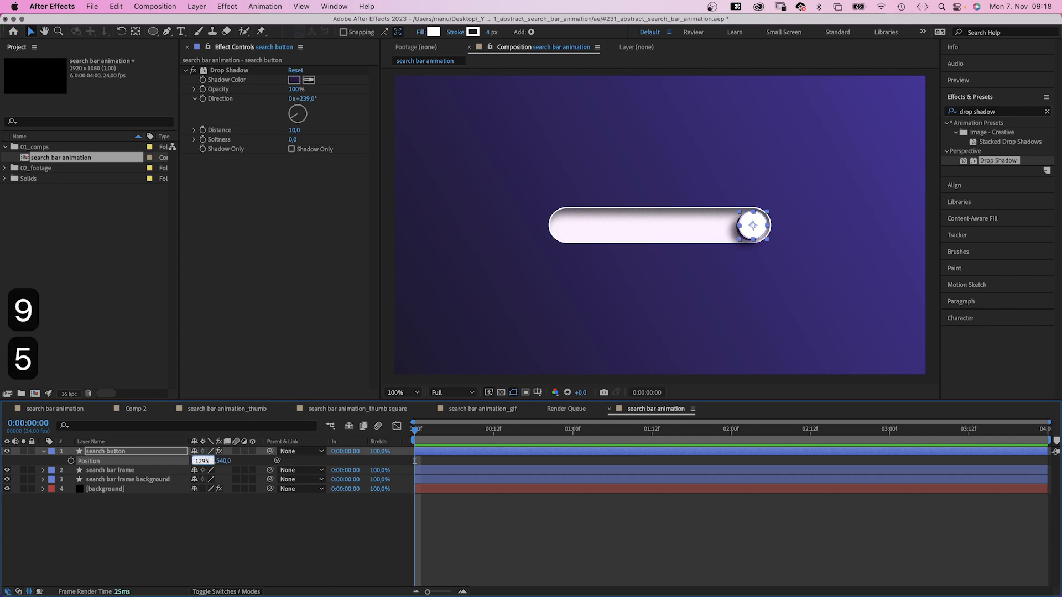
Keyframe the button's Position at 1295,540 and 625,540.
click(507, 429)
text(625)
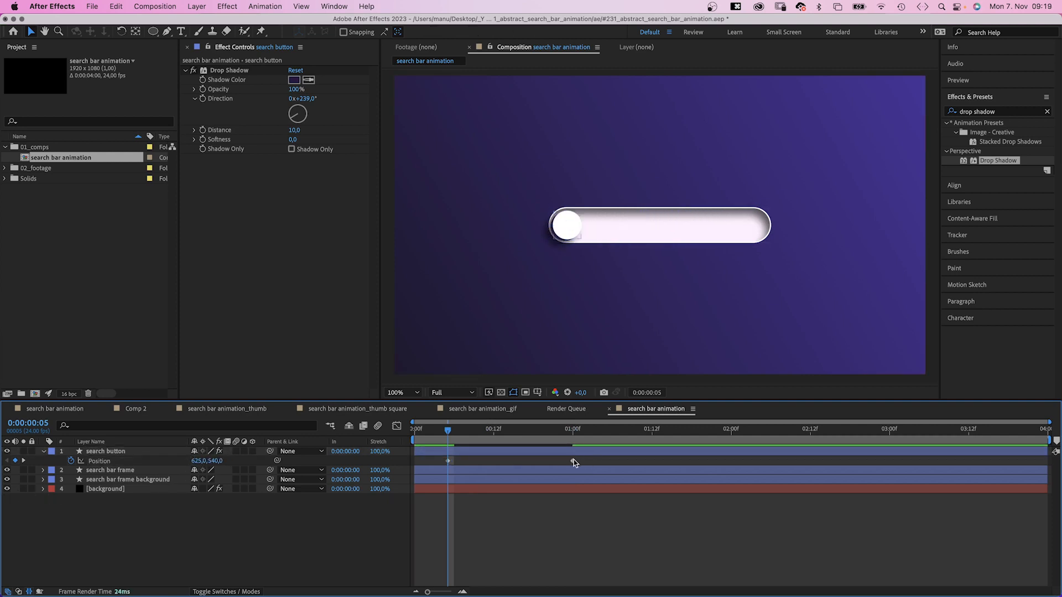
click(105, 451)
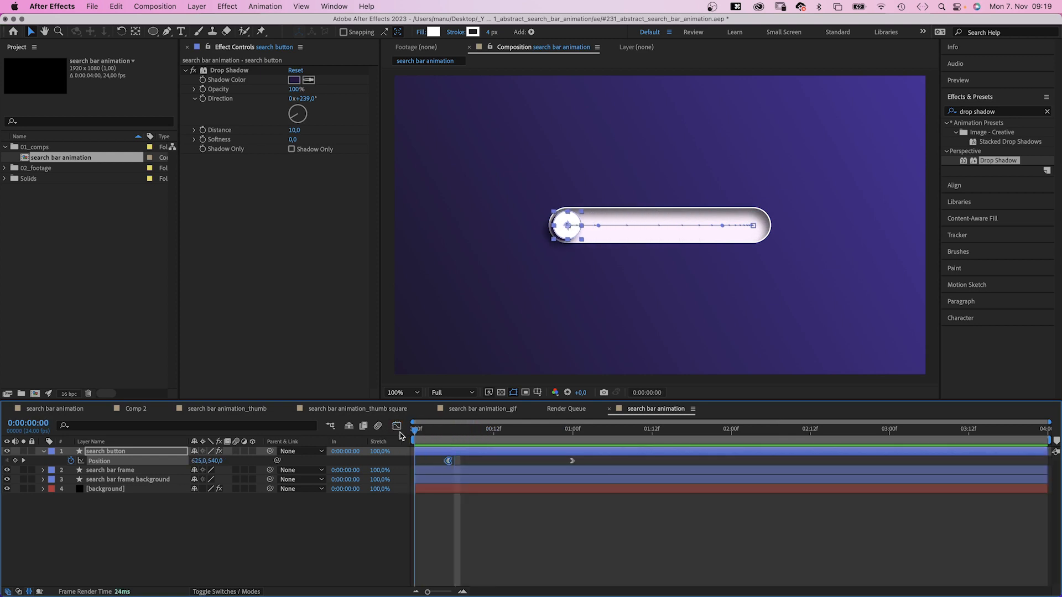
Convert the frame and background Rectangle Paths to Bezier paths.
click(110, 470)
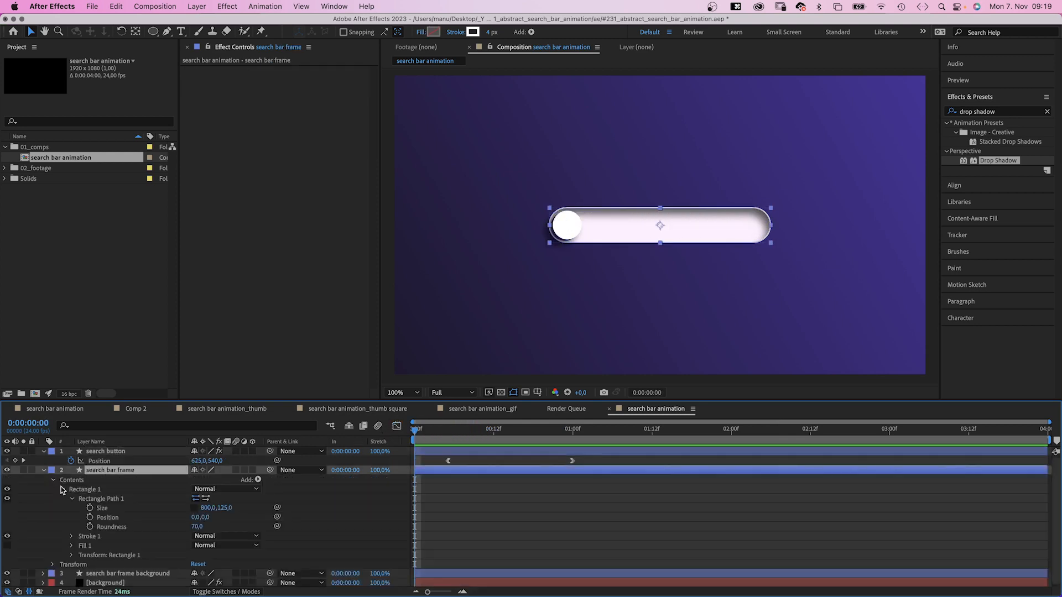
right_click(100, 498)
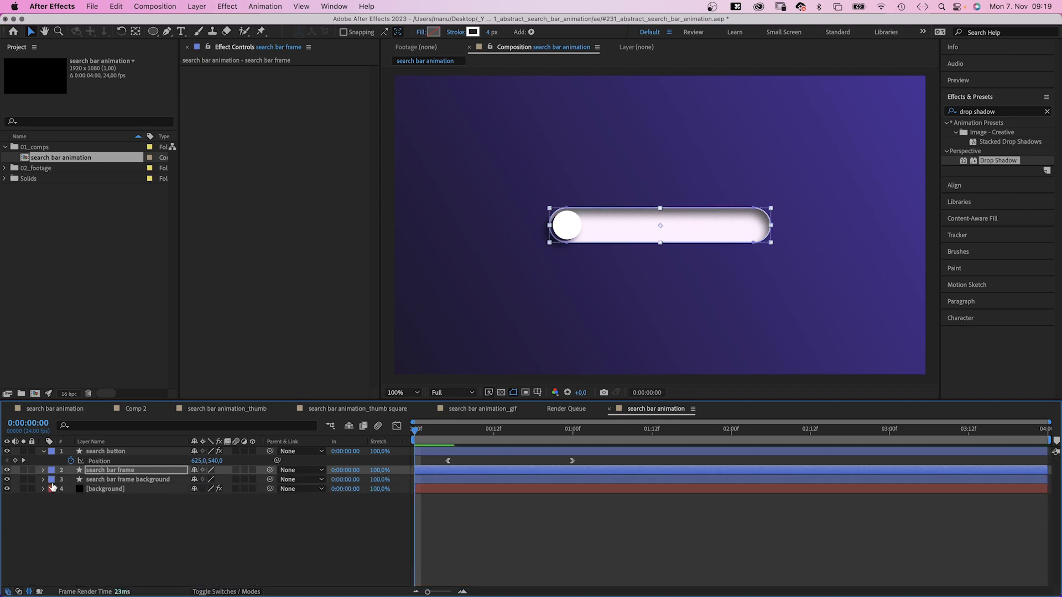
click(42, 479)
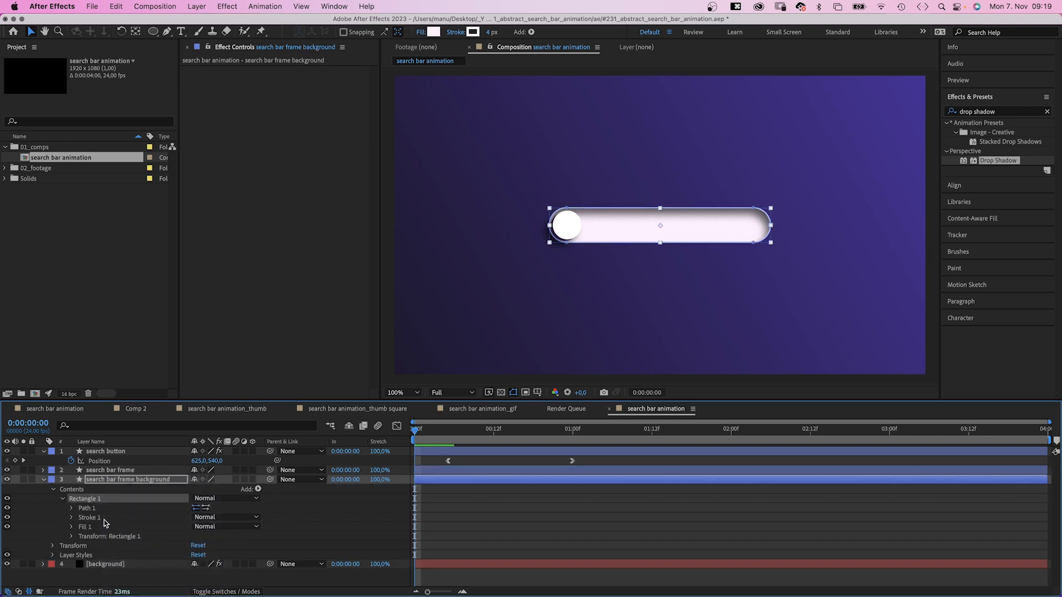
click(43, 470)
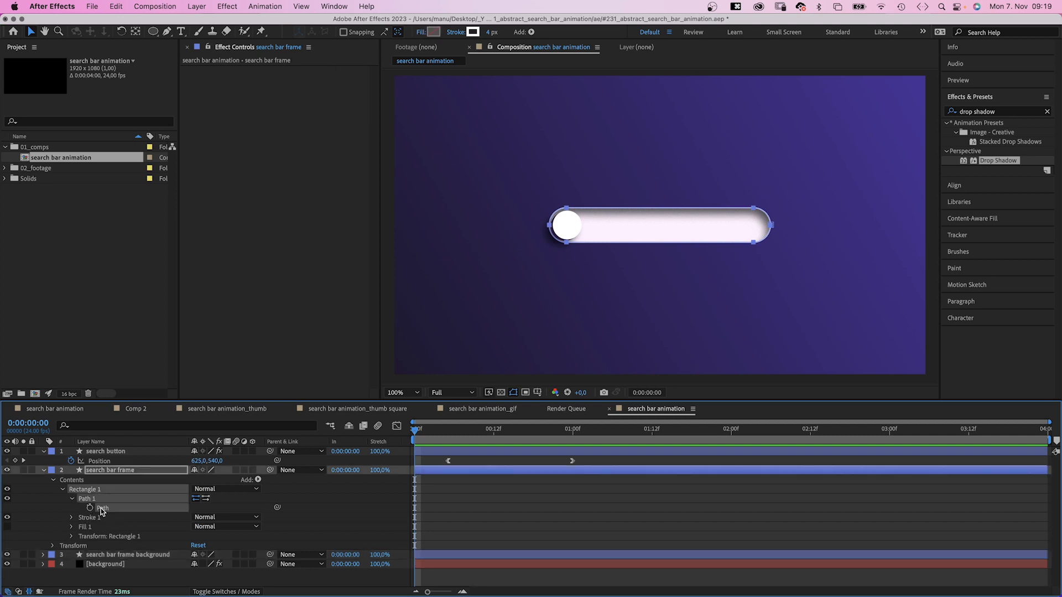
Create nulls controlling the frame path's points with the Create Nulls From Paths script.
click(333, 6)
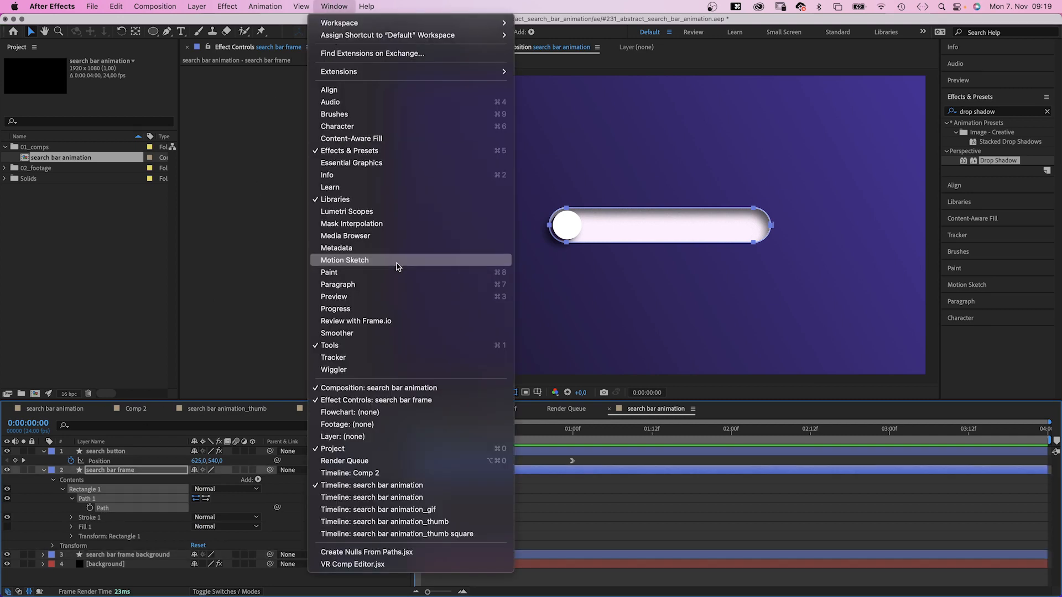
click(368, 552)
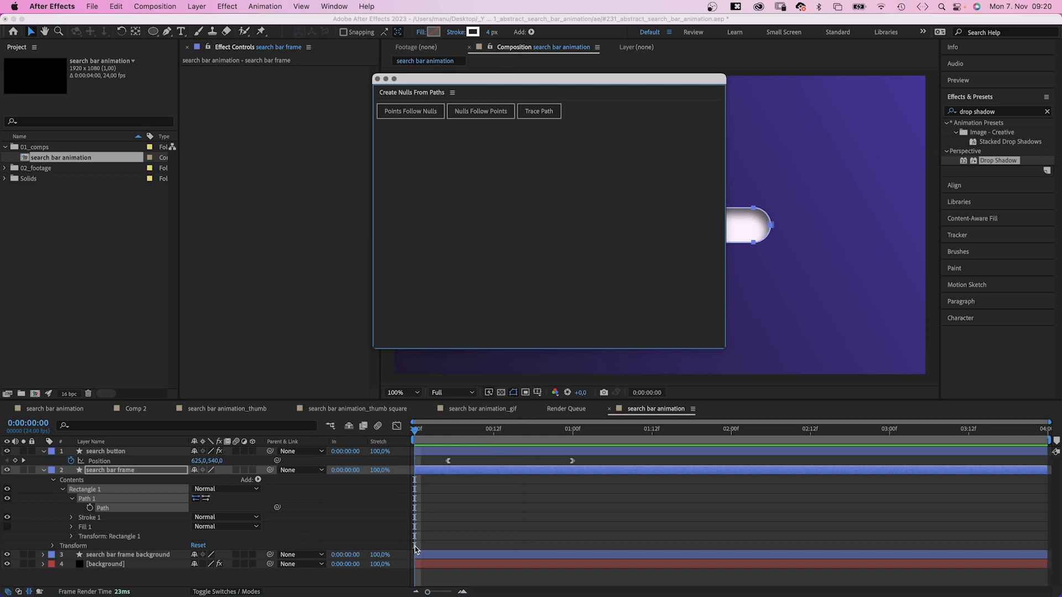
click(410, 110)
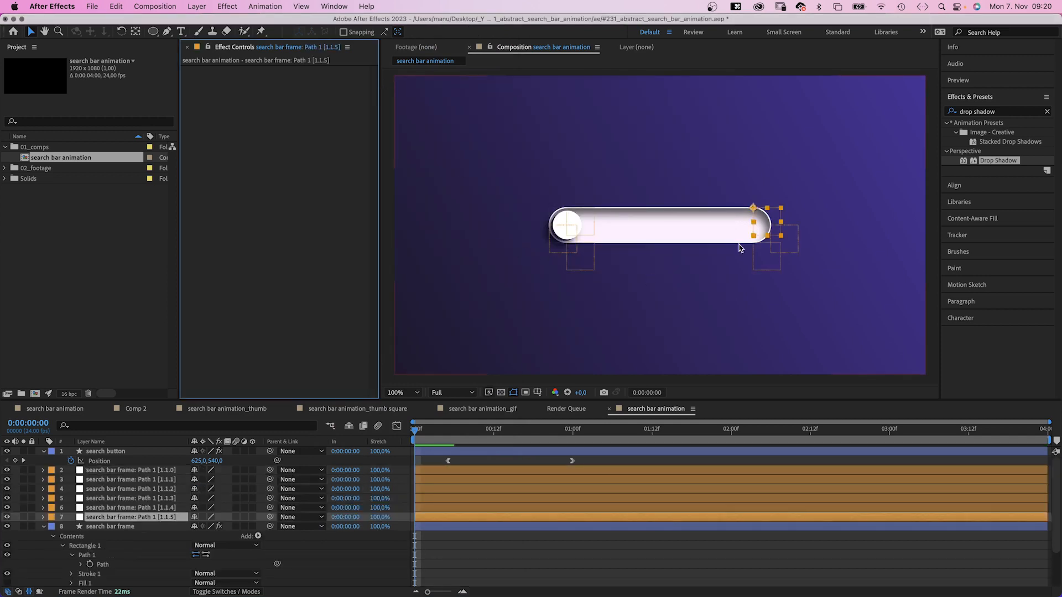
Parent the three path-point nulls to the search button layer.
click(128, 471)
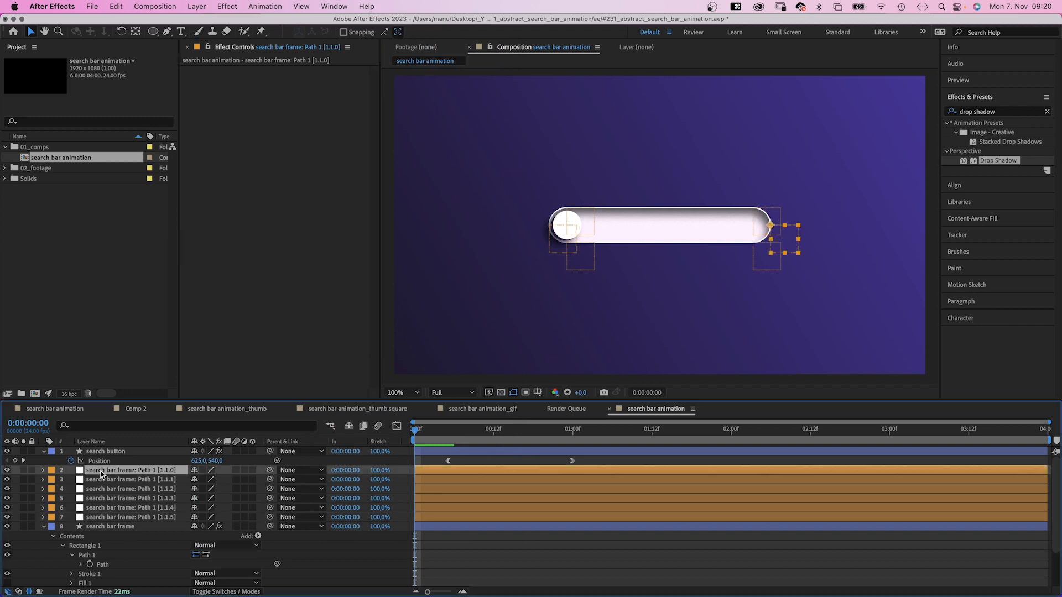
click(133, 489)
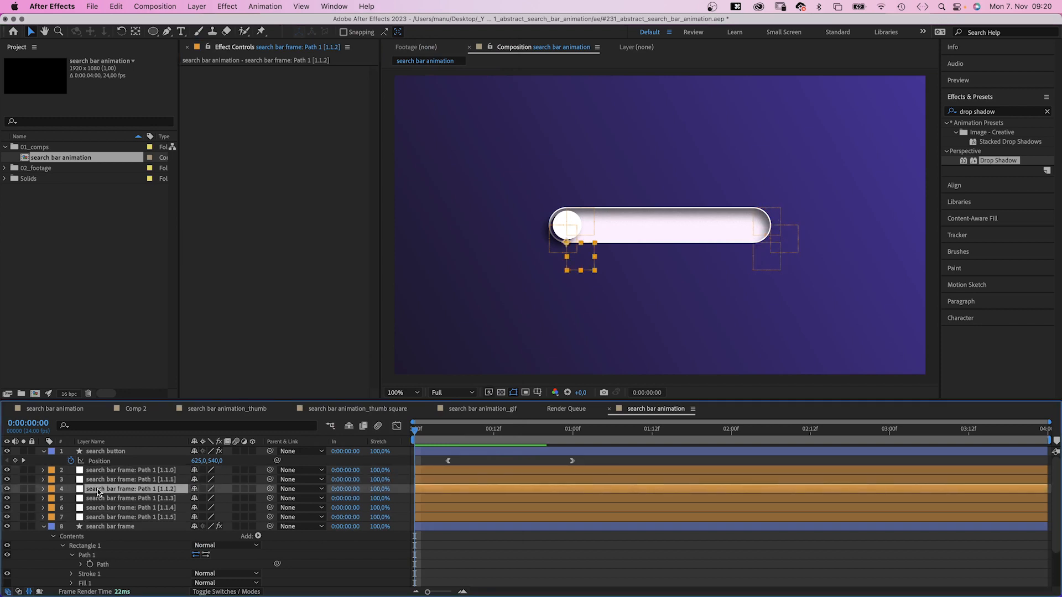
click(129, 489)
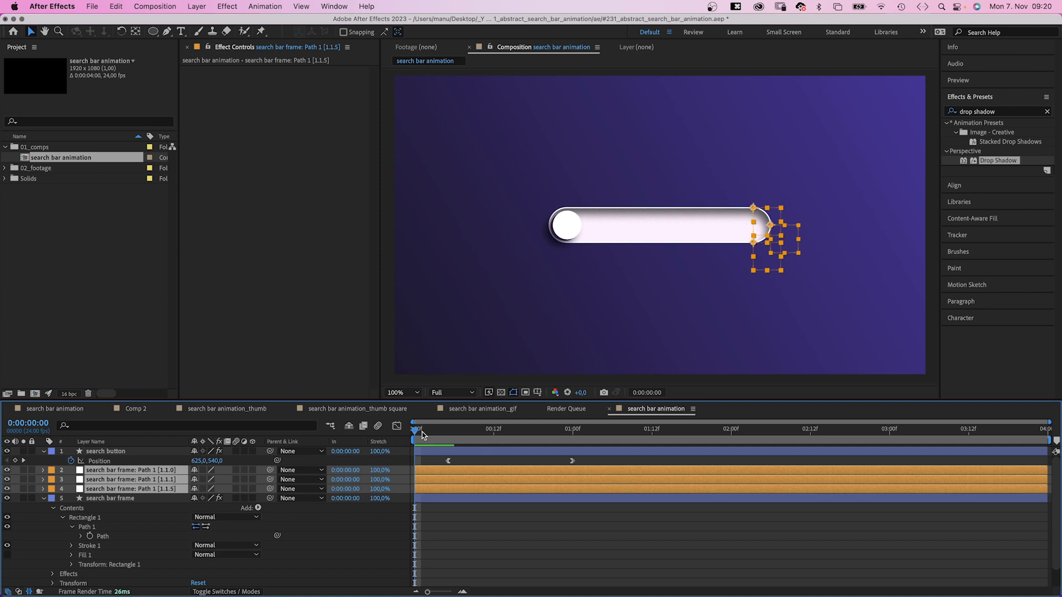
click(573, 428)
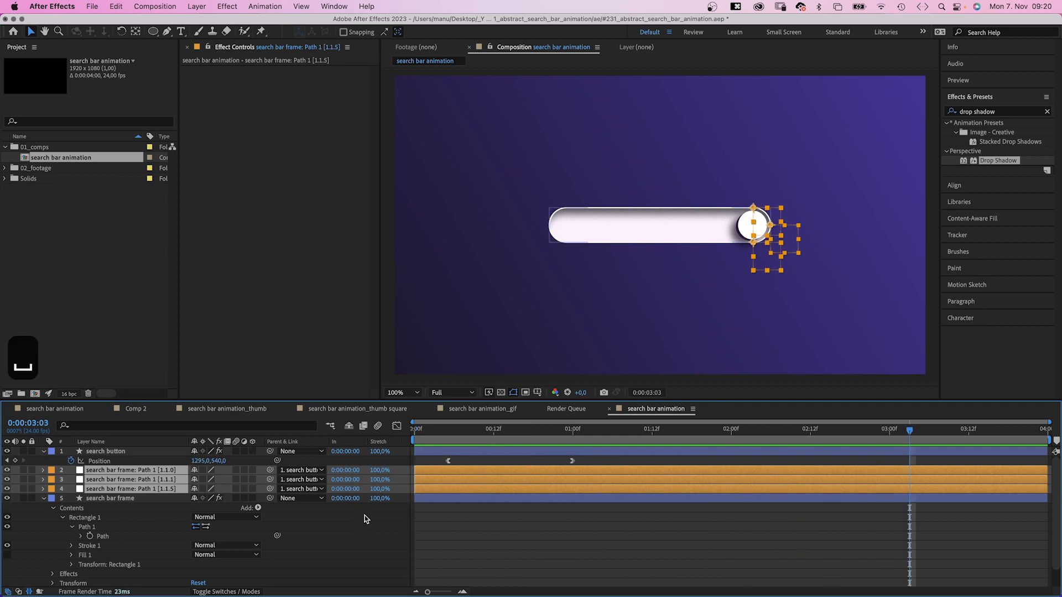
Keyframe the search button's ellipse Size from 150 back to 100 with Easy Ease.
click(415, 428)
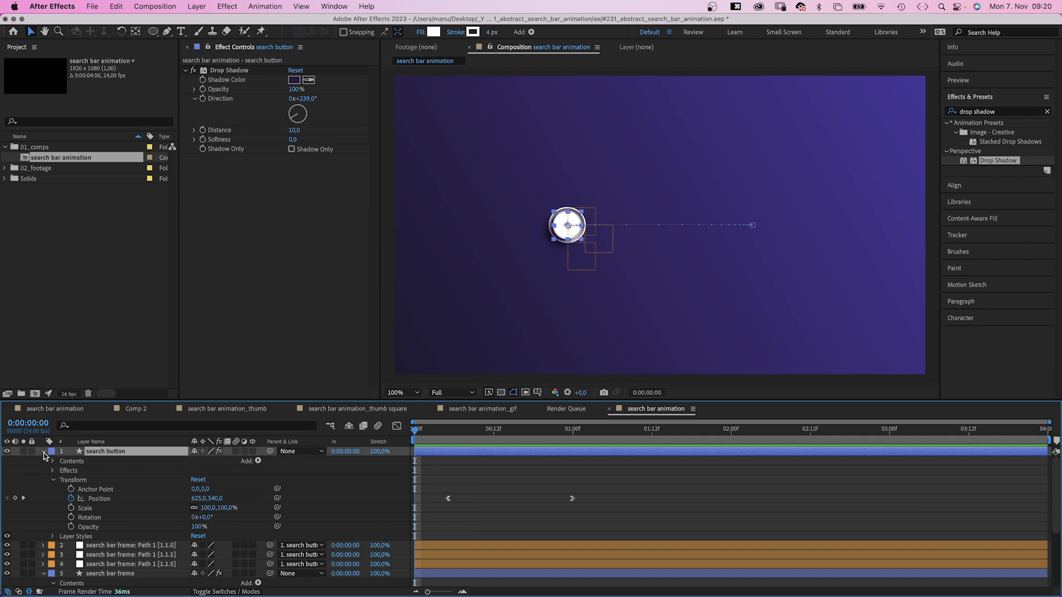
click(53, 461)
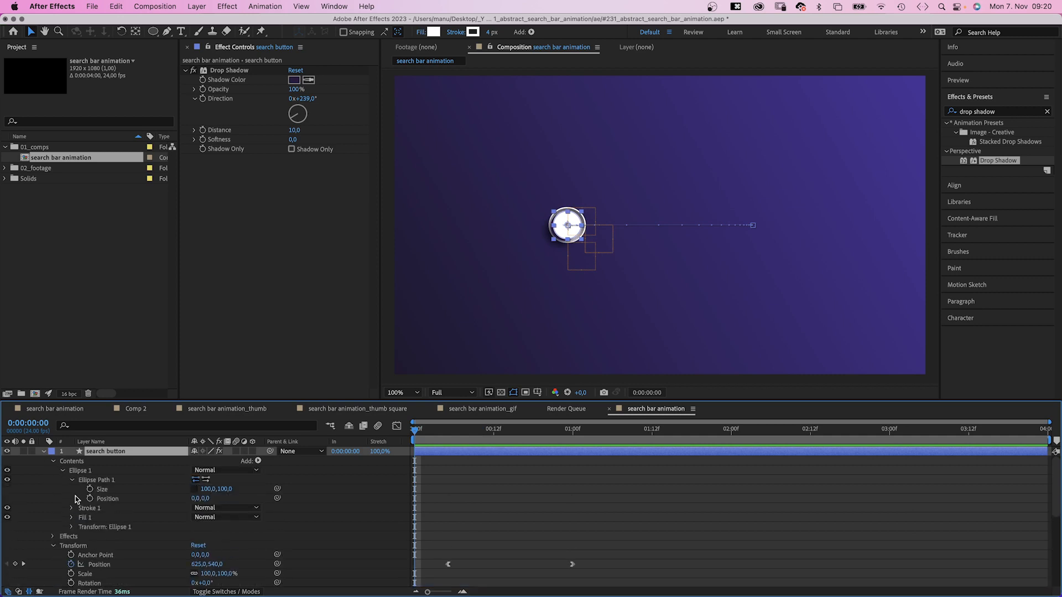
click(449, 432)
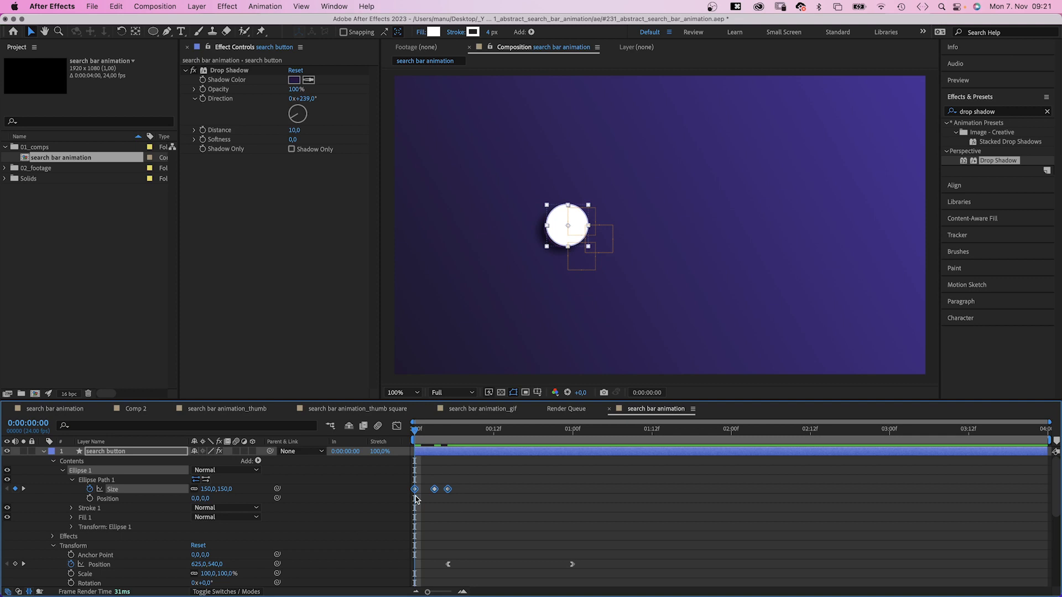
right_click(415, 489)
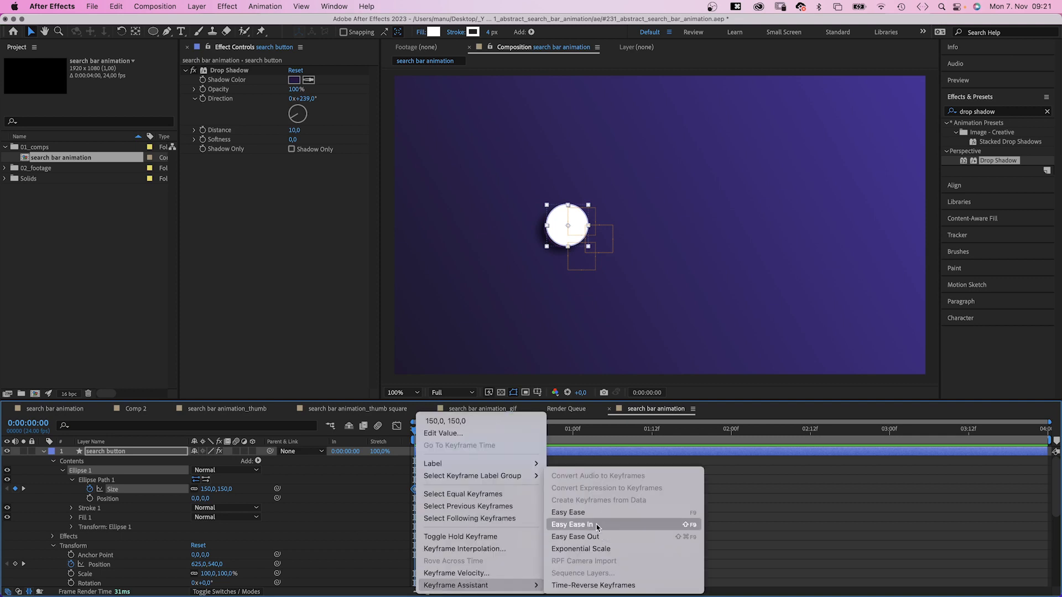
click(572, 524)
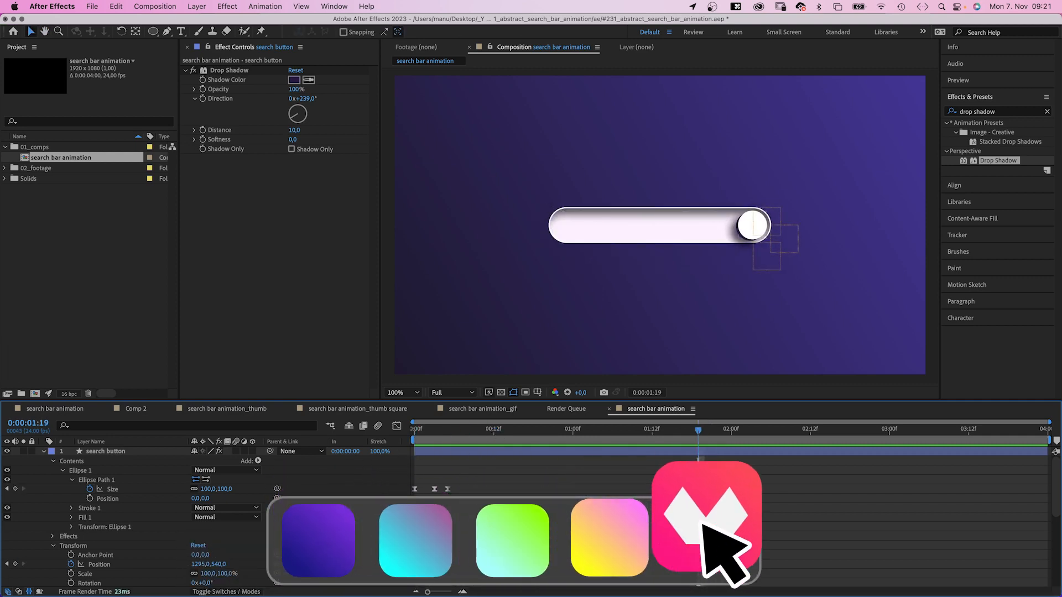
click(706, 521)
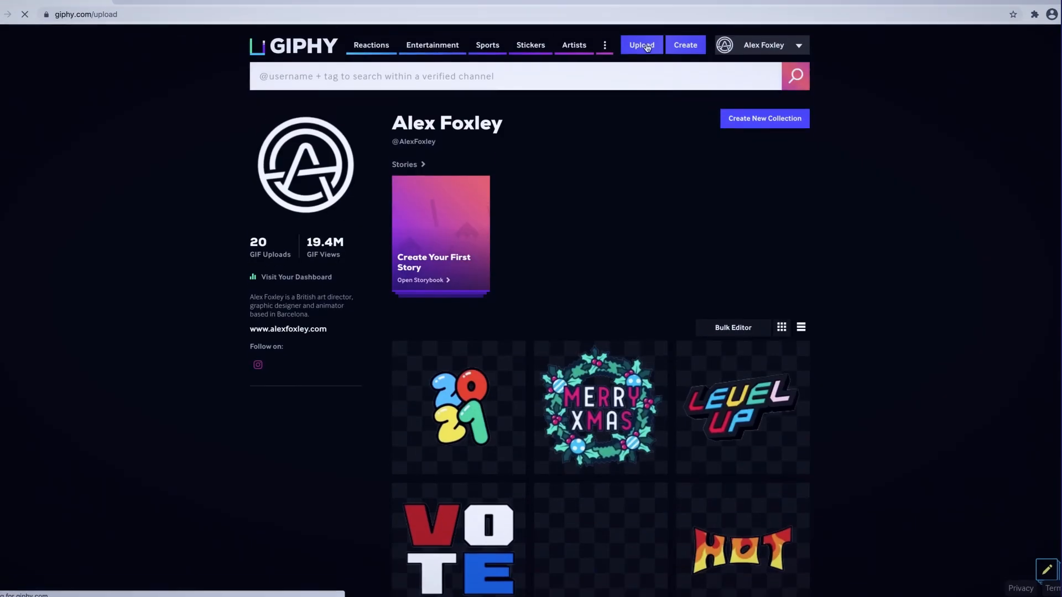
click(641, 45)
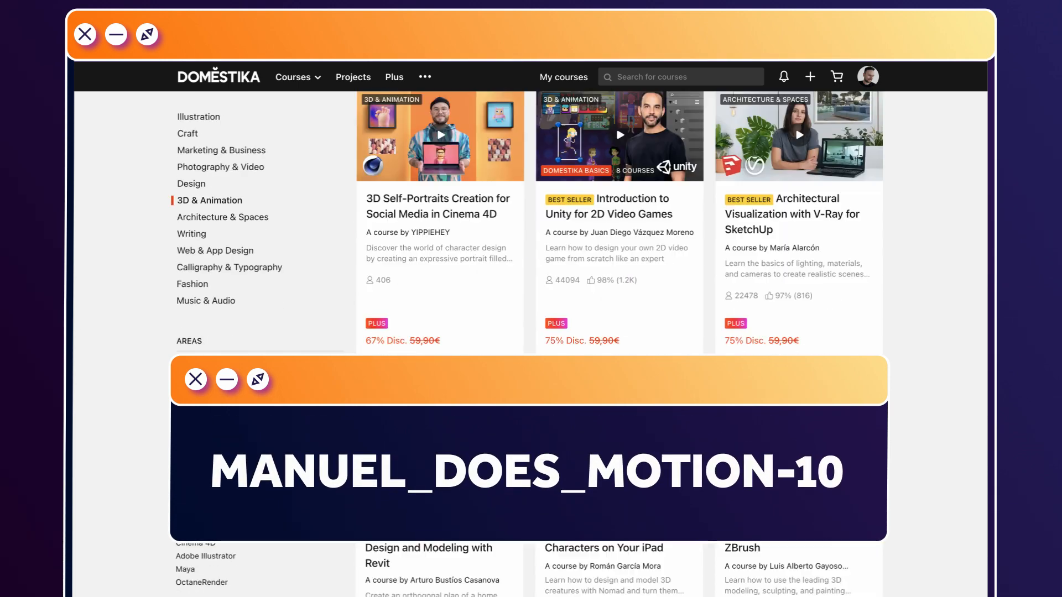
scroll(down, 3)
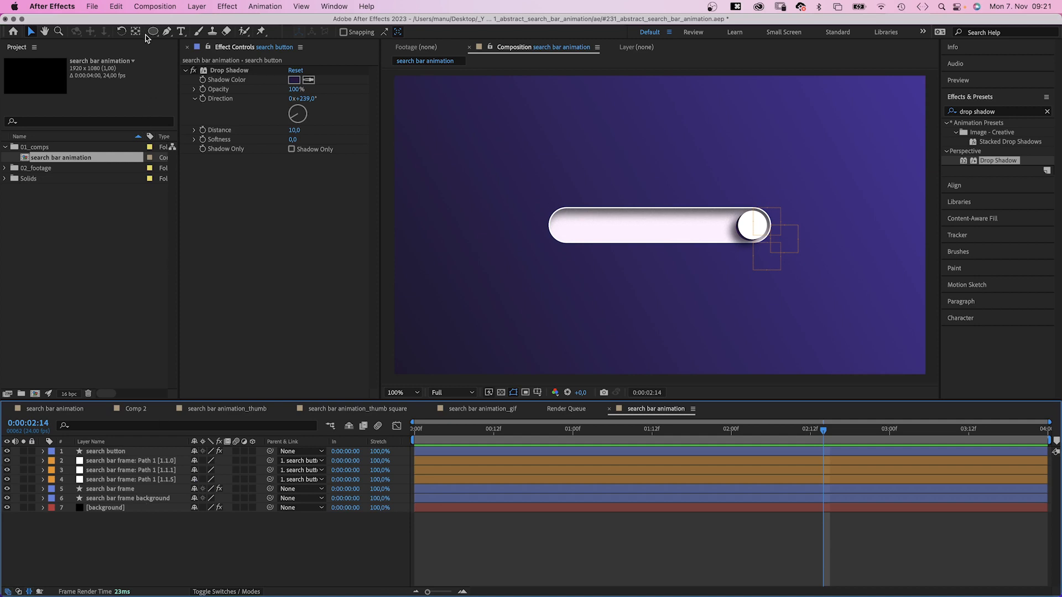
Draw a three-point polystar 'pyramid' with a blue-teal gradient fill.
click(154, 32)
text(pyramid)
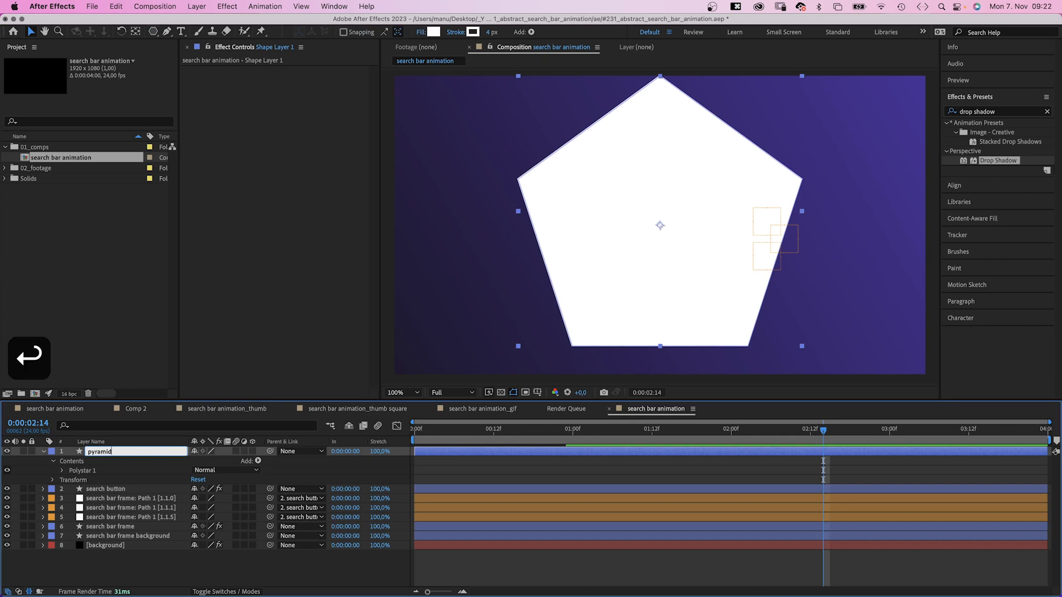
click(61, 471)
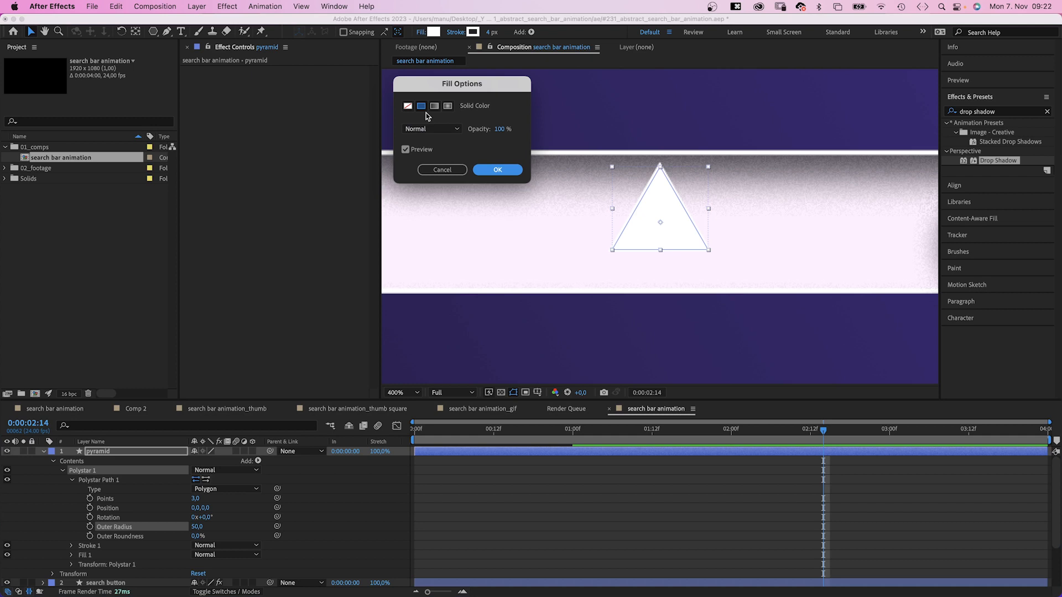
click(498, 169)
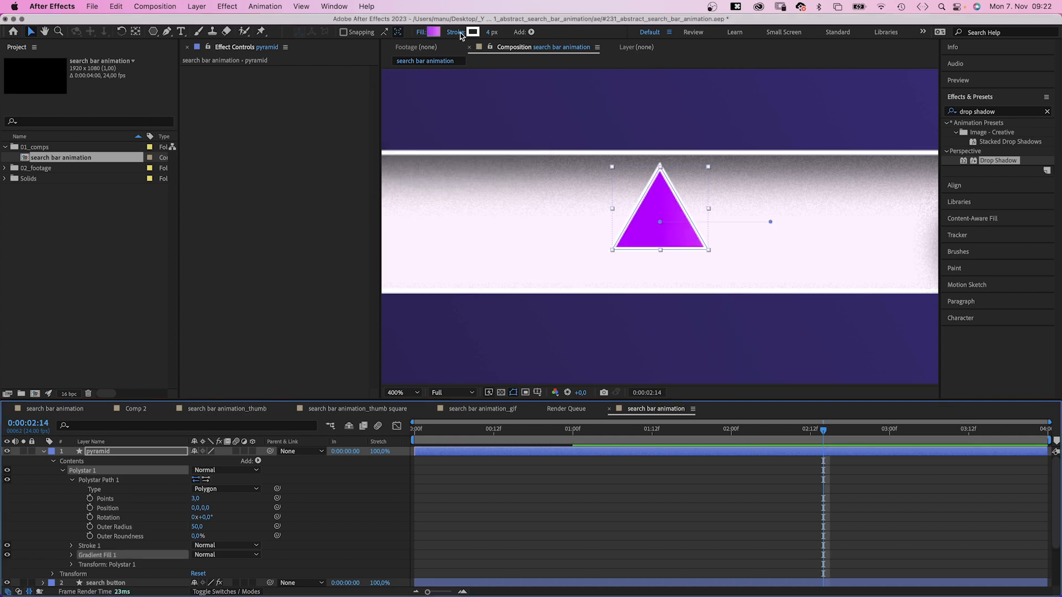
click(473, 32)
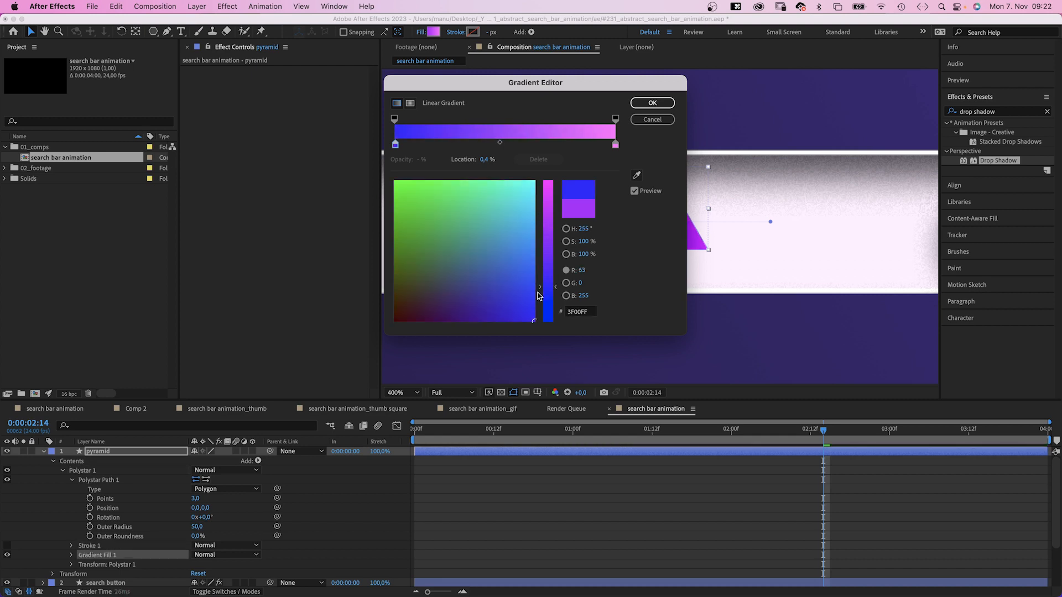
click(478, 253)
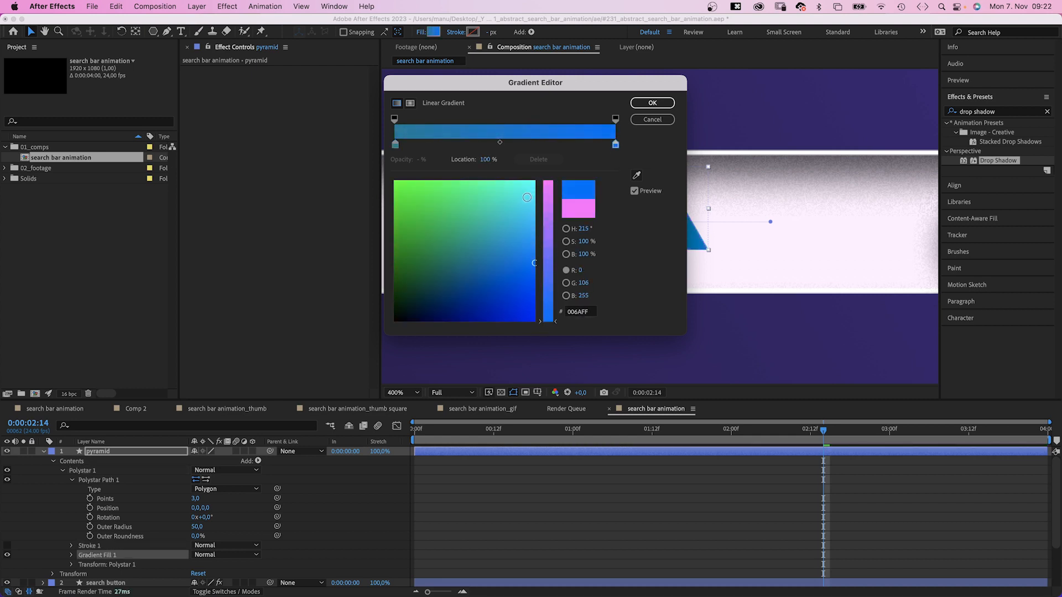
click(651, 102)
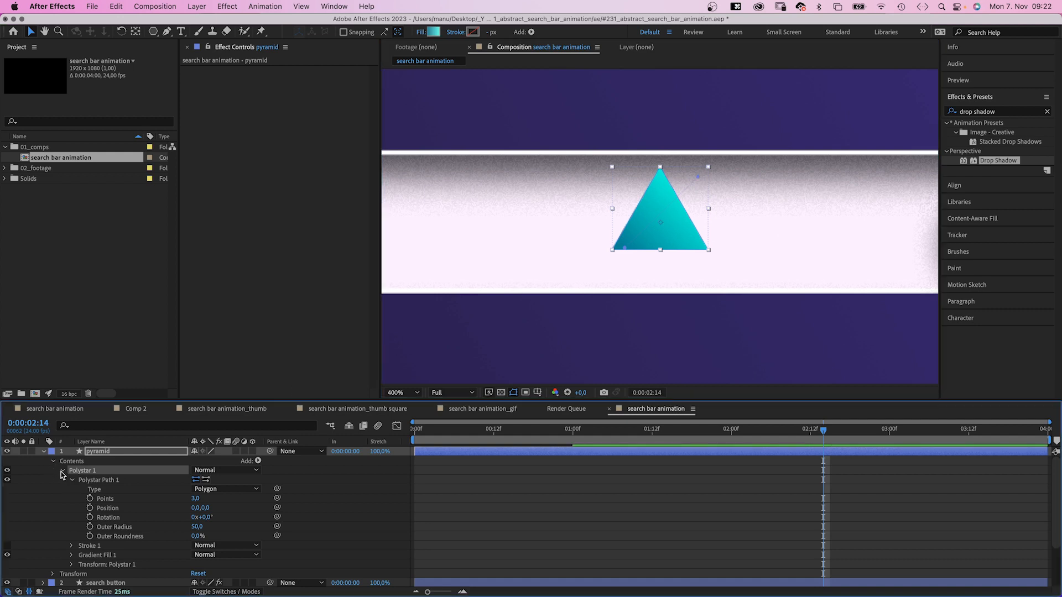
Duplicate the triangle shape and give the copy a lighter teal gradient.
key(cmd+d)
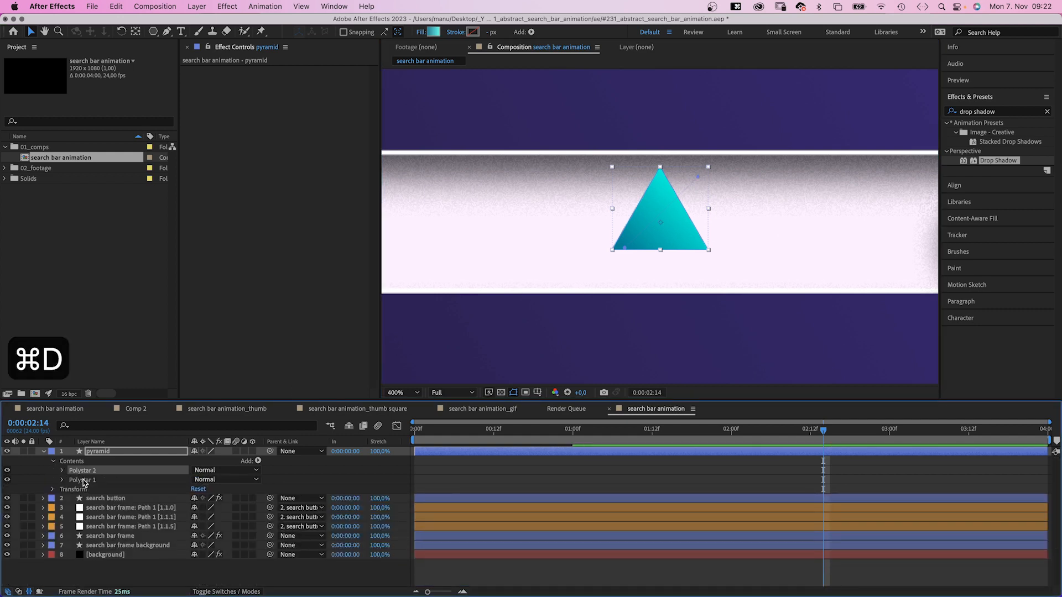
click(61, 470)
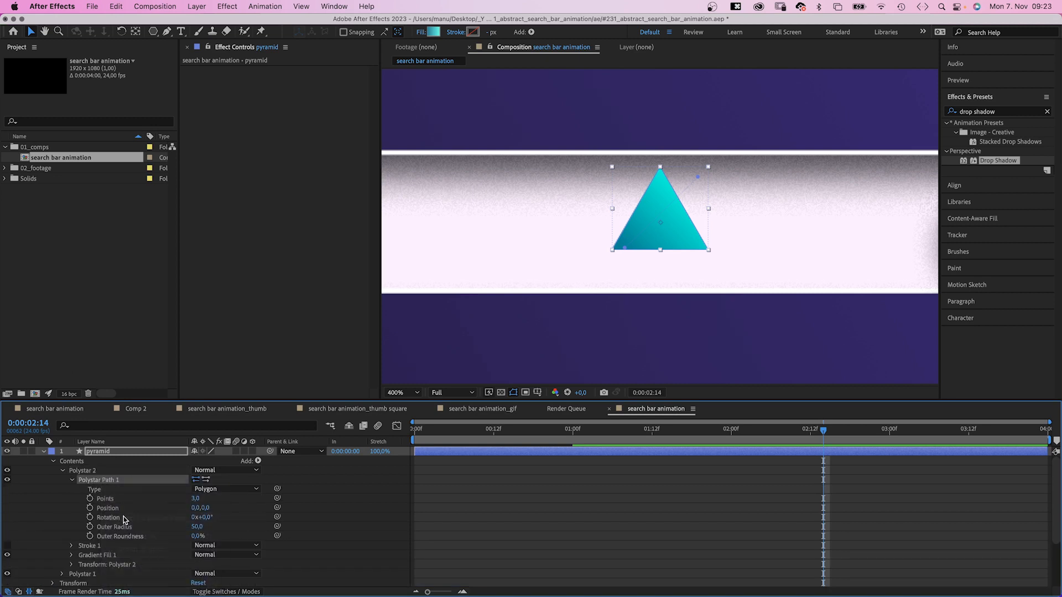
click(72, 479)
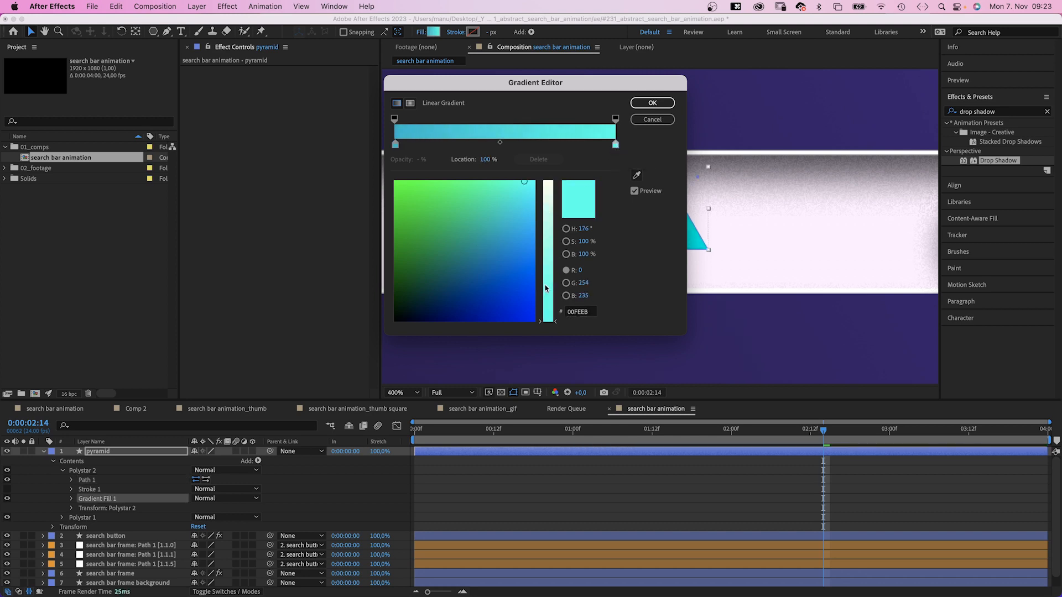
click(651, 103)
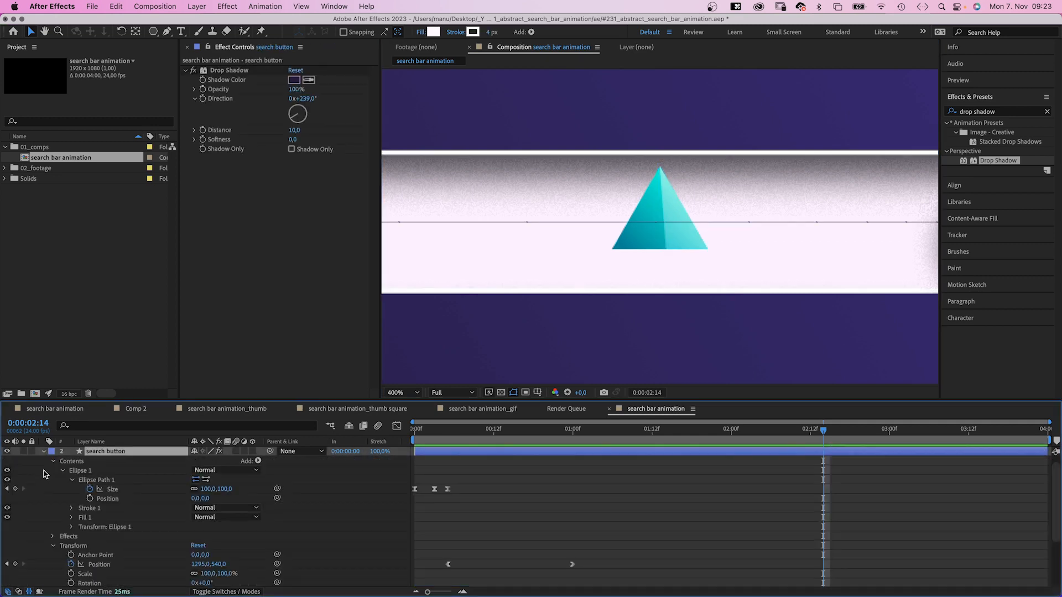
Copy the search button's layer styles onto the pyramid layer and collapse the properties.
click(52, 462)
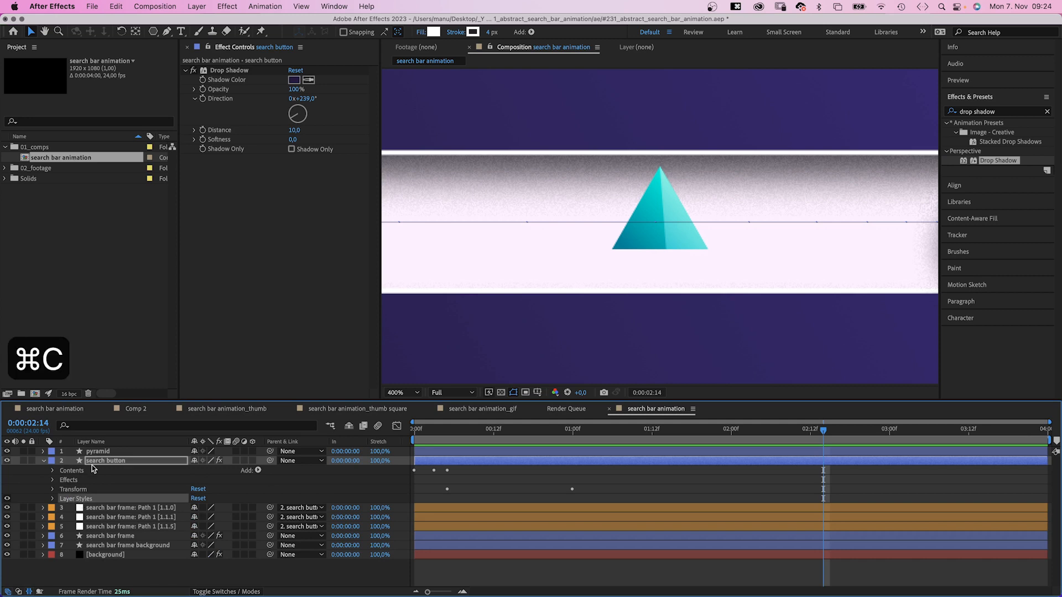
click(97, 452)
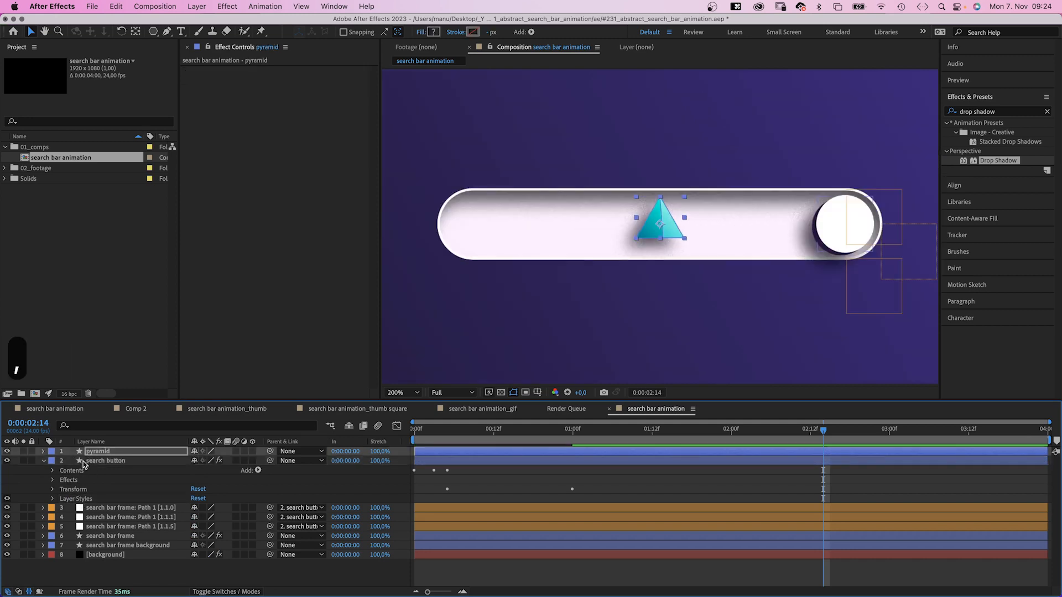
click(396, 392)
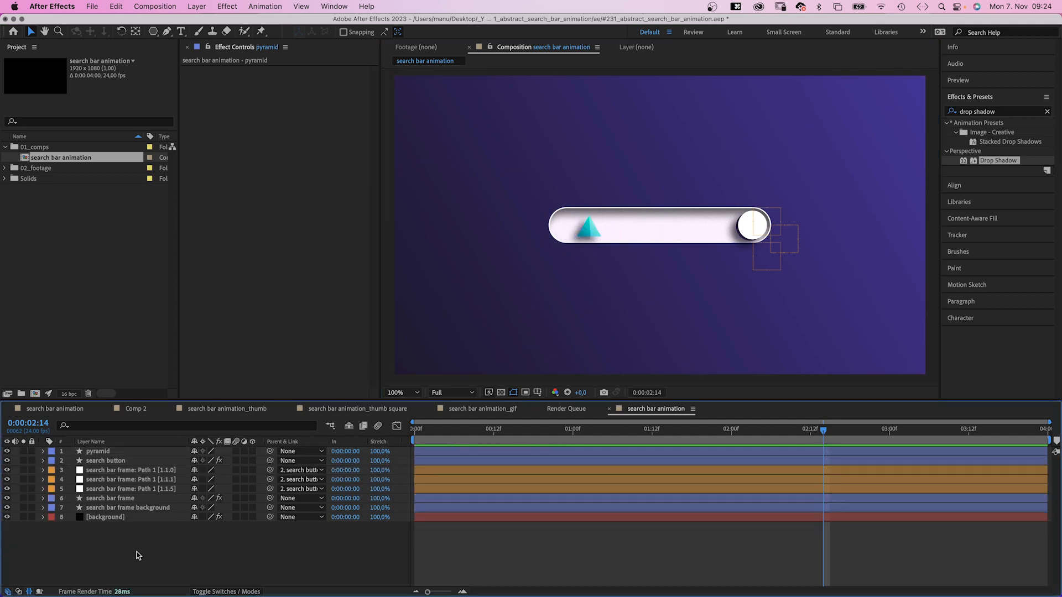
Draw a new disk shape with a pink gradient fill.
click(136, 32)
text(disk)
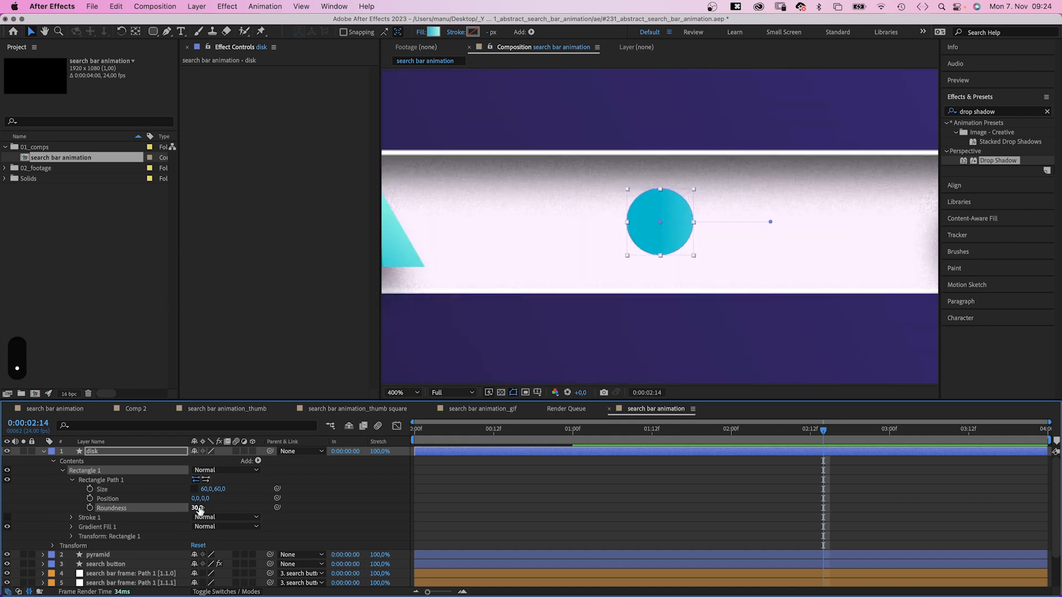
click(427, 32)
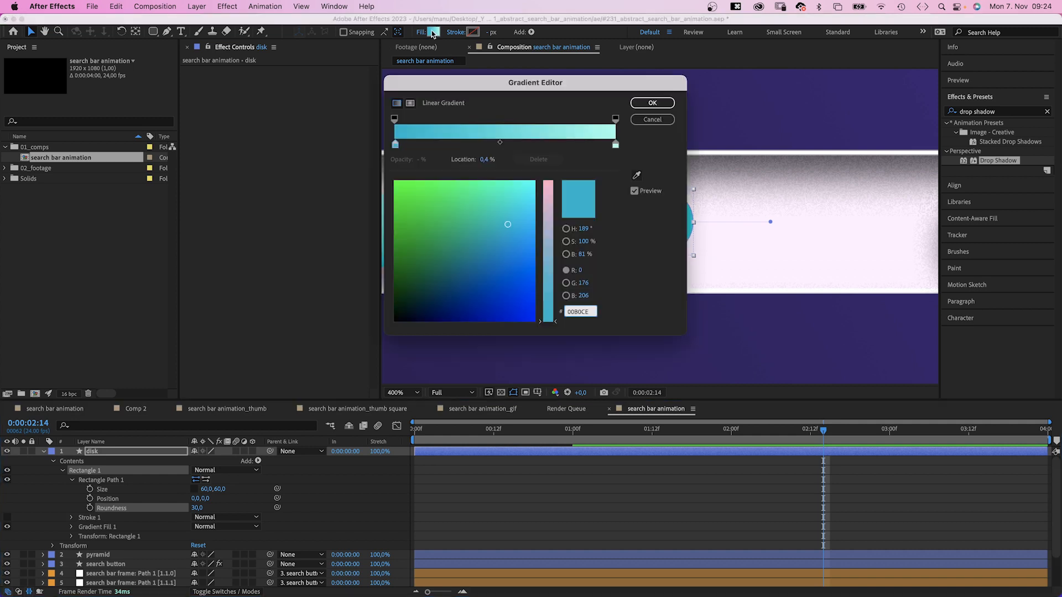
click(615, 143)
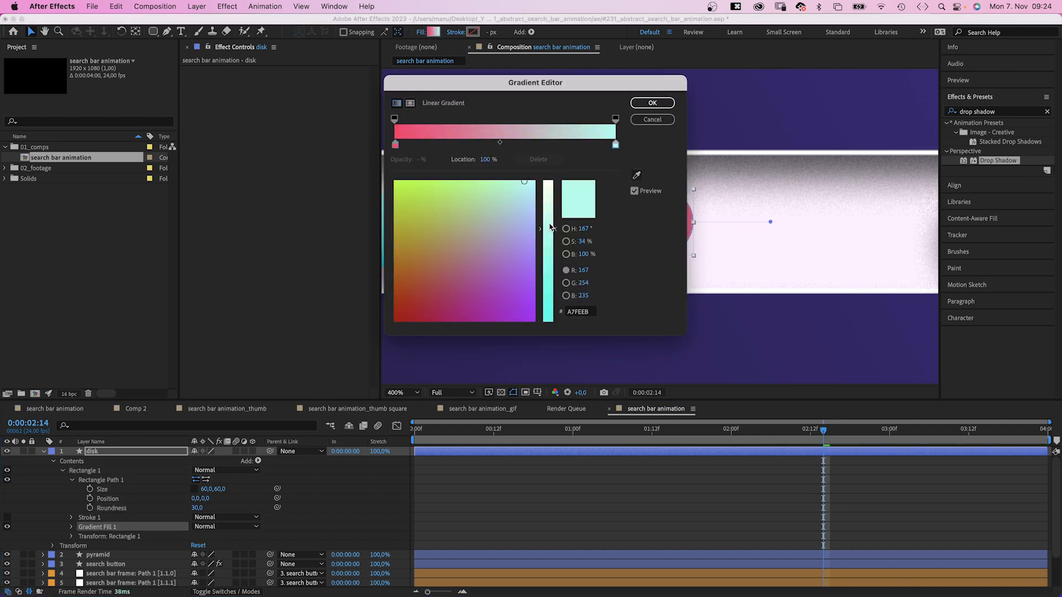
click(651, 102)
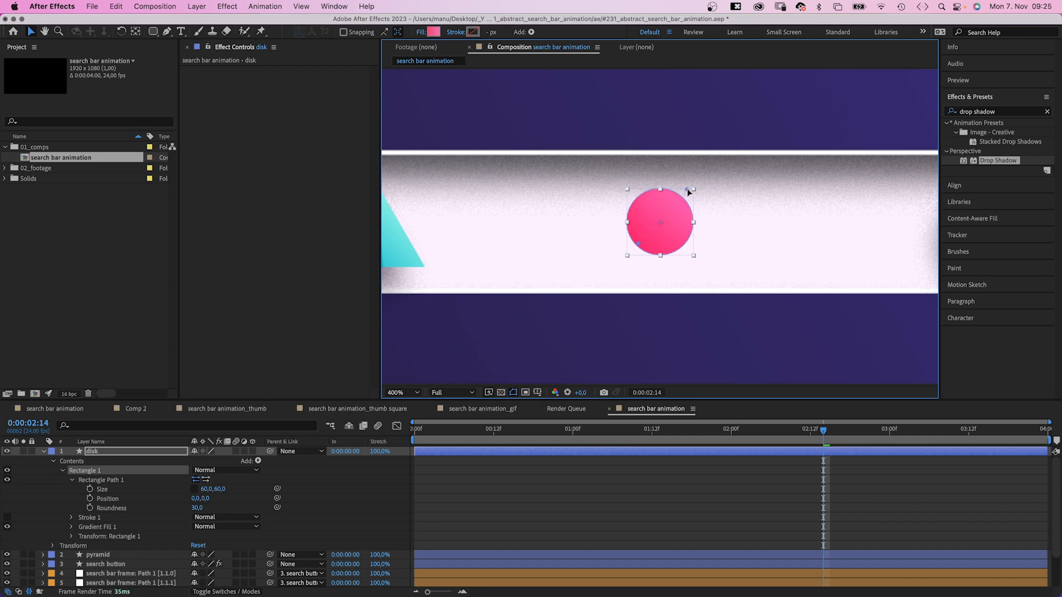
Refine the disk's shape settings and pink gradient, placing it mid-pill.
click(61, 470)
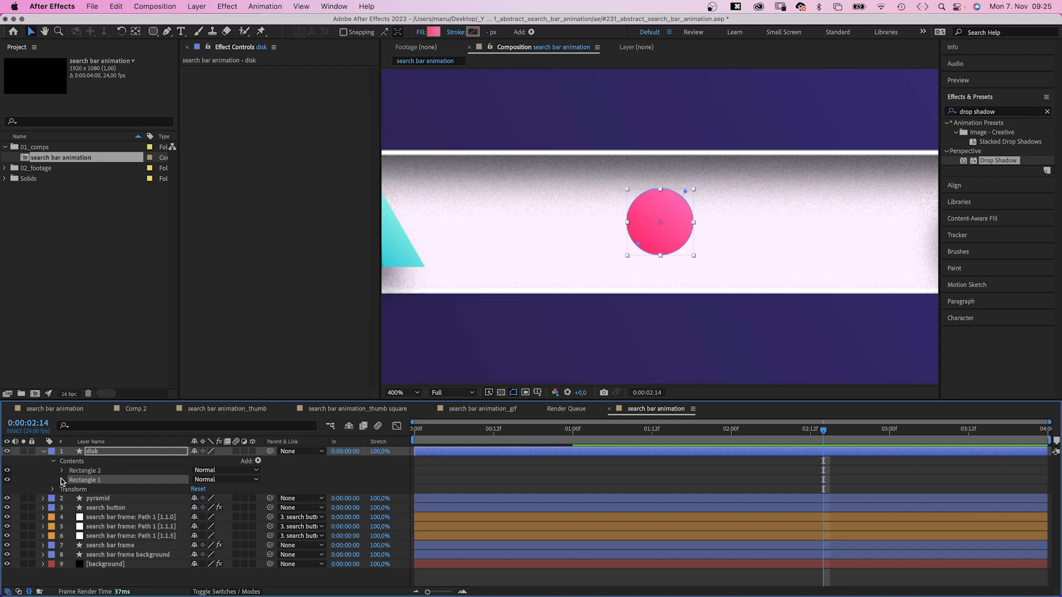
click(62, 481)
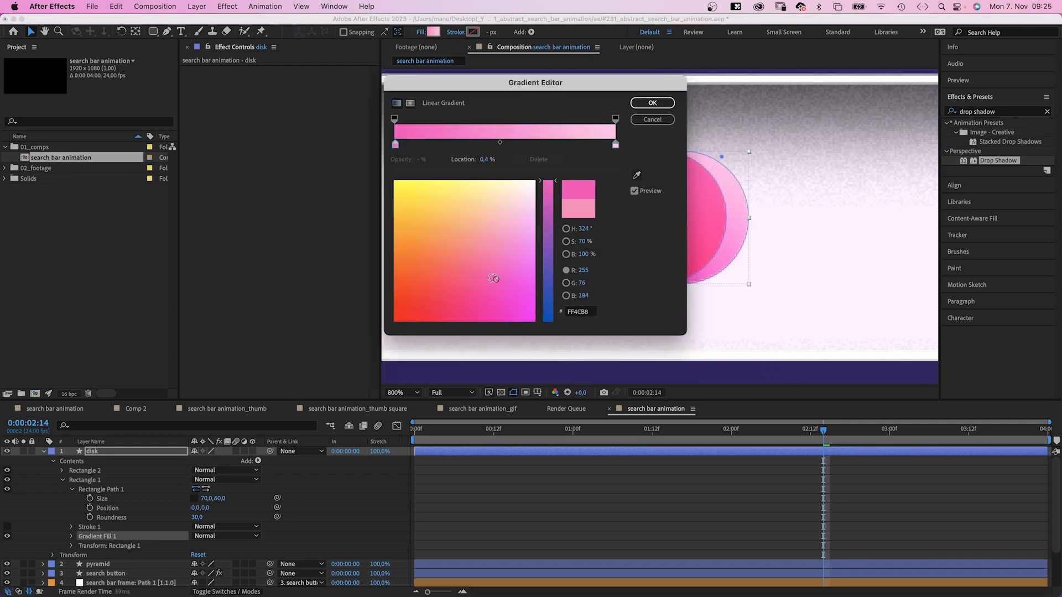
click(652, 102)
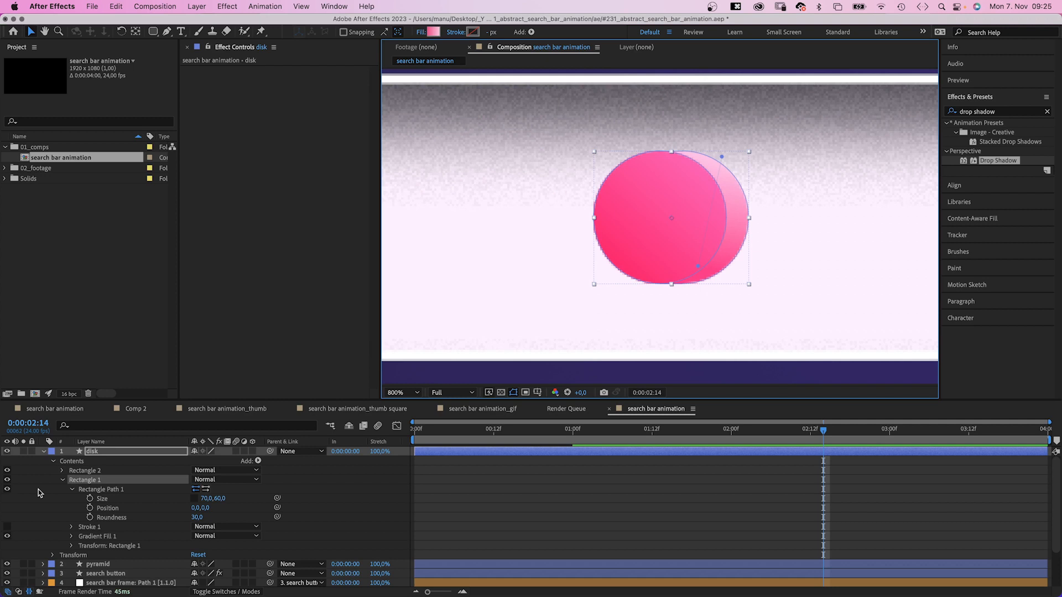
click(42, 451)
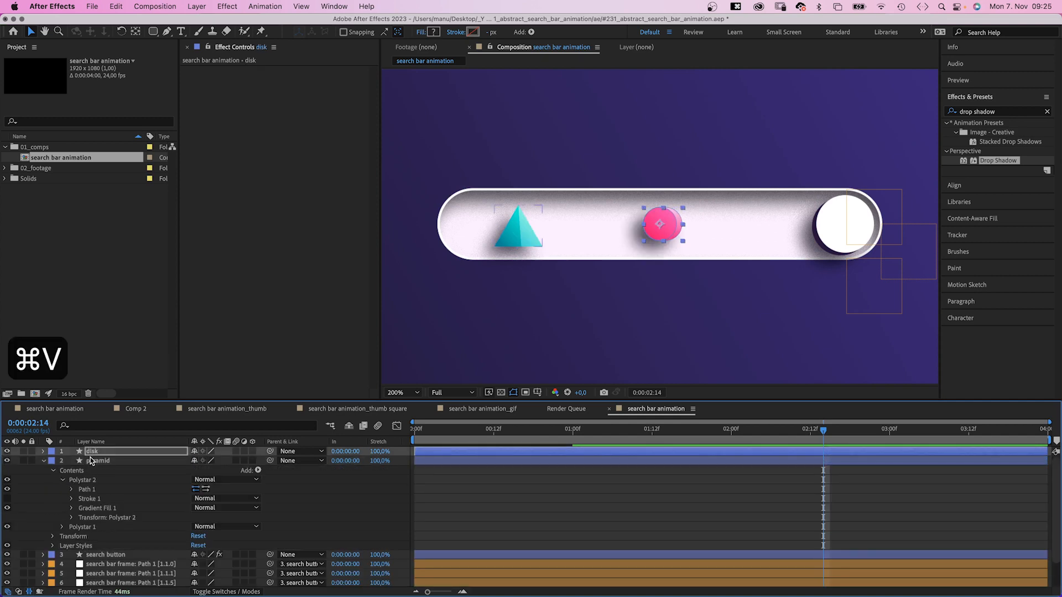
click(43, 461)
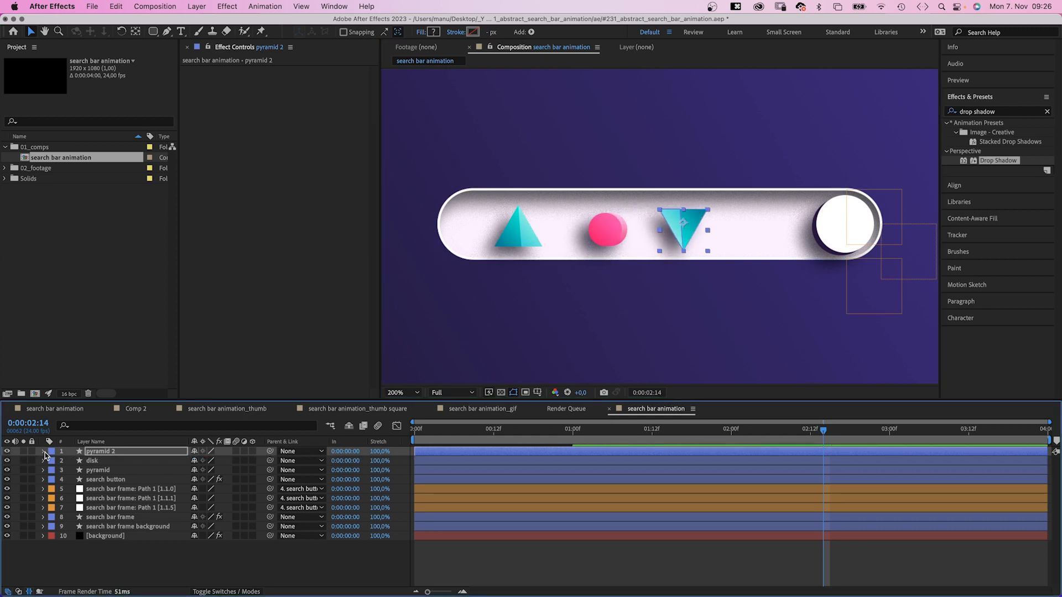
Give the inverted 'pyramid 2' copy a deeper blue gradient fill.
click(42, 451)
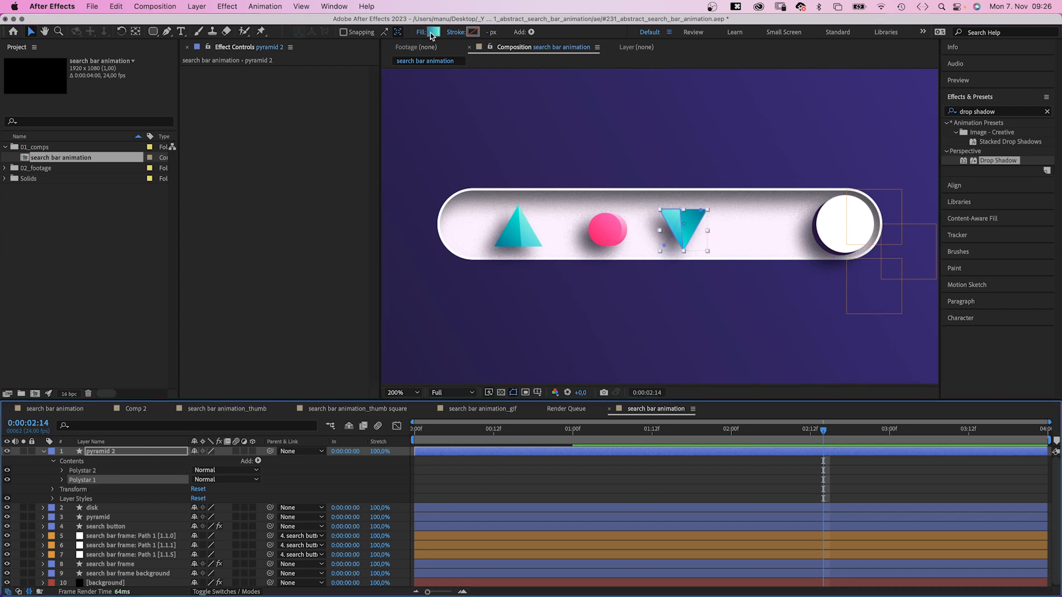
click(429, 32)
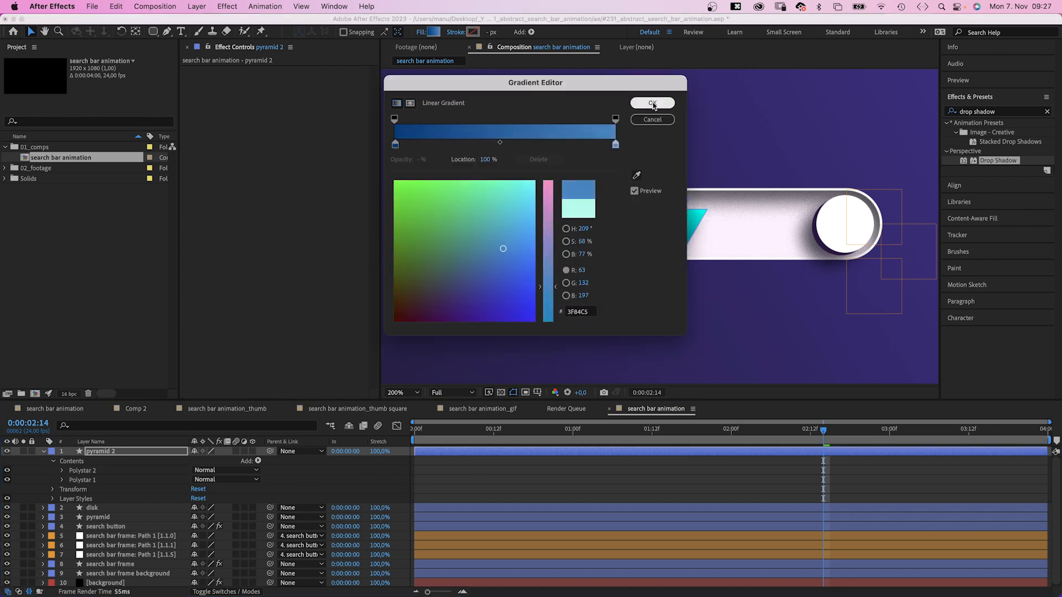
click(651, 103)
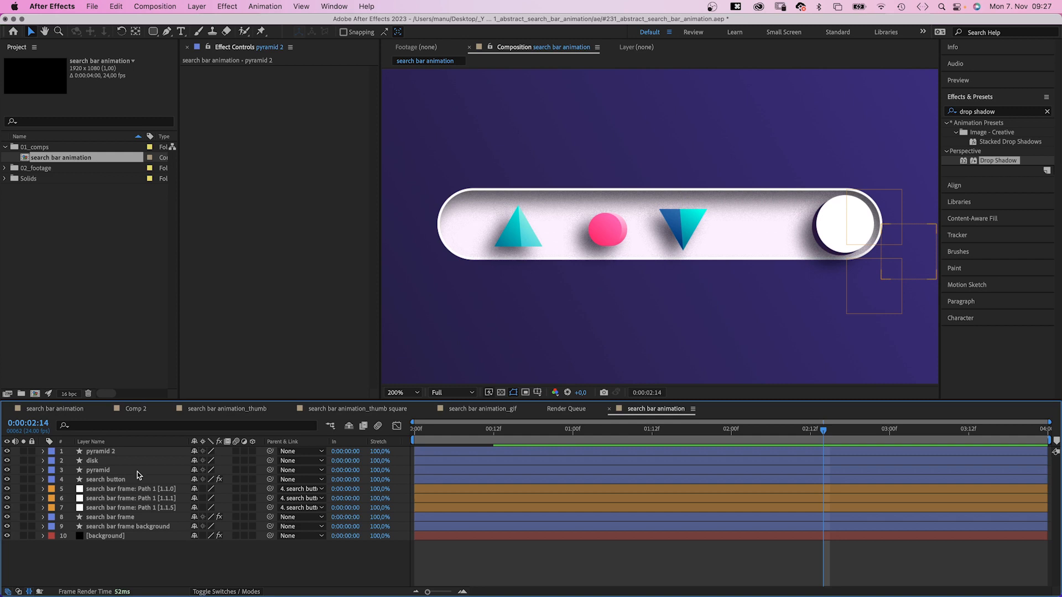
Create a 'cube' rectangle layer of size 66 and duplicate the rectangle as its side.
click(136, 31)
text(cube)
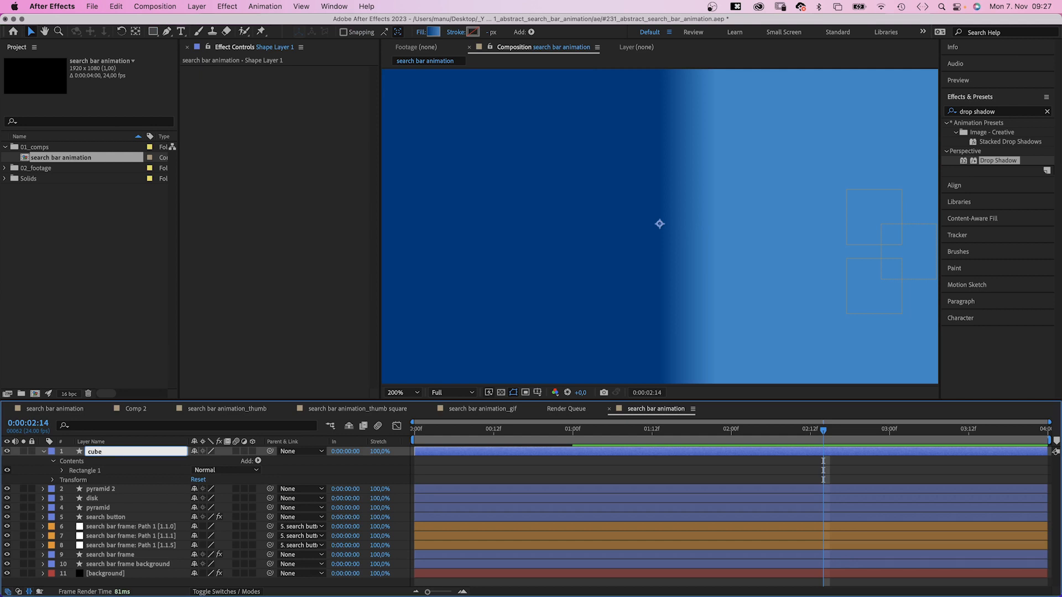
click(52, 462)
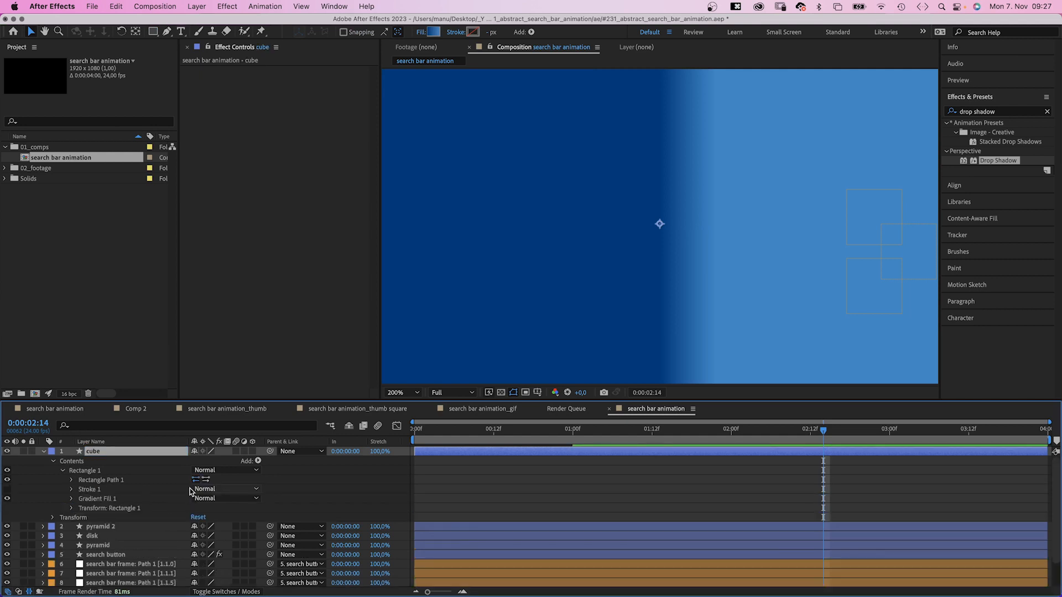
click(72, 479)
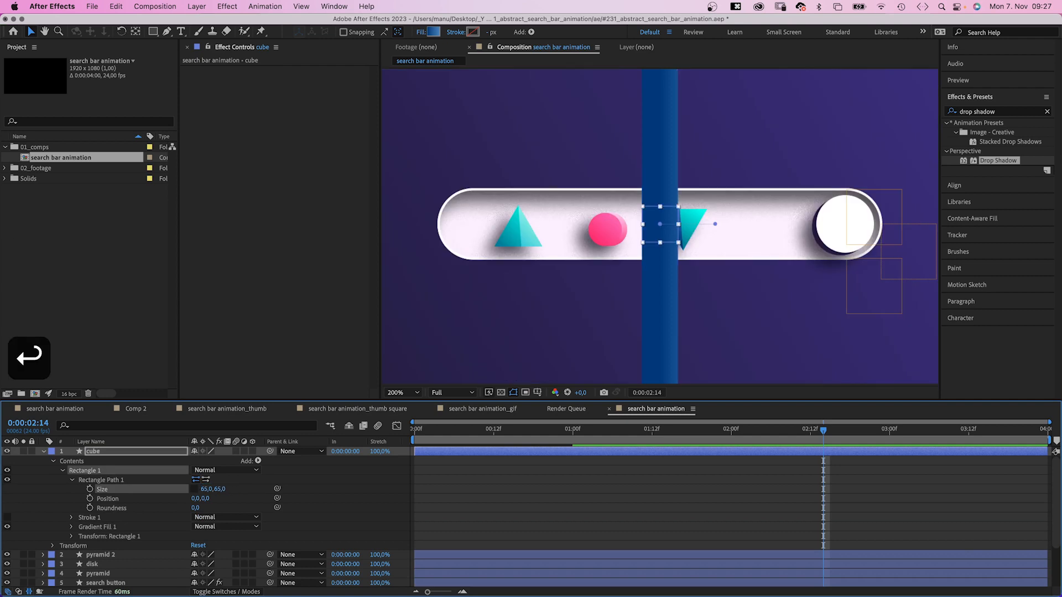
click(70, 470)
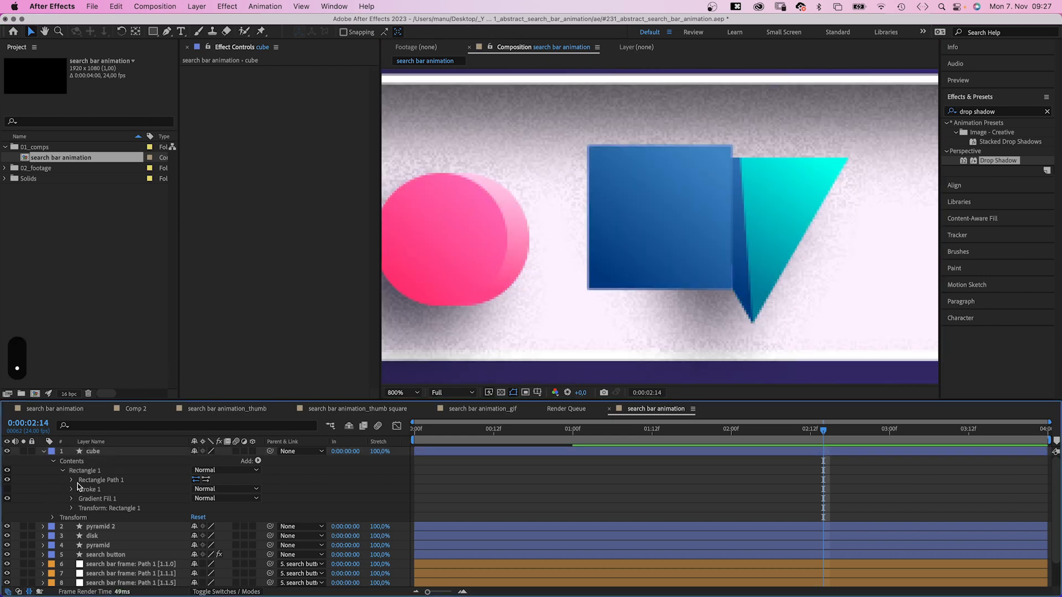
click(84, 470)
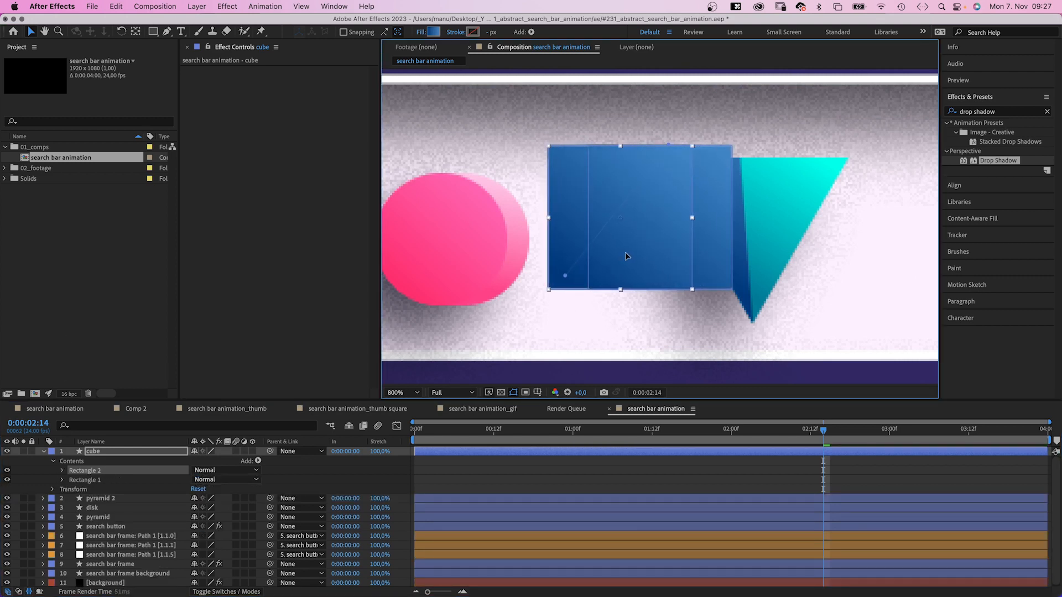
Fill the cube with a dark blue to light cyan gradient.
click(434, 32)
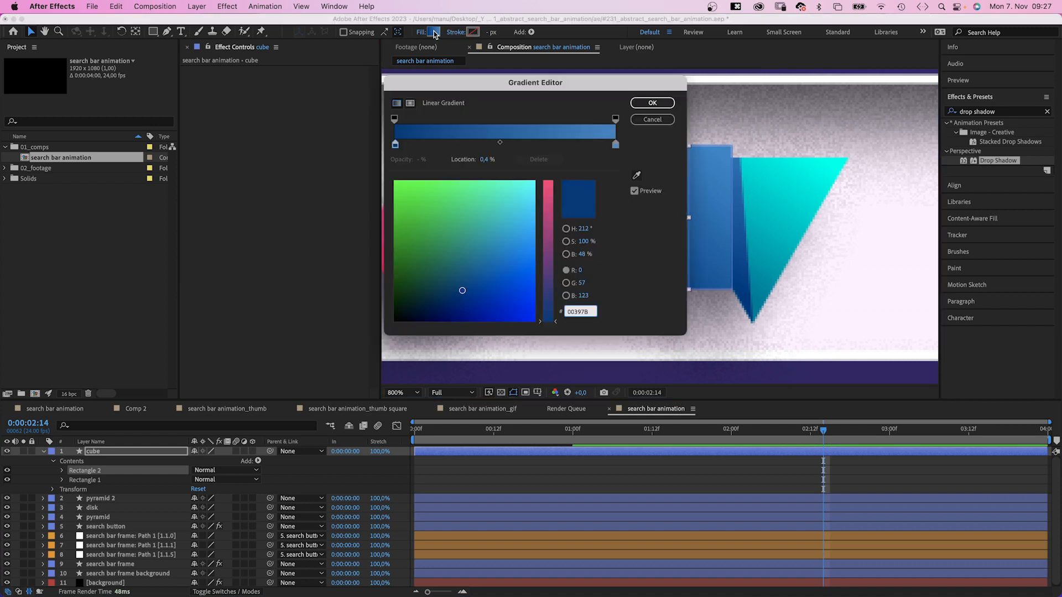
click(483, 256)
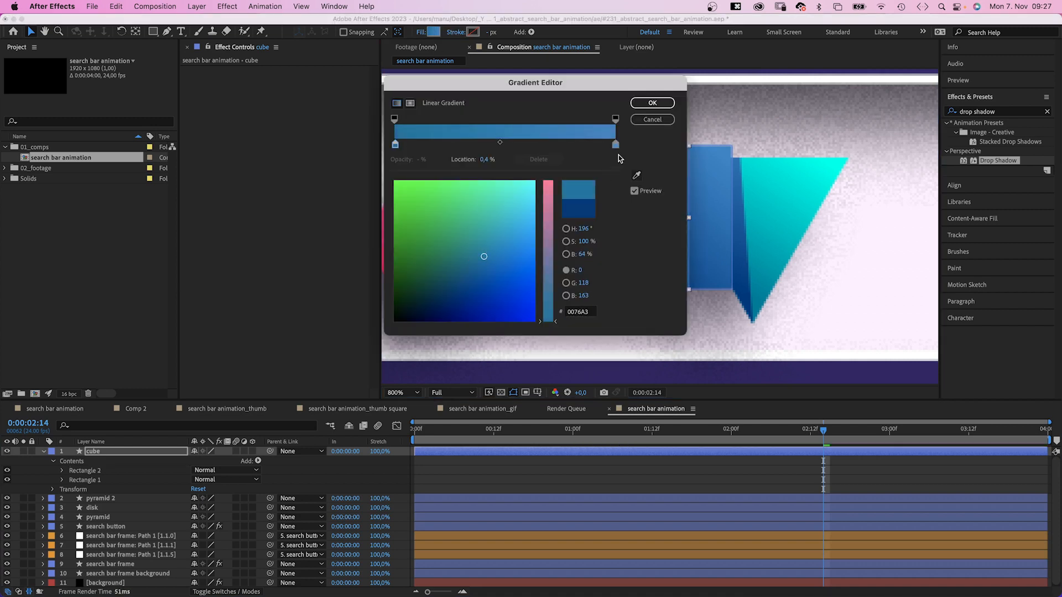
click(615, 145)
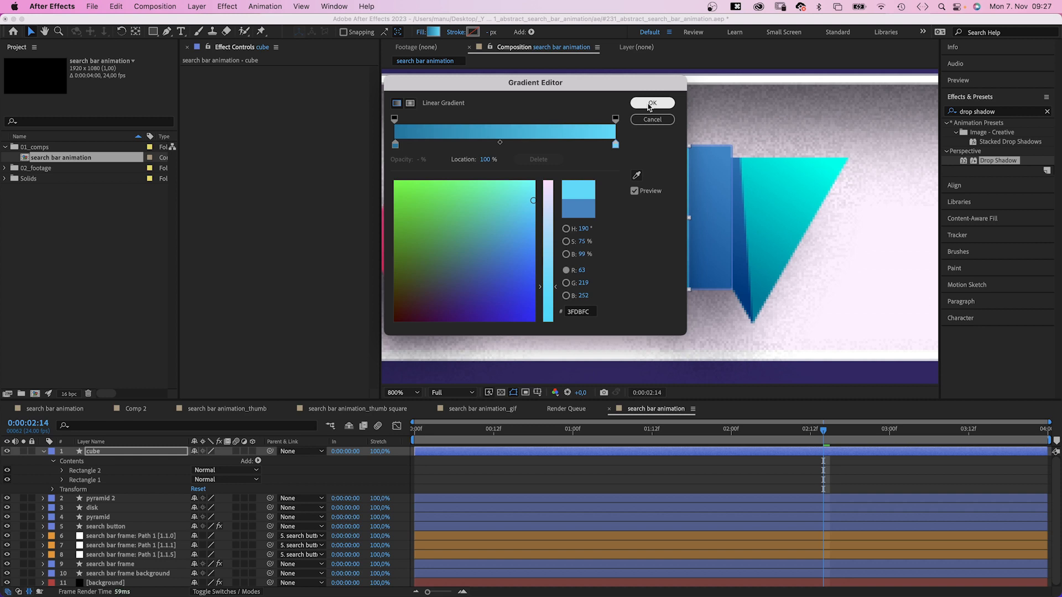
click(652, 103)
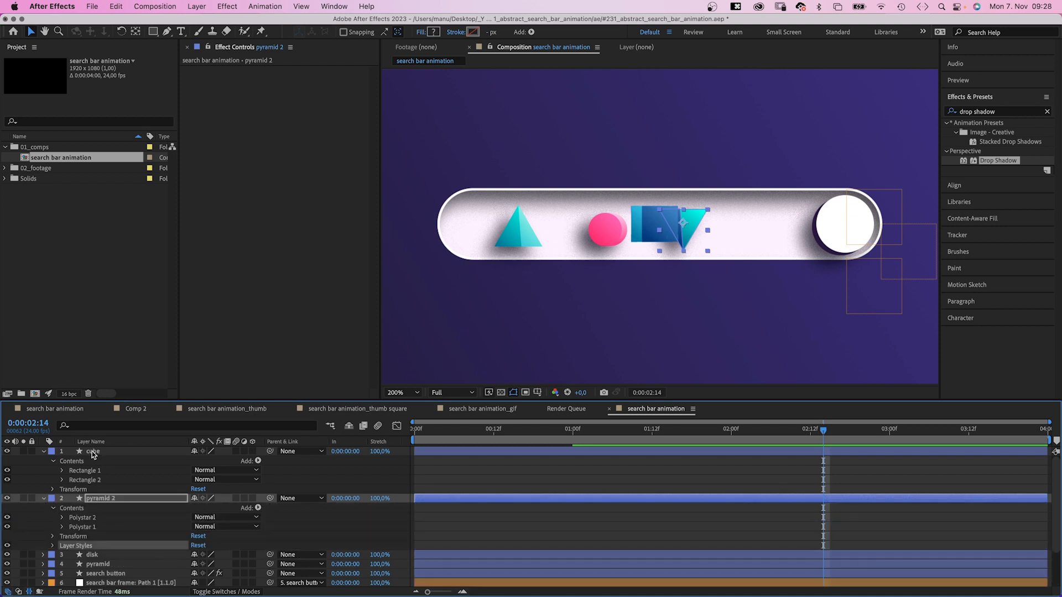
Collapse the layers and stagger the icon layers' start times from 12 frames to 1:04.
click(93, 451)
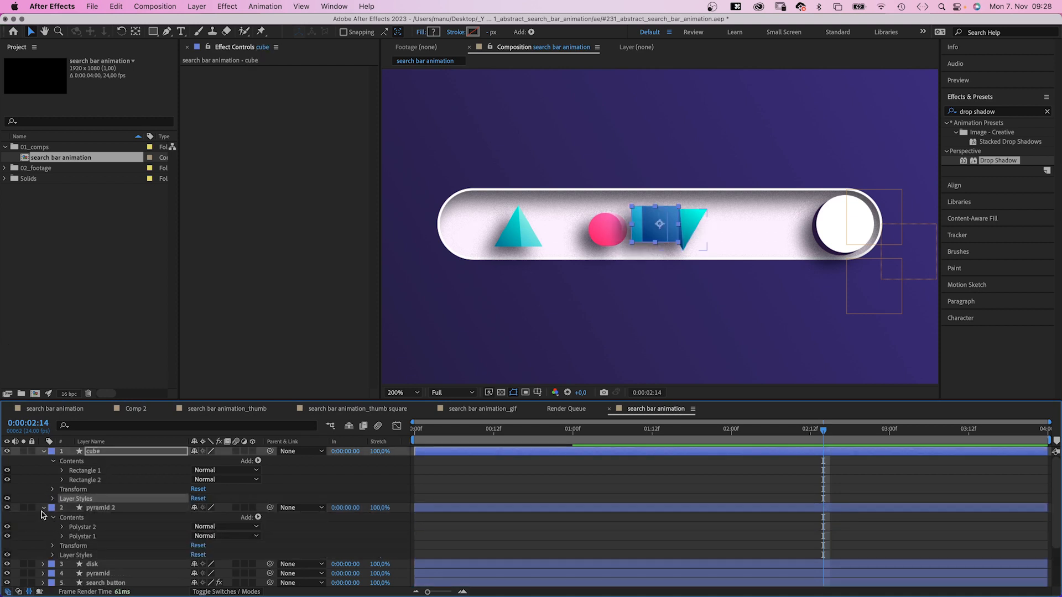
click(42, 509)
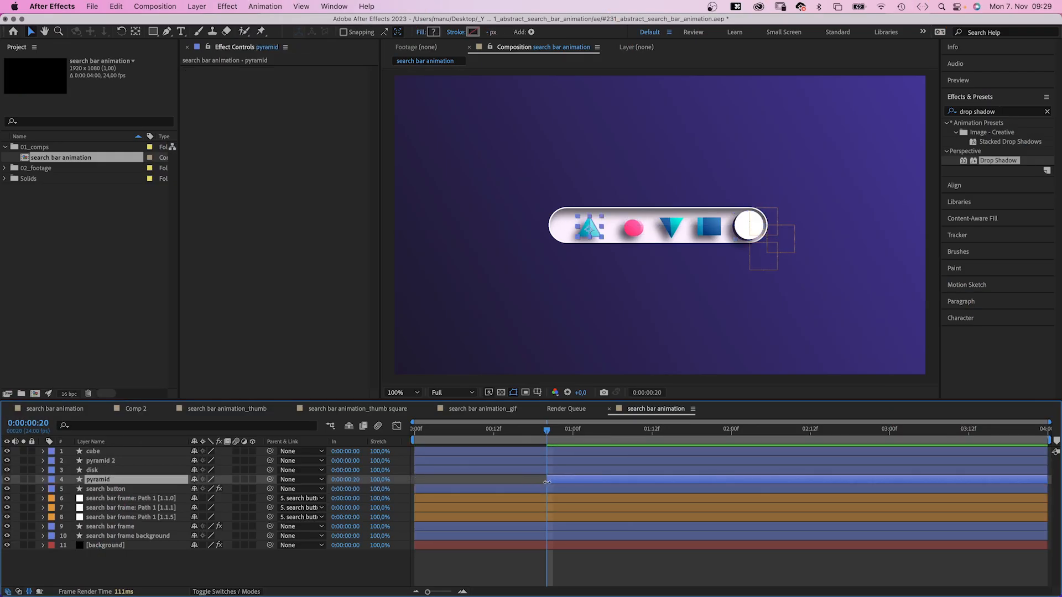
click(576, 429)
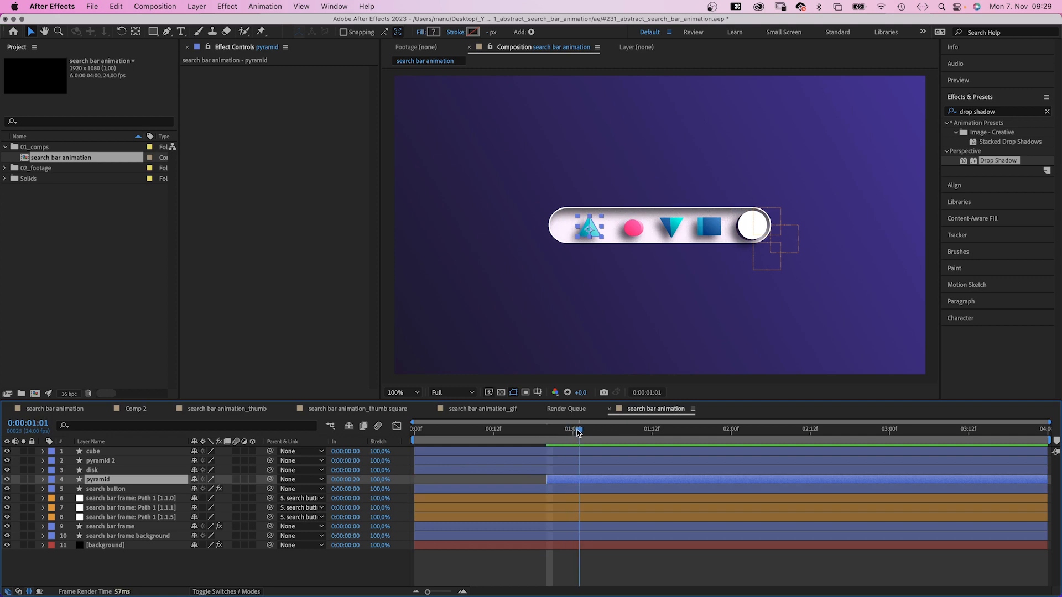
click(93, 470)
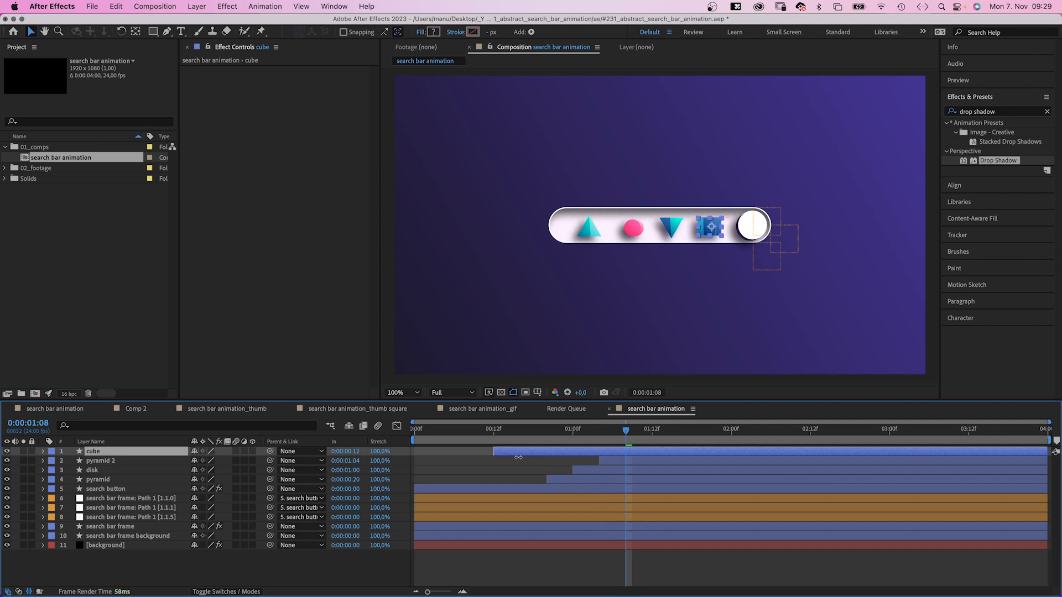
Start the cube at 1:08 and ease the pyramid's pop-up Position keyframes.
click(553, 429)
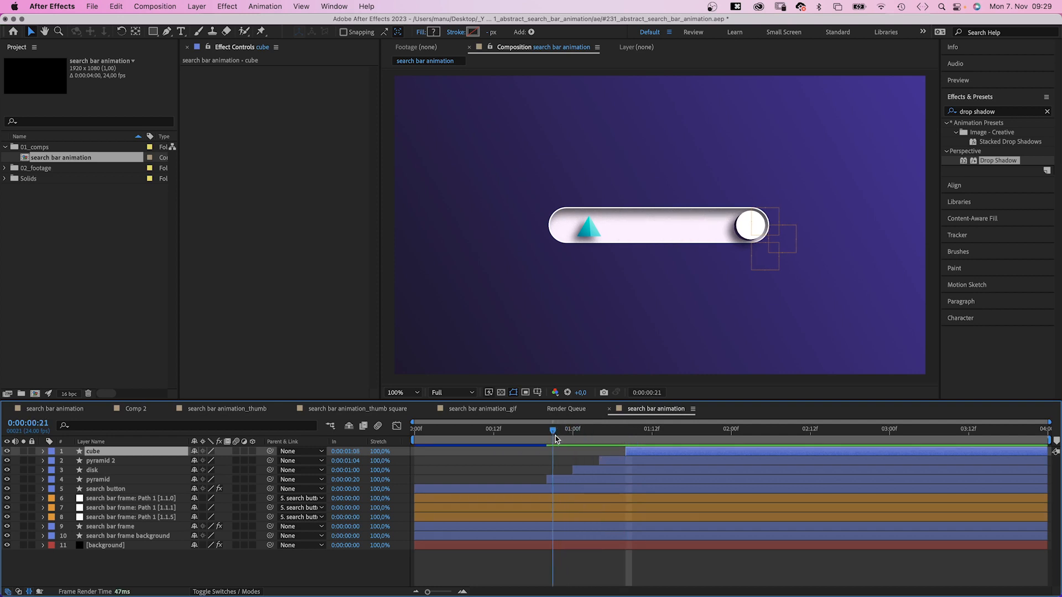
click(552, 429)
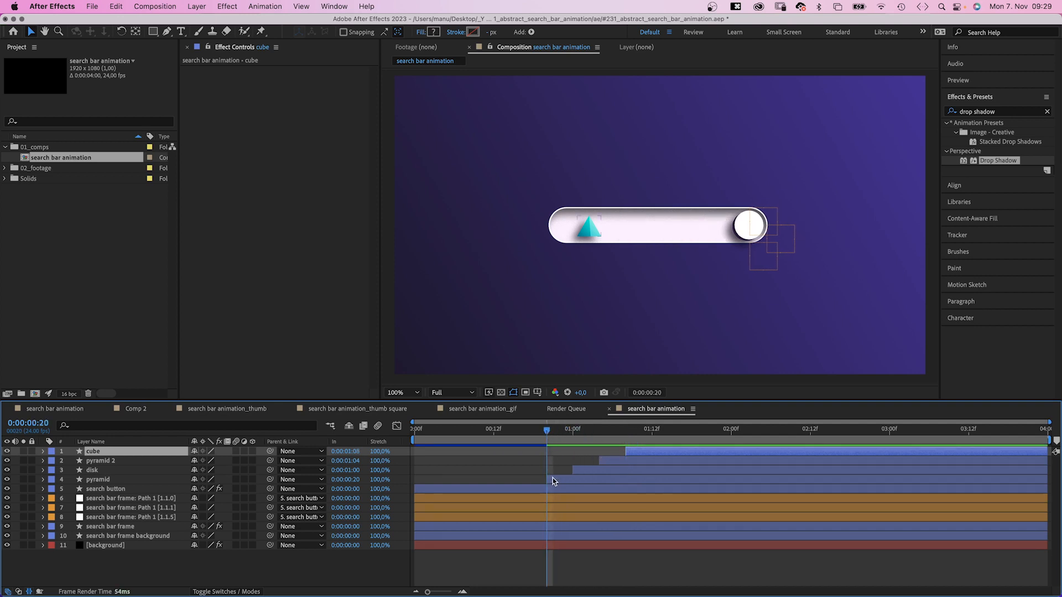
click(99, 479)
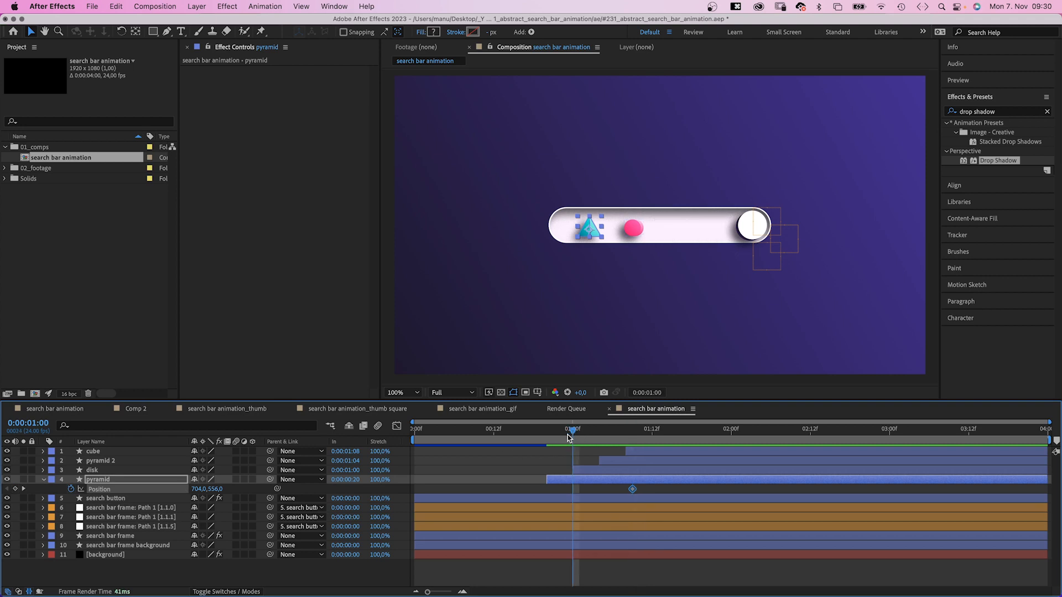
click(399, 392)
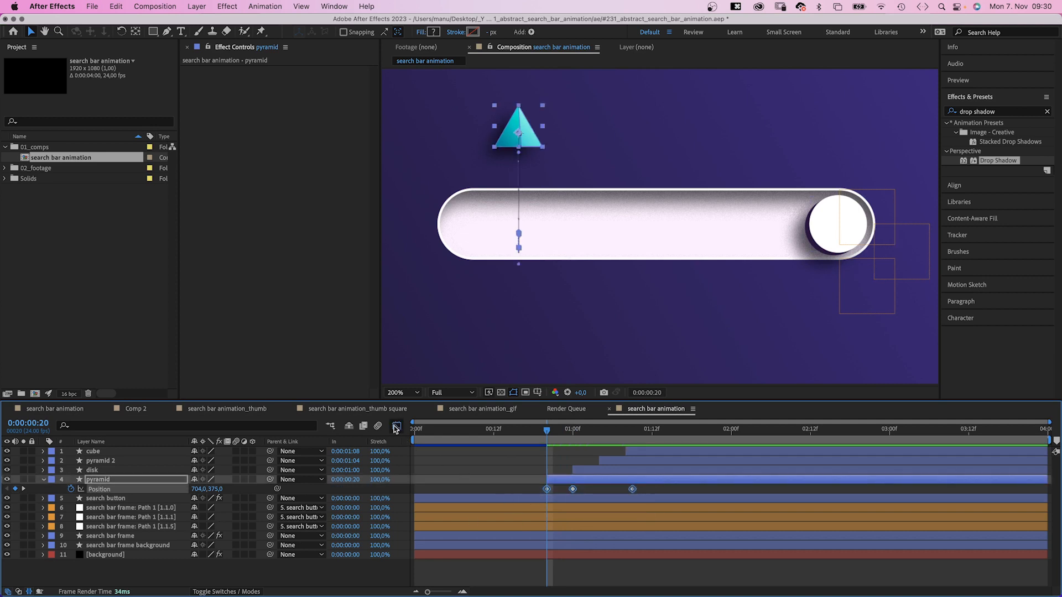
click(396, 428)
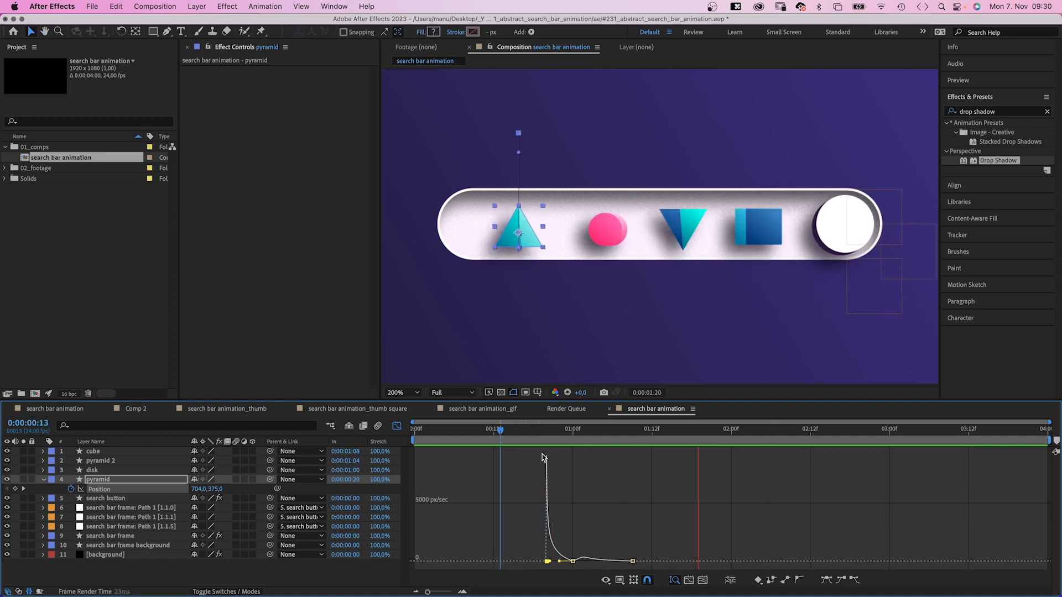
click(751, 429)
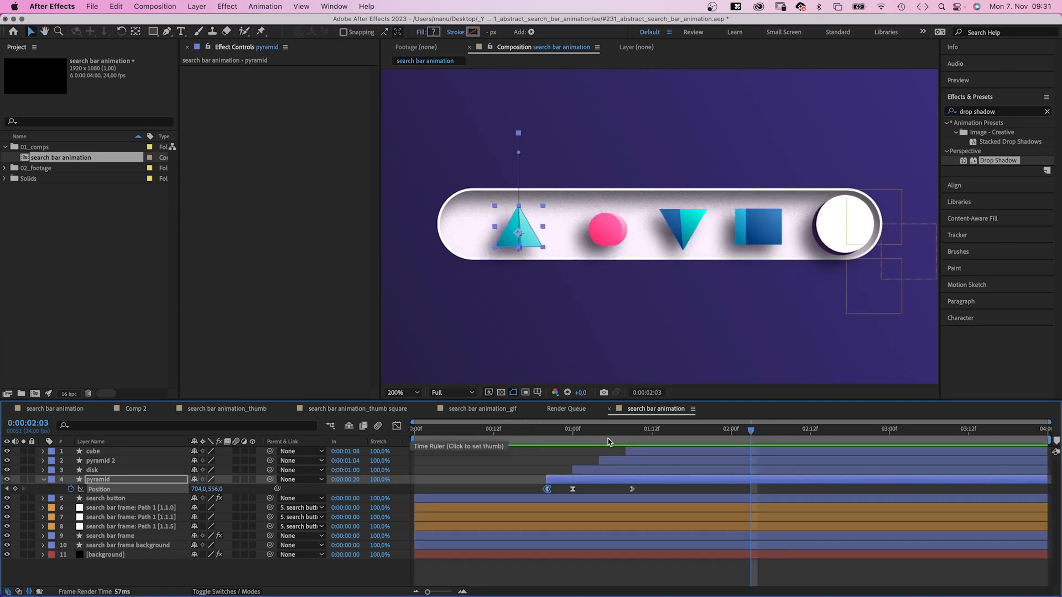
Copy the pop-up Position keyframes to pyramid 2, disk and cube with staggered timing.
click(549, 429)
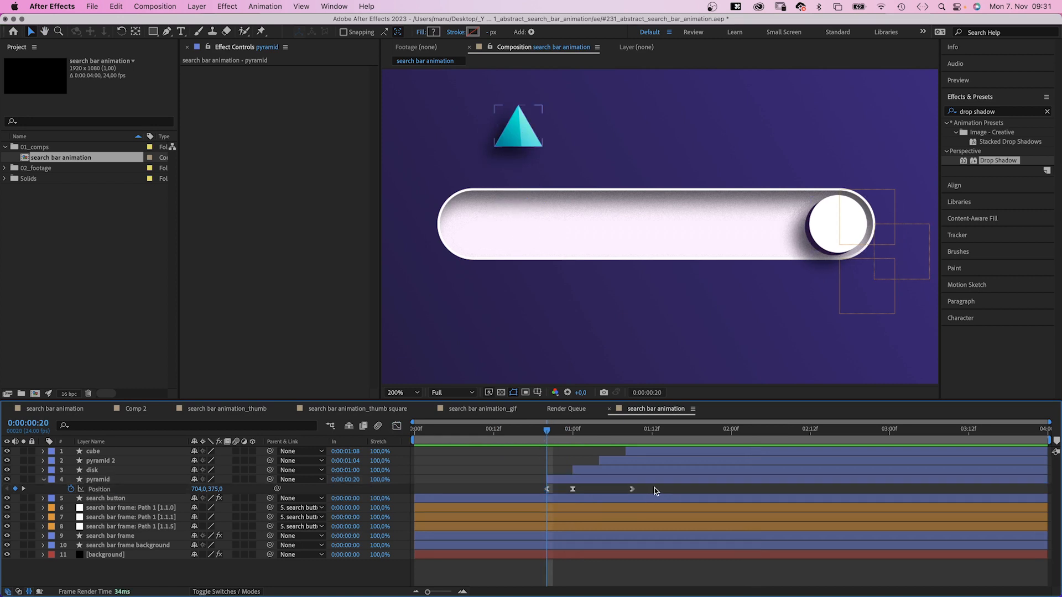
key(cmd+c)
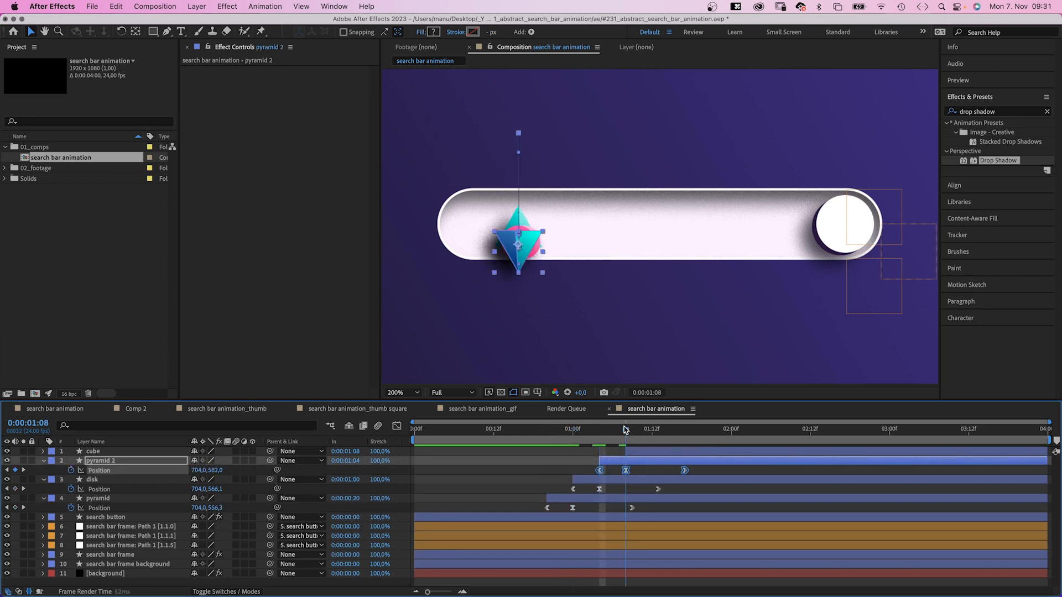
click(93, 451)
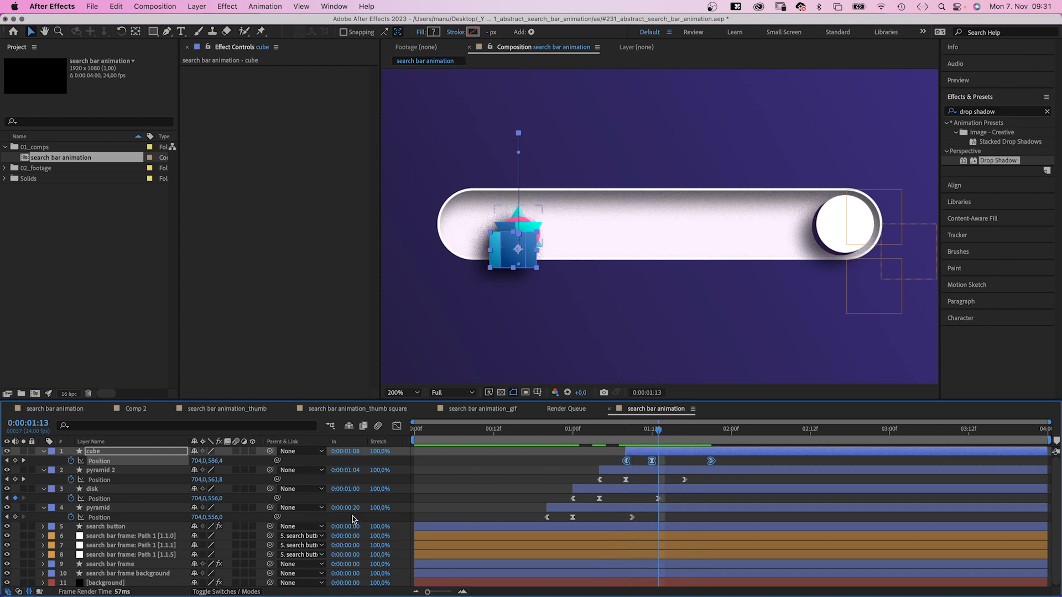
click(93, 488)
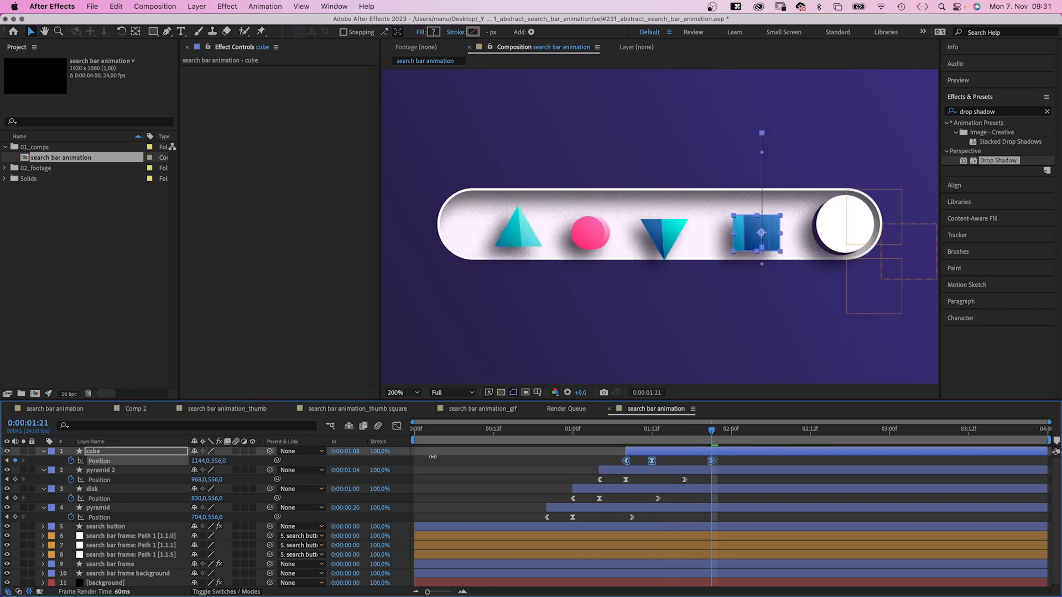
click(102, 470)
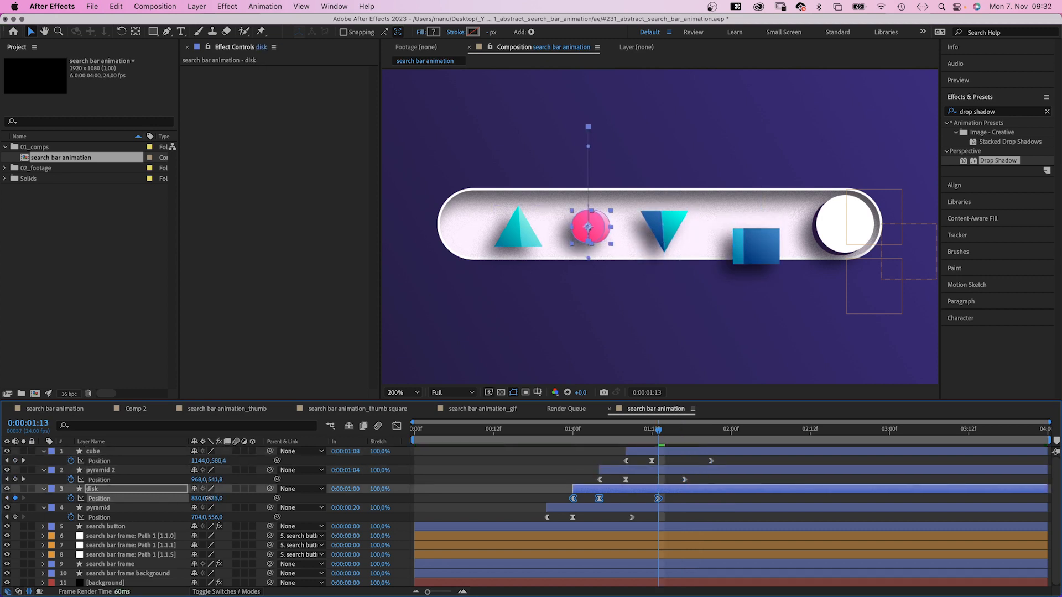
click(527, 429)
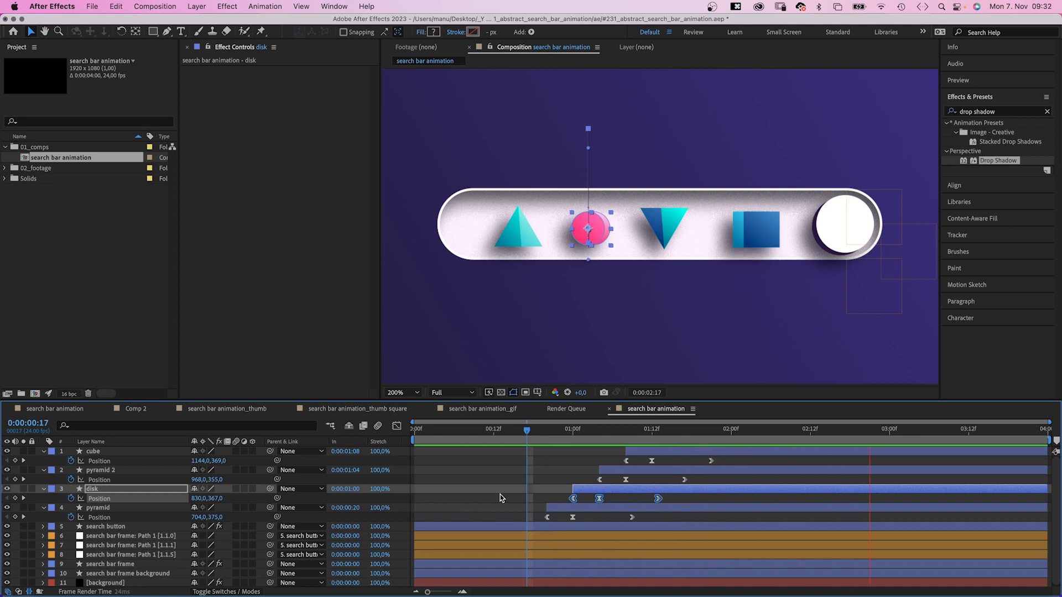
Add a wiggle(1,5) expression to the pyramid's Position.
click(546, 429)
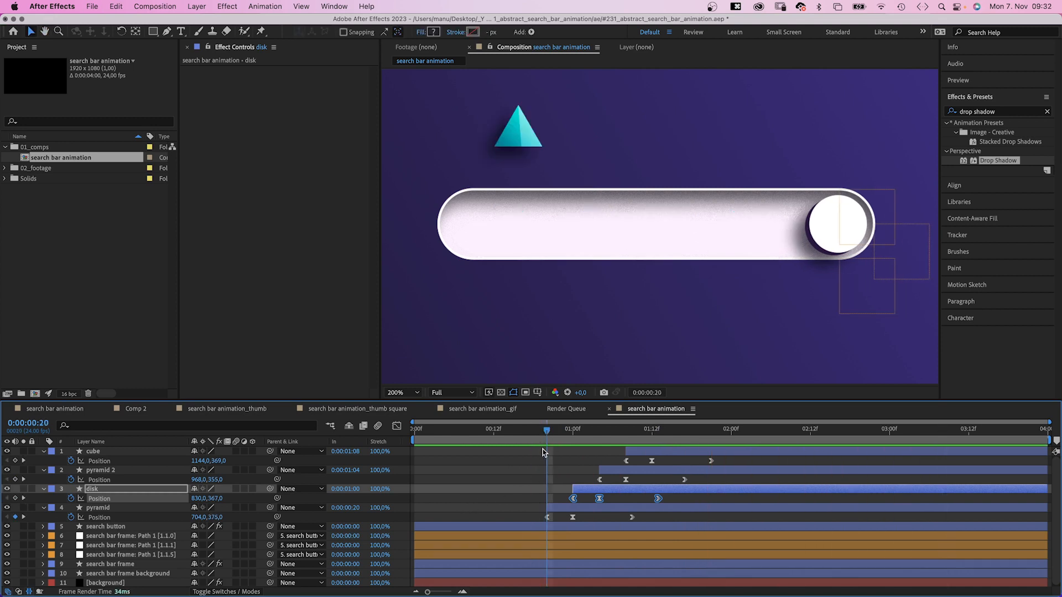
click(98, 507)
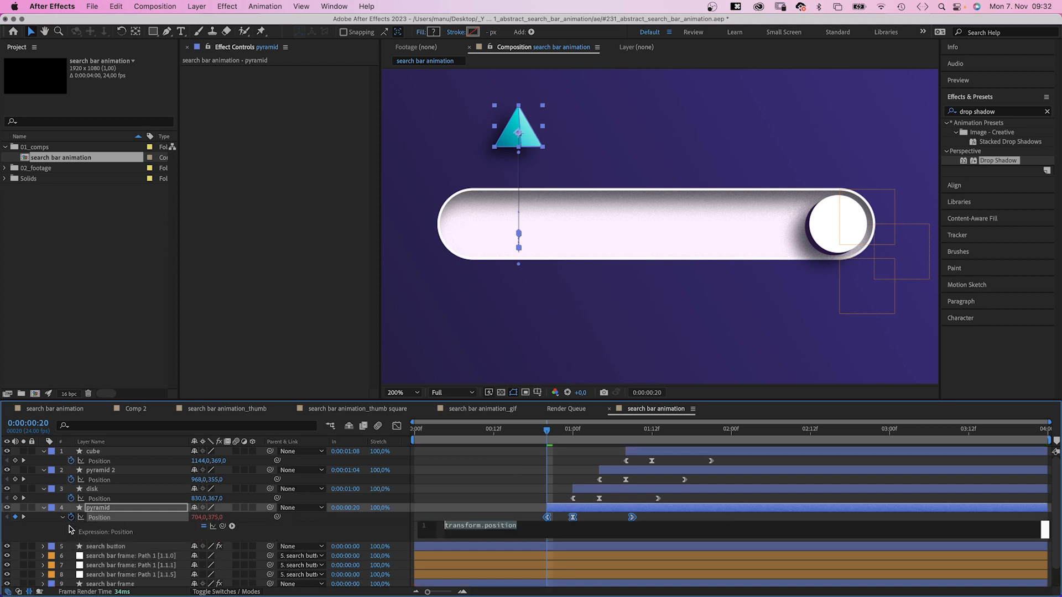
text(wigg)
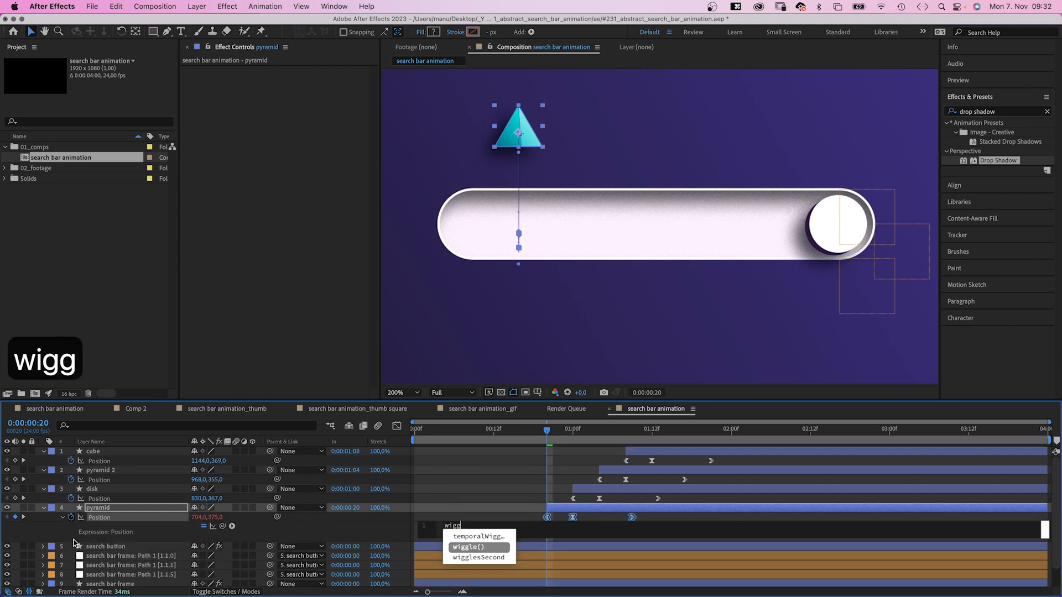
click(469, 546)
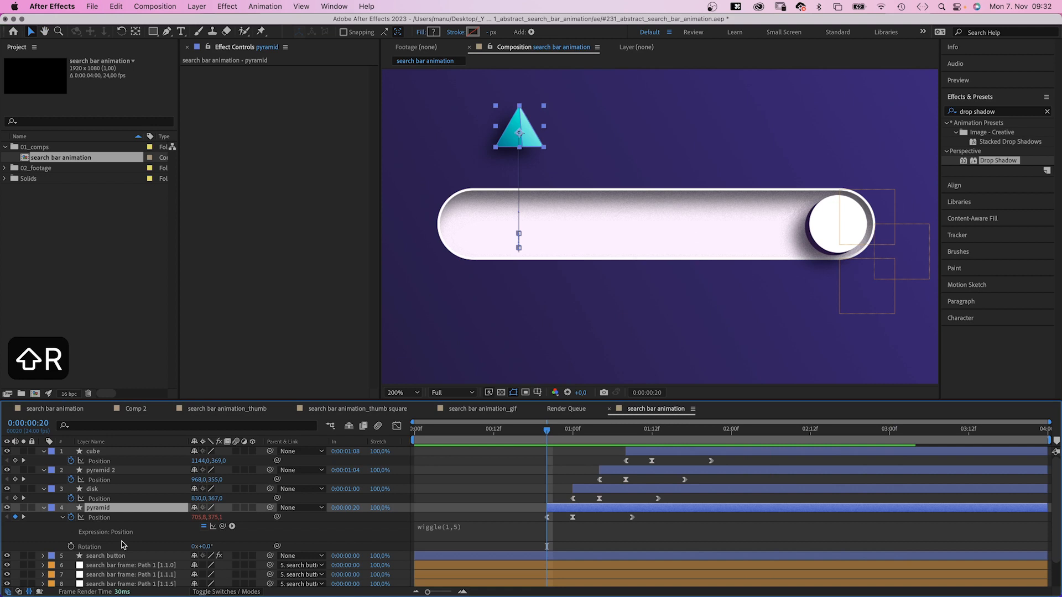
Add a wiggle(1,5) expression to Rotation and preview the jittering shapes.
click(70, 547)
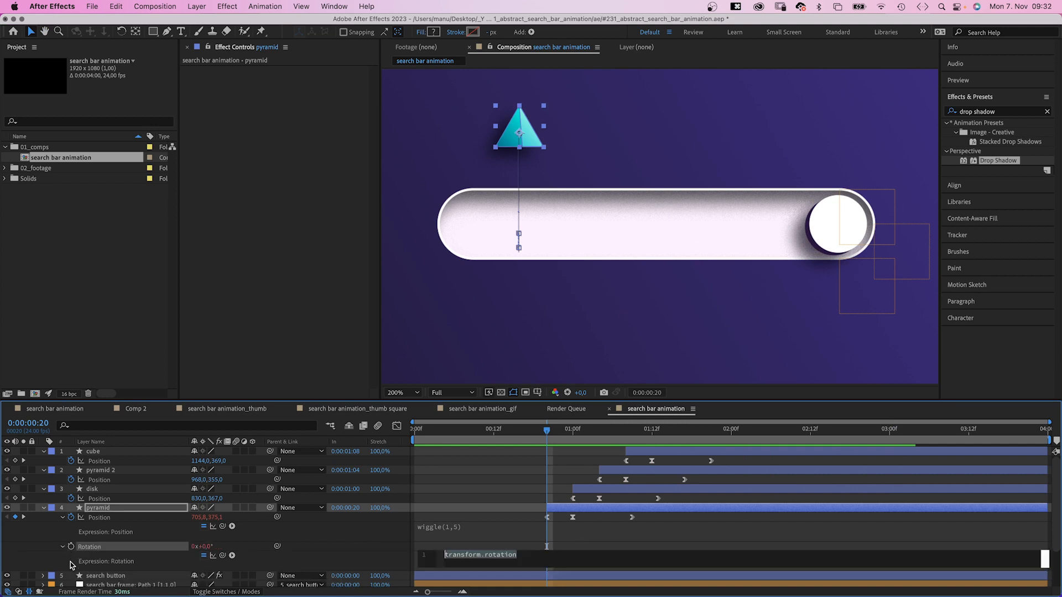
text(wiggle())
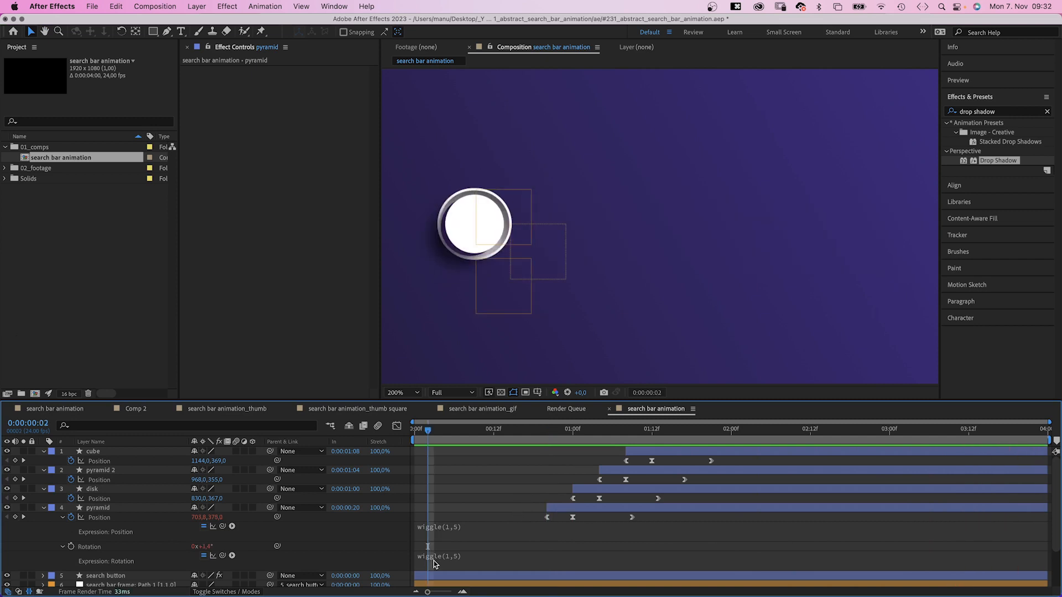
click(92, 489)
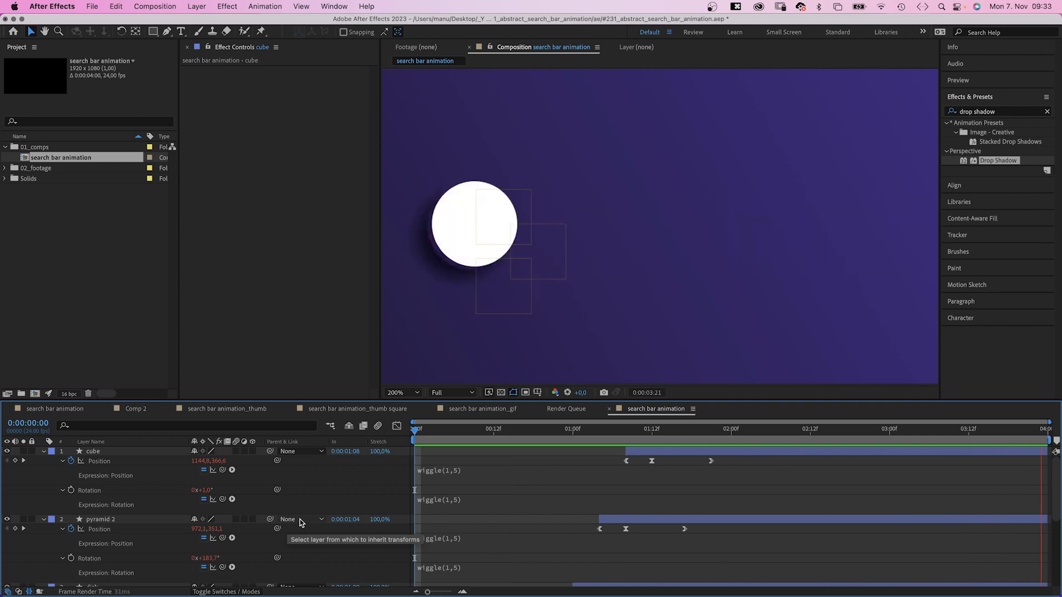
click(724, 428)
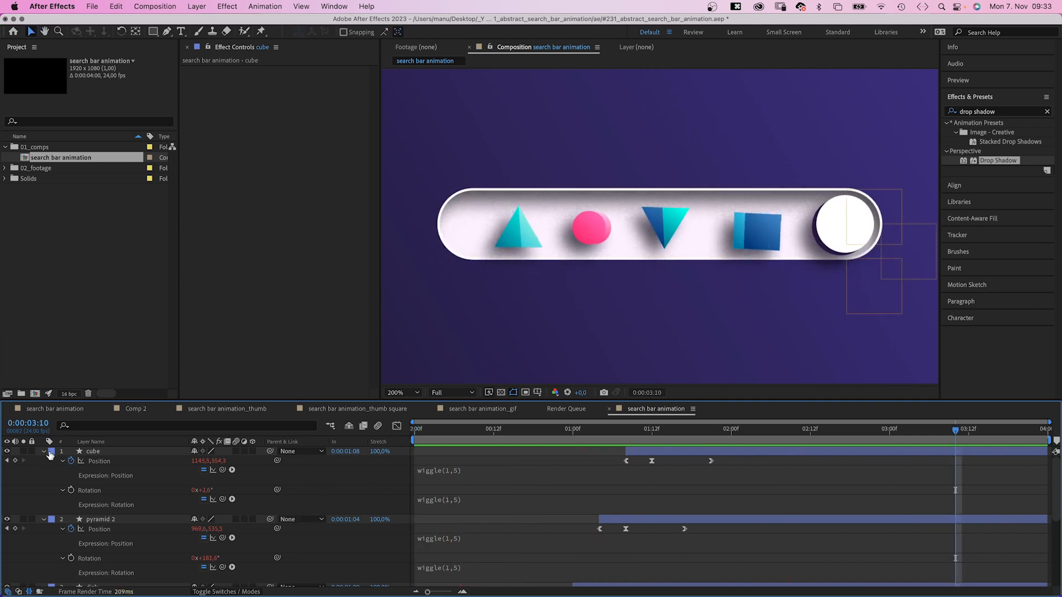
Duplicate the bar background into a soloed 'search bar frame background mask' layer with white fill.
click(50, 452)
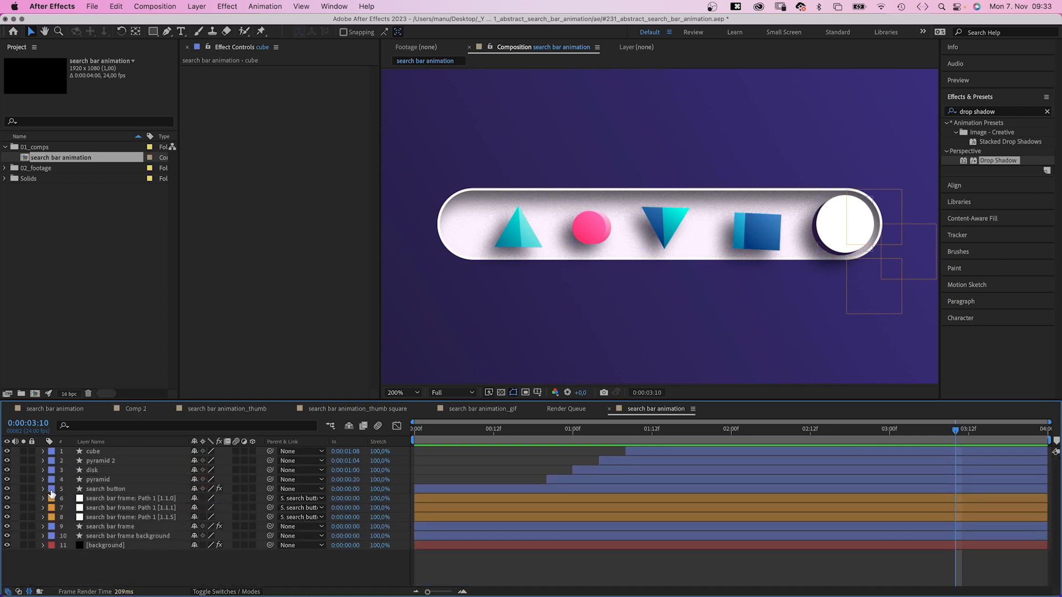
click(129, 536)
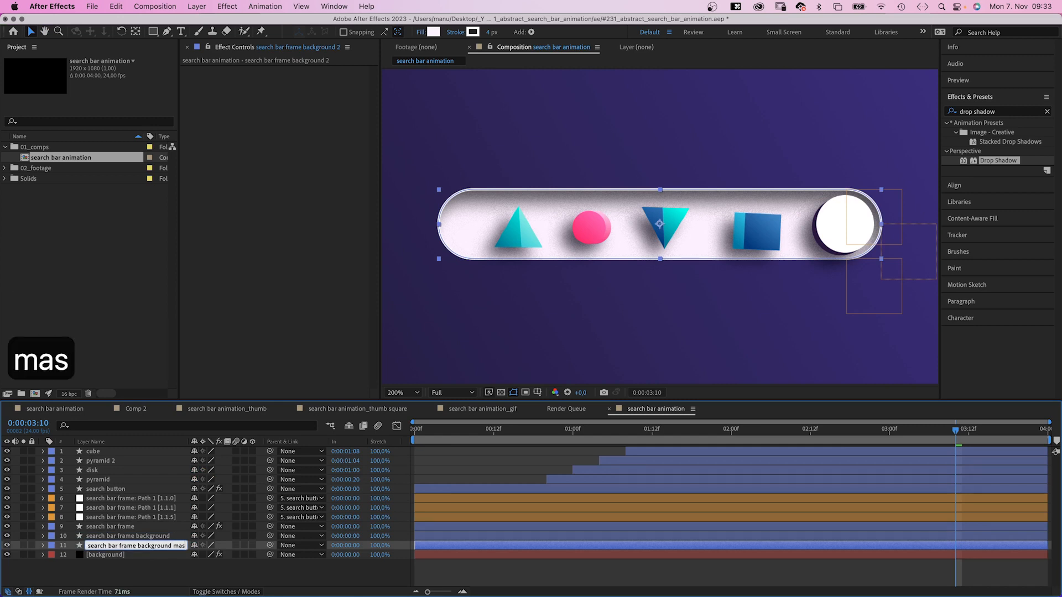
click(25, 546)
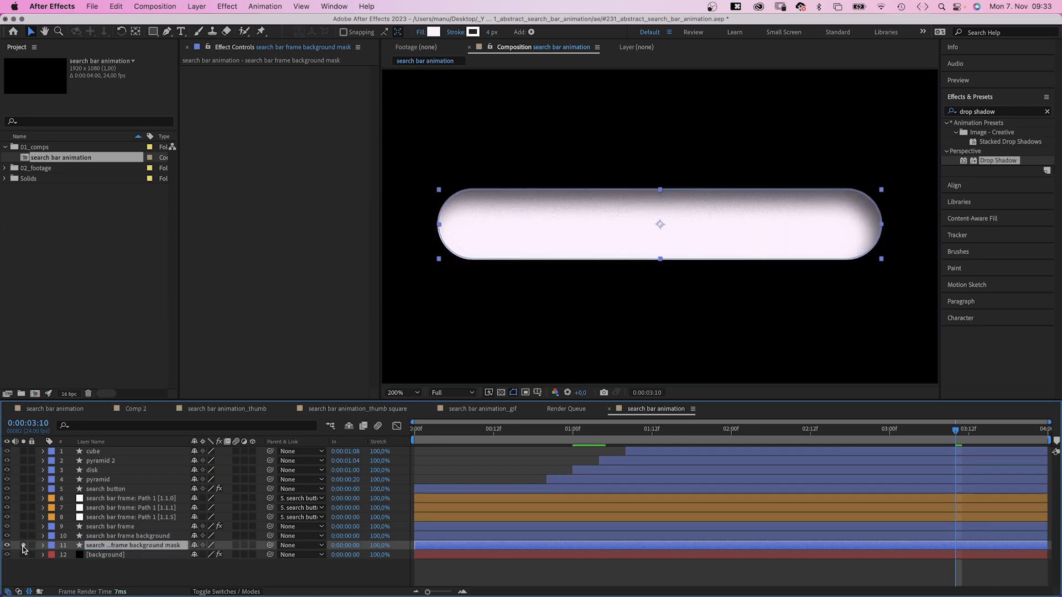
click(42, 546)
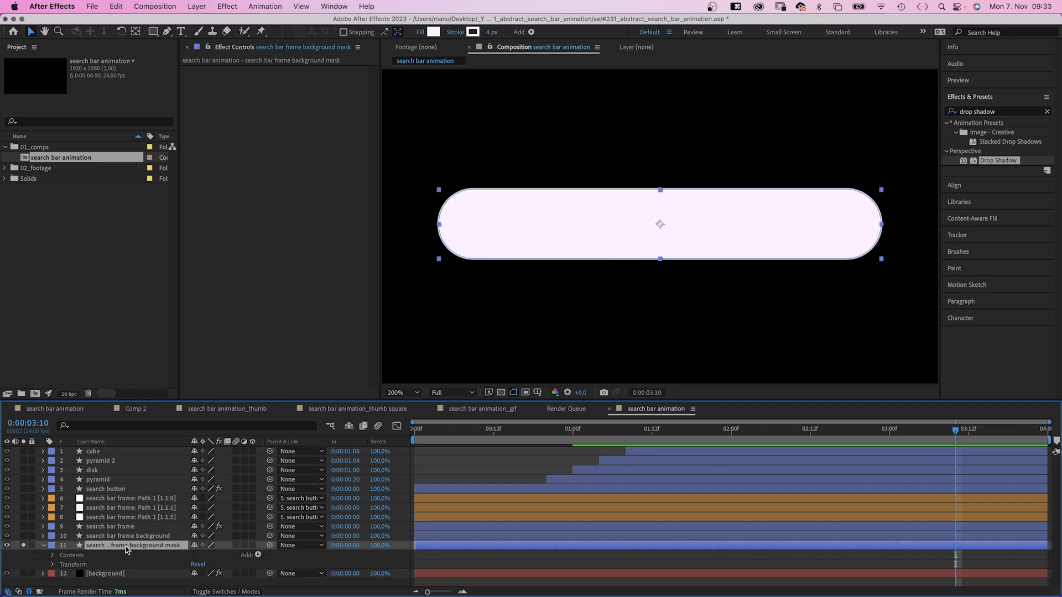
click(434, 32)
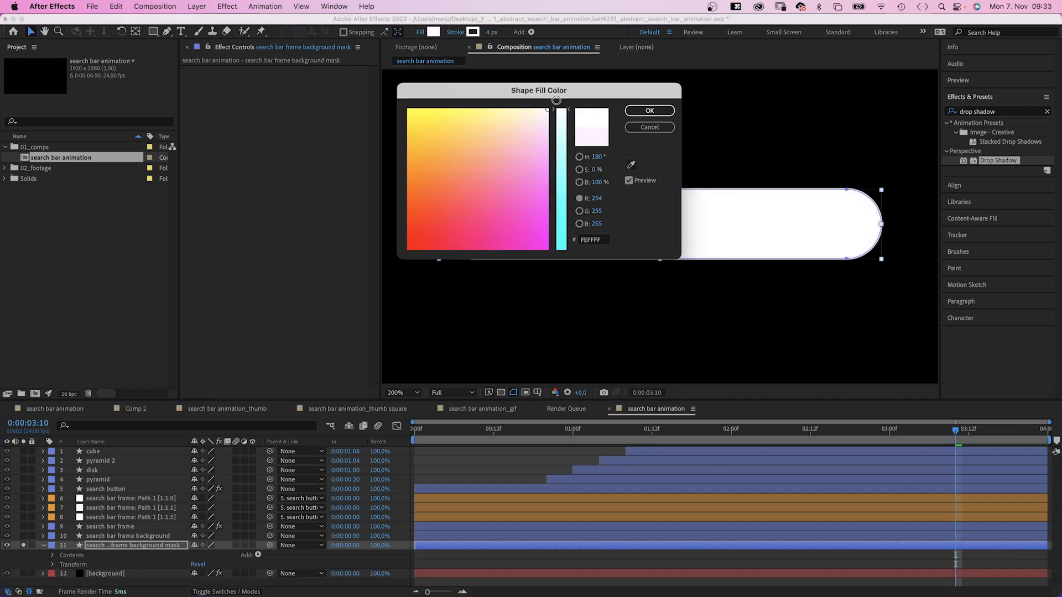
click(649, 111)
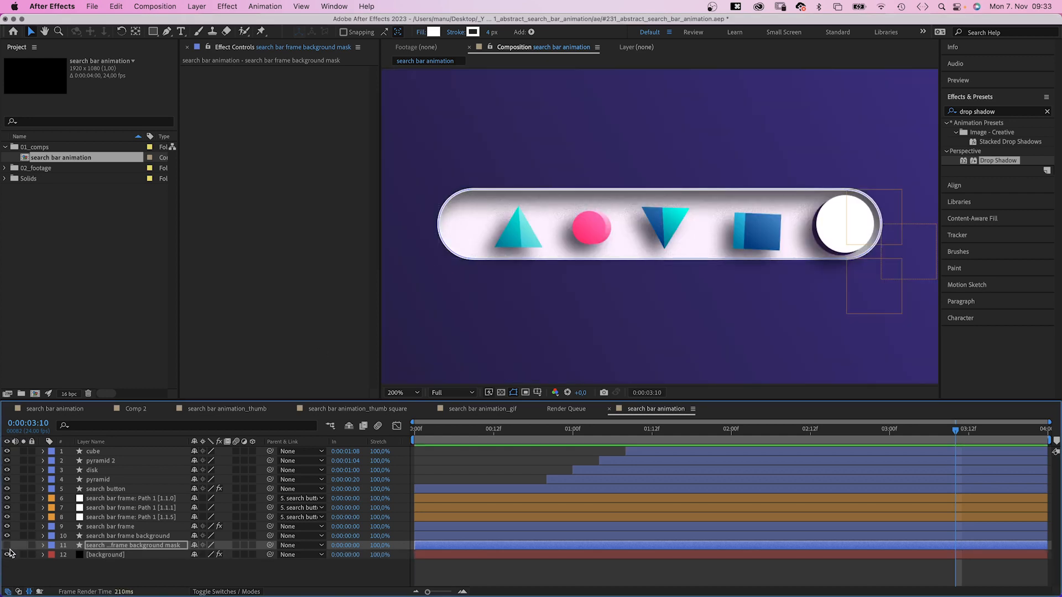
click(106, 555)
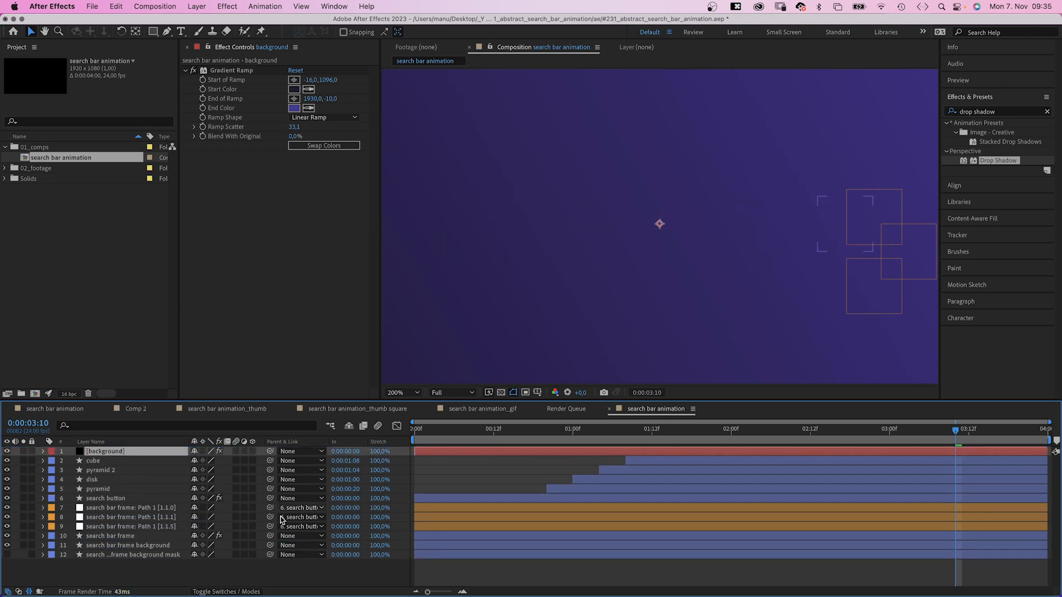
Give the background an inverted track matte from the mask layer, then scrub to preview shapes rising.
click(227, 592)
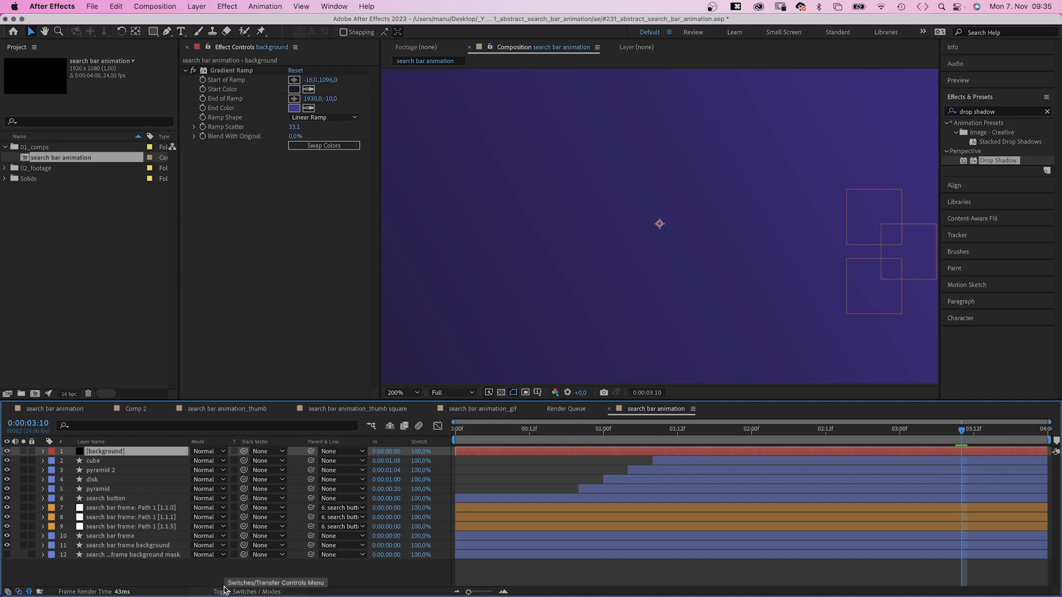
mouse_move(244, 451)
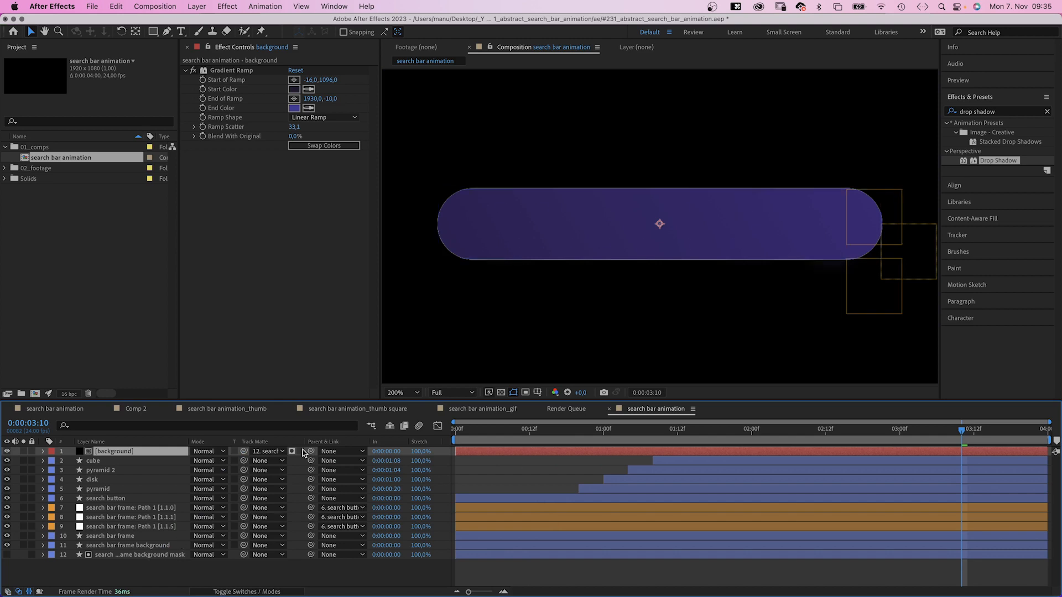
mouse_move(293, 452)
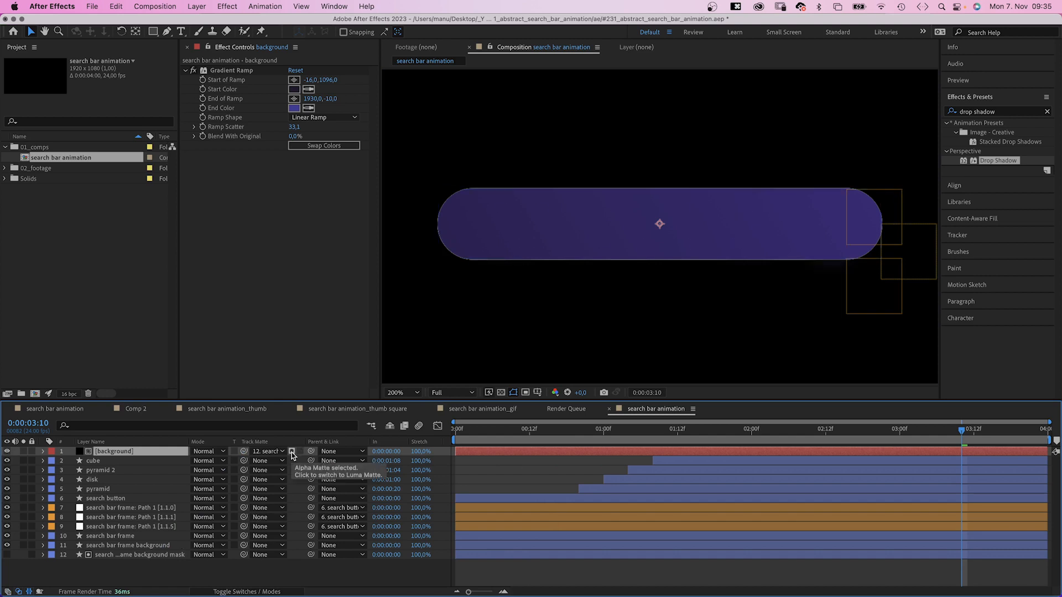
click(292, 451)
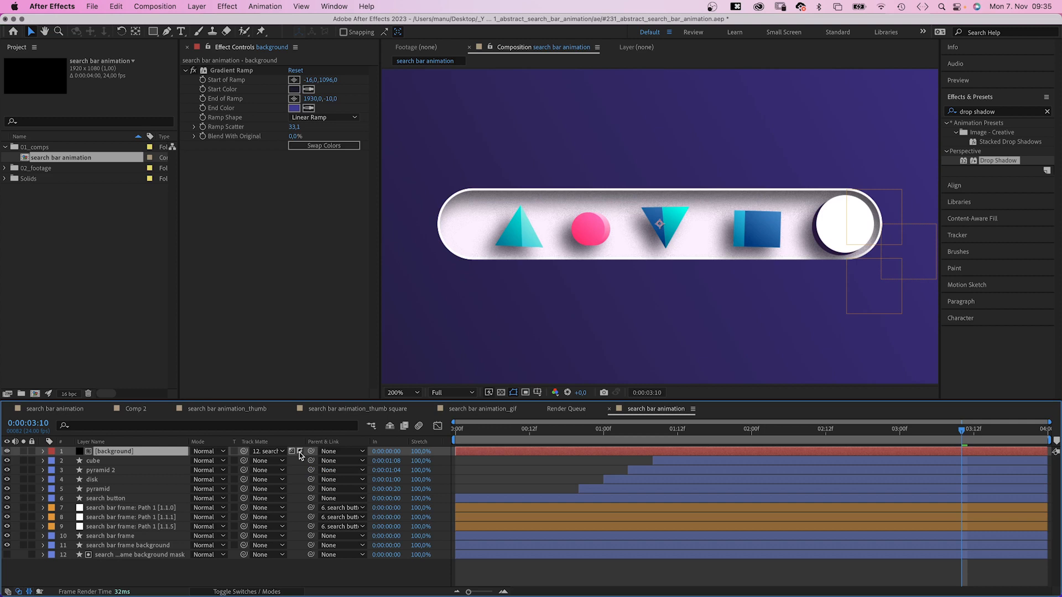
mouse_move(300, 451)
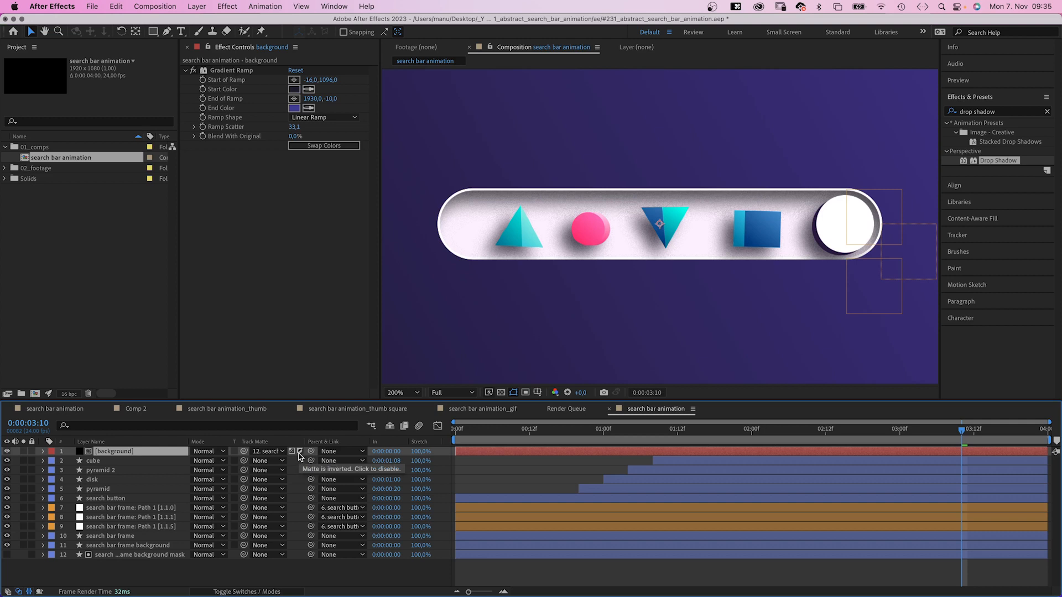
click(743, 429)
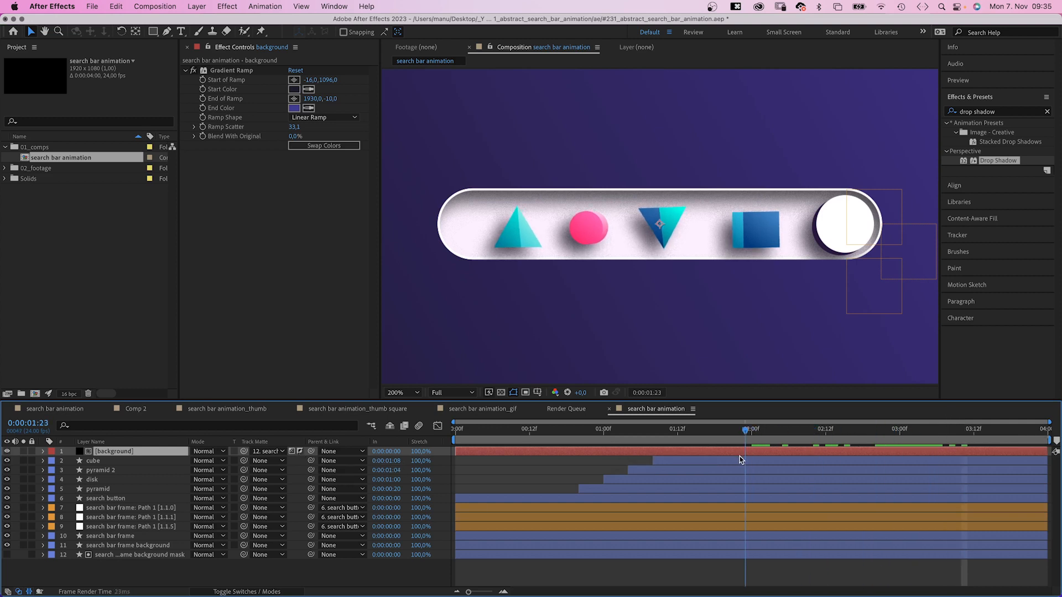
click(634, 429)
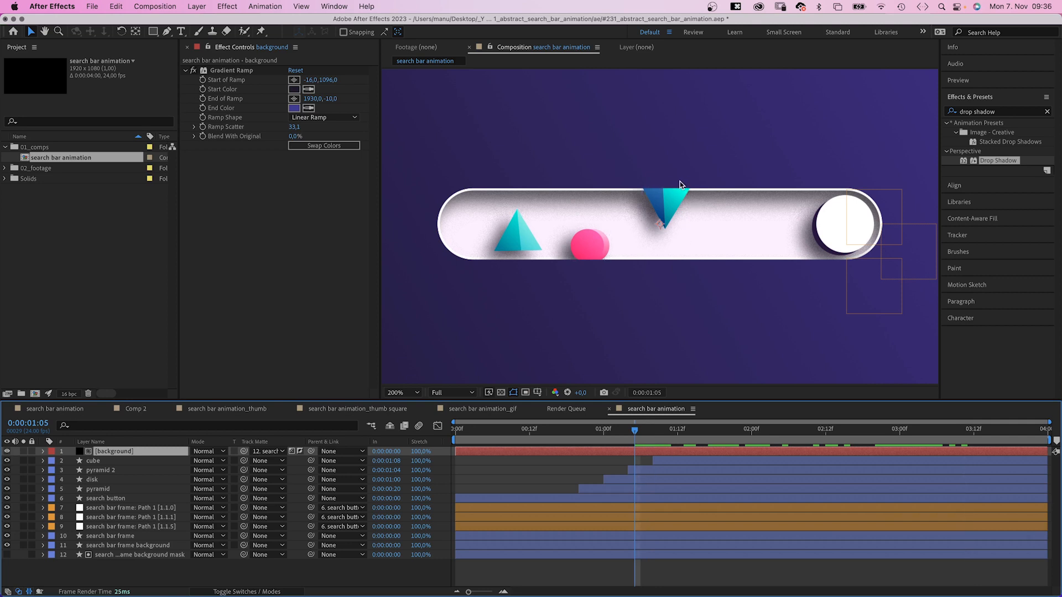
click(110, 536)
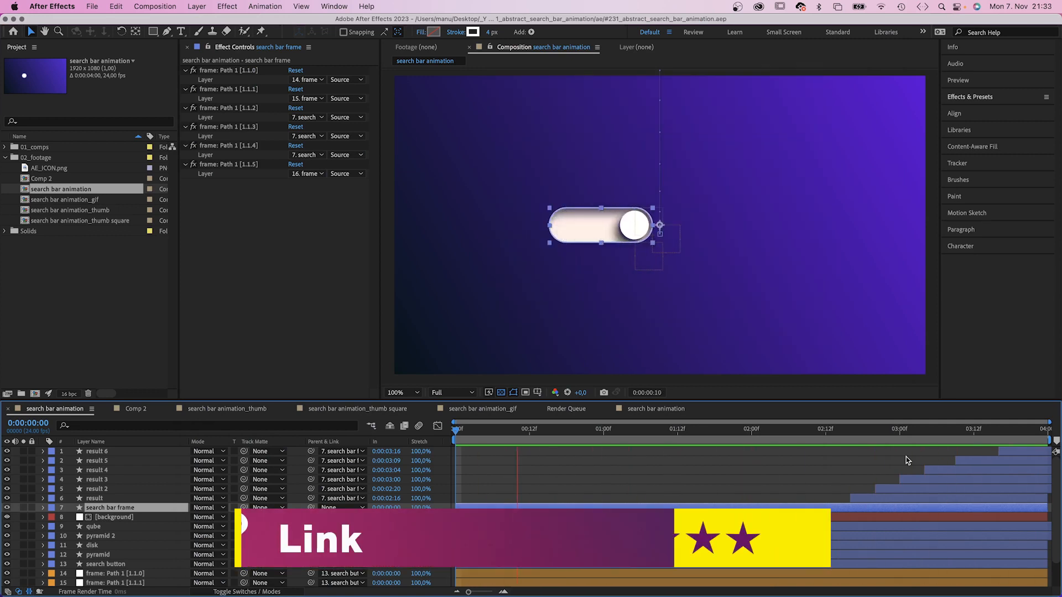
Move the playhead to about 2 seconds to view the icons inside the bar.
click(806, 429)
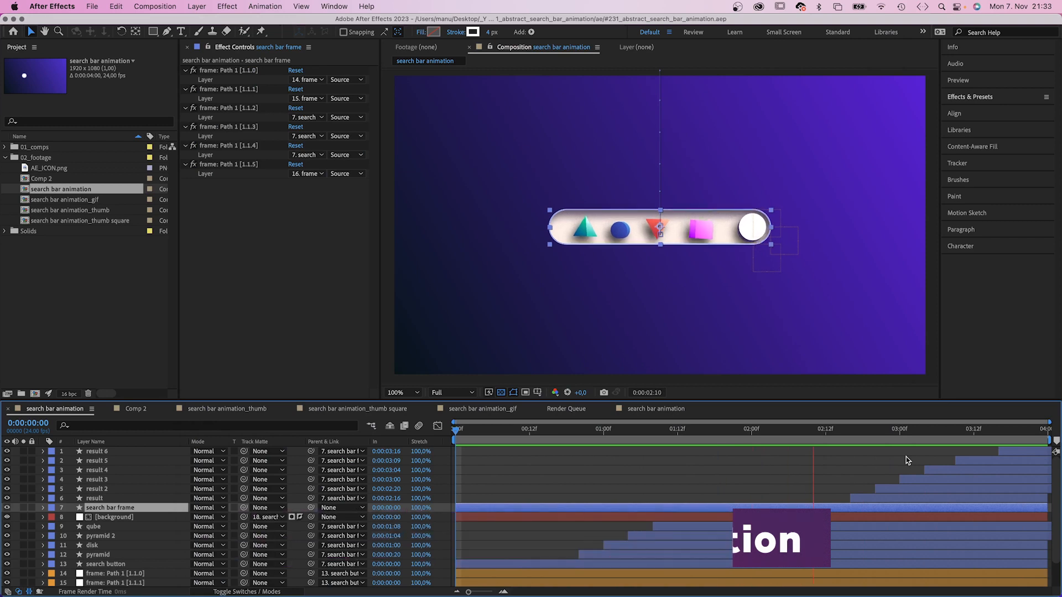